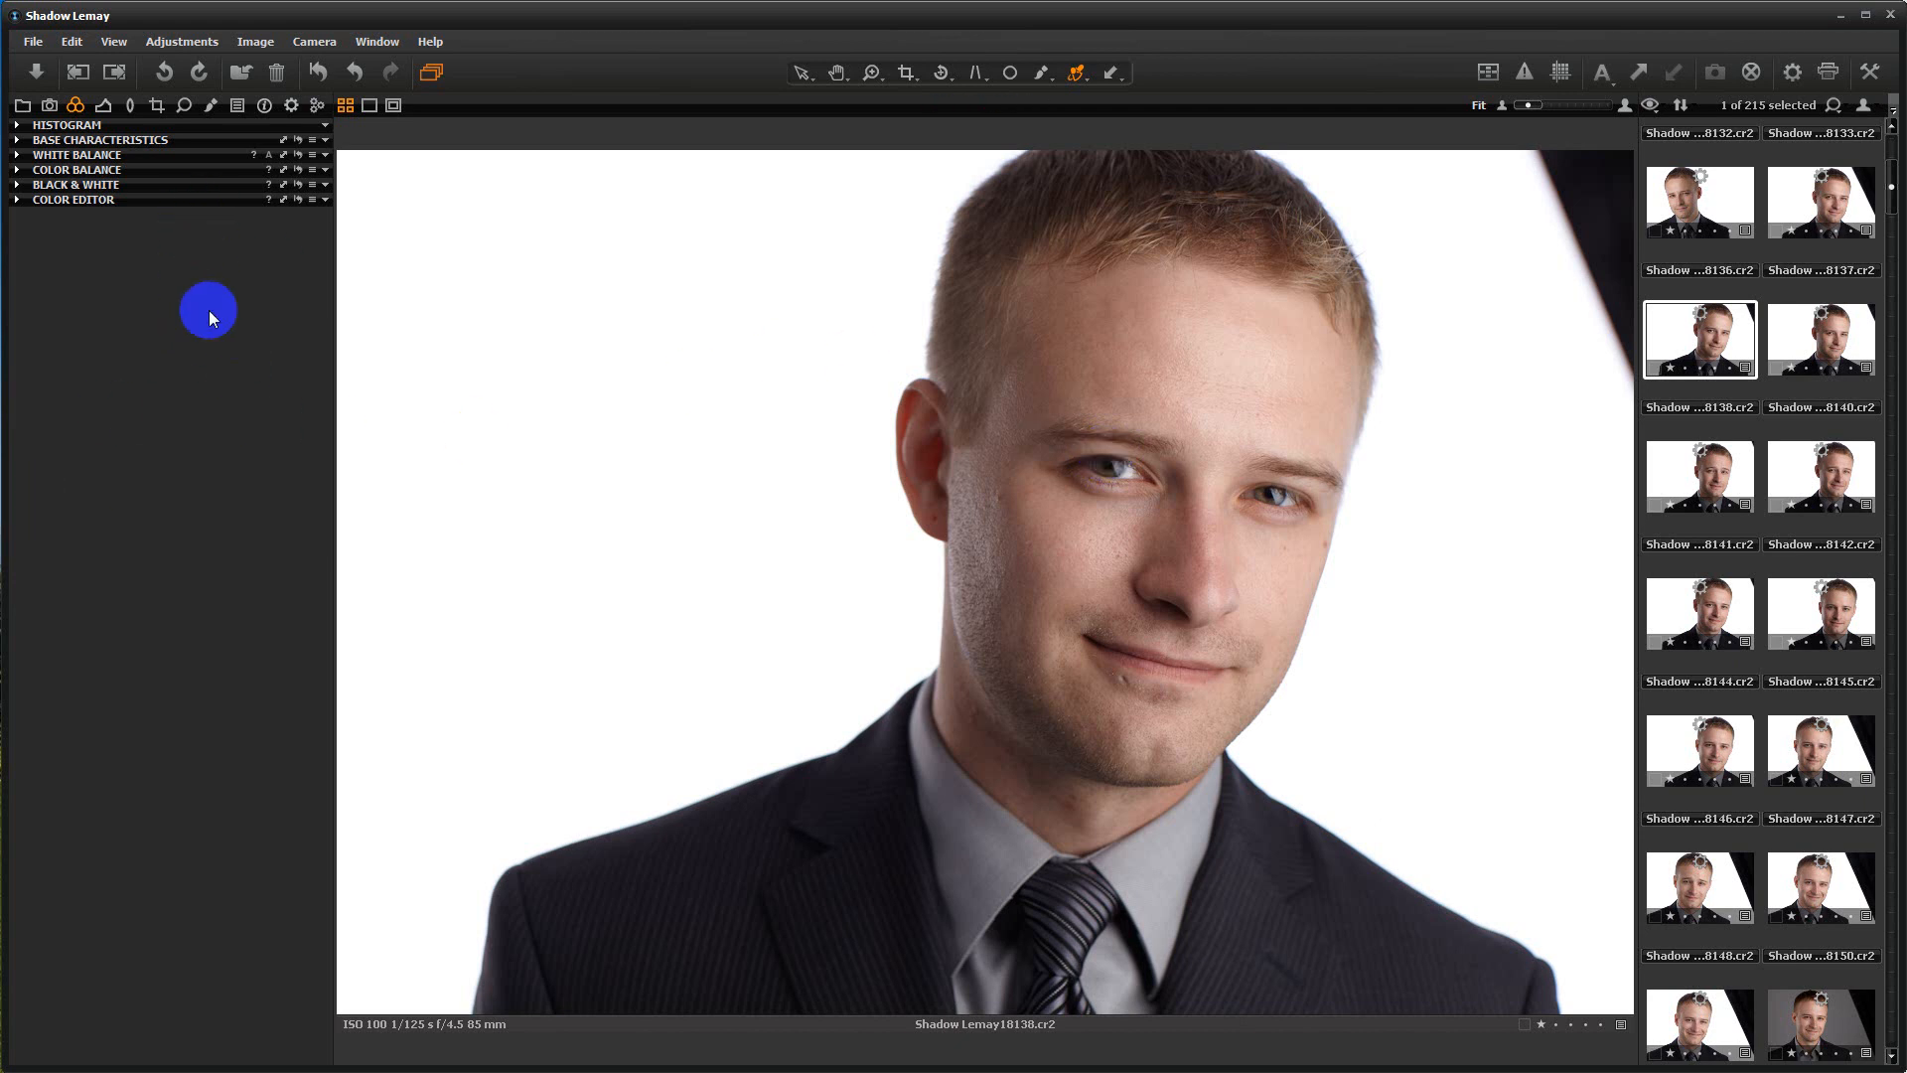
mouse_move(208, 346)
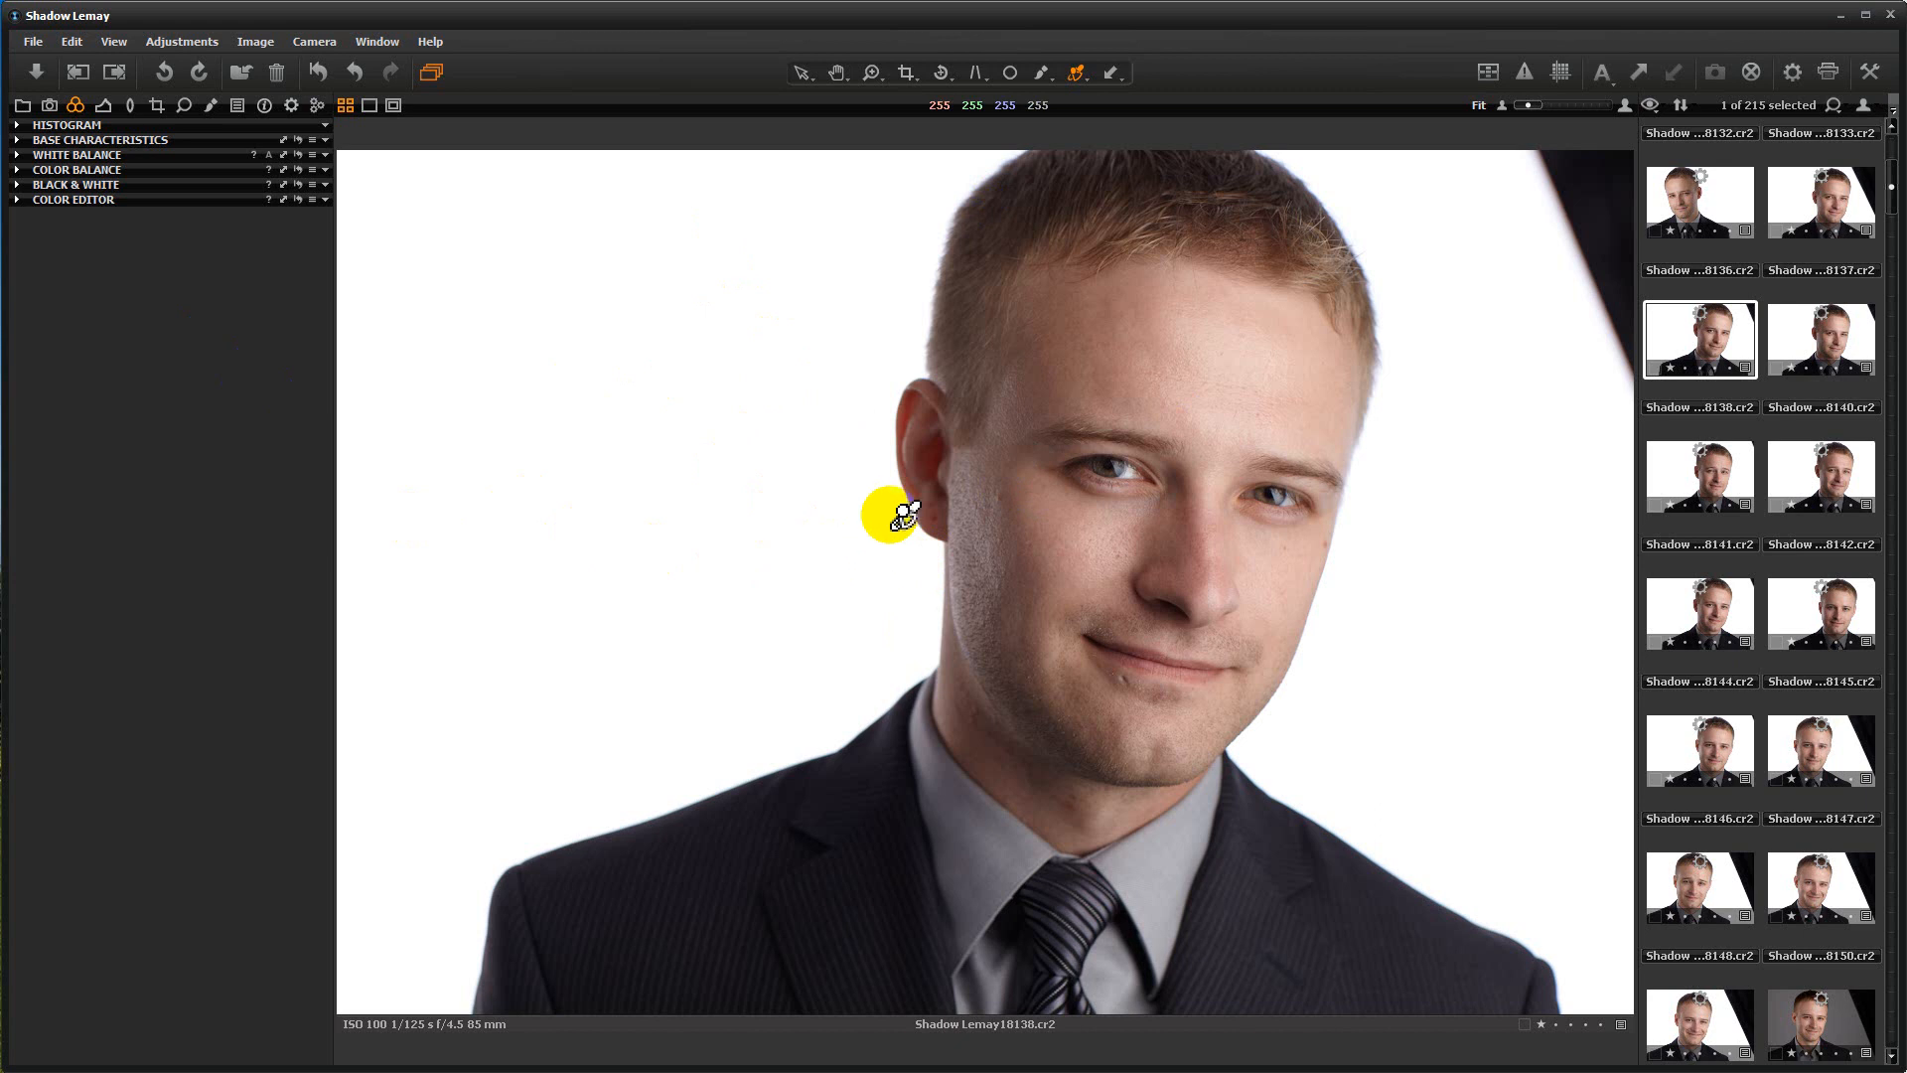
mouse_move(681, 266)
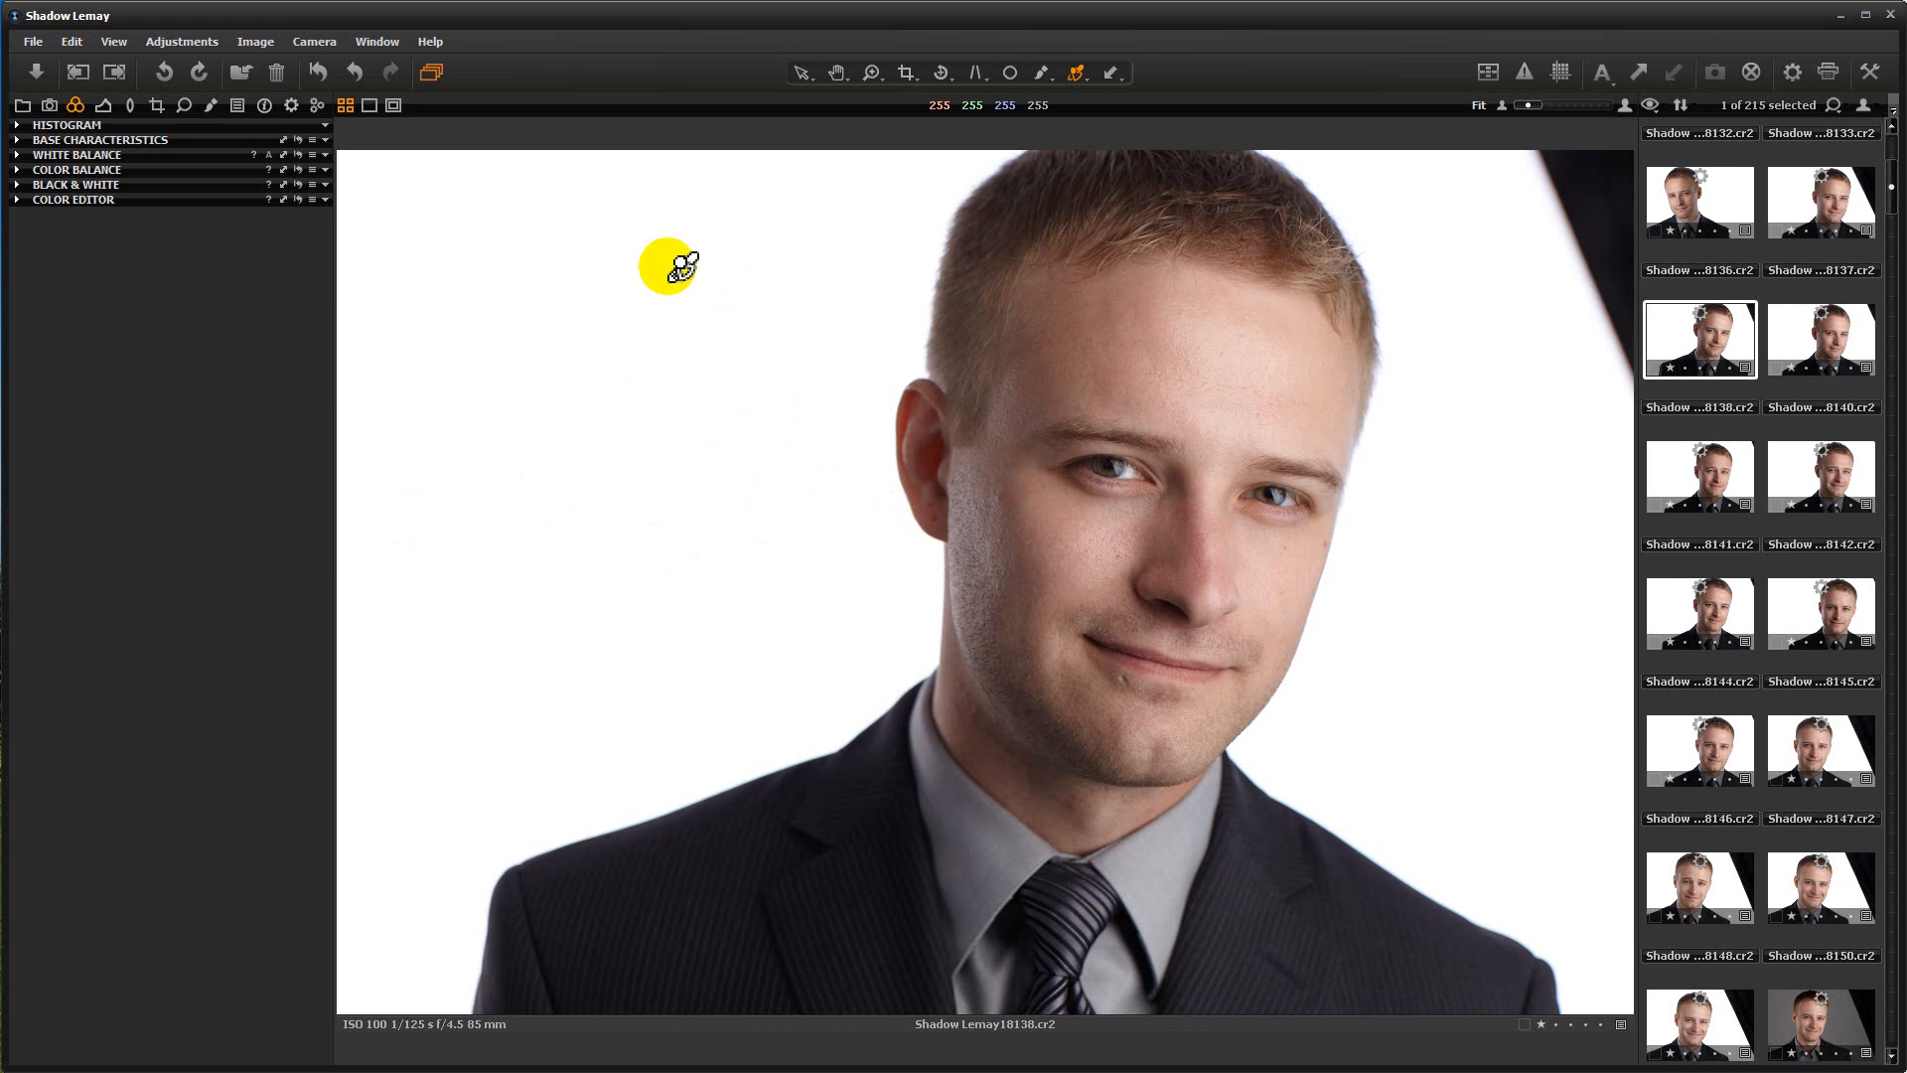
mouse_move(660, 318)
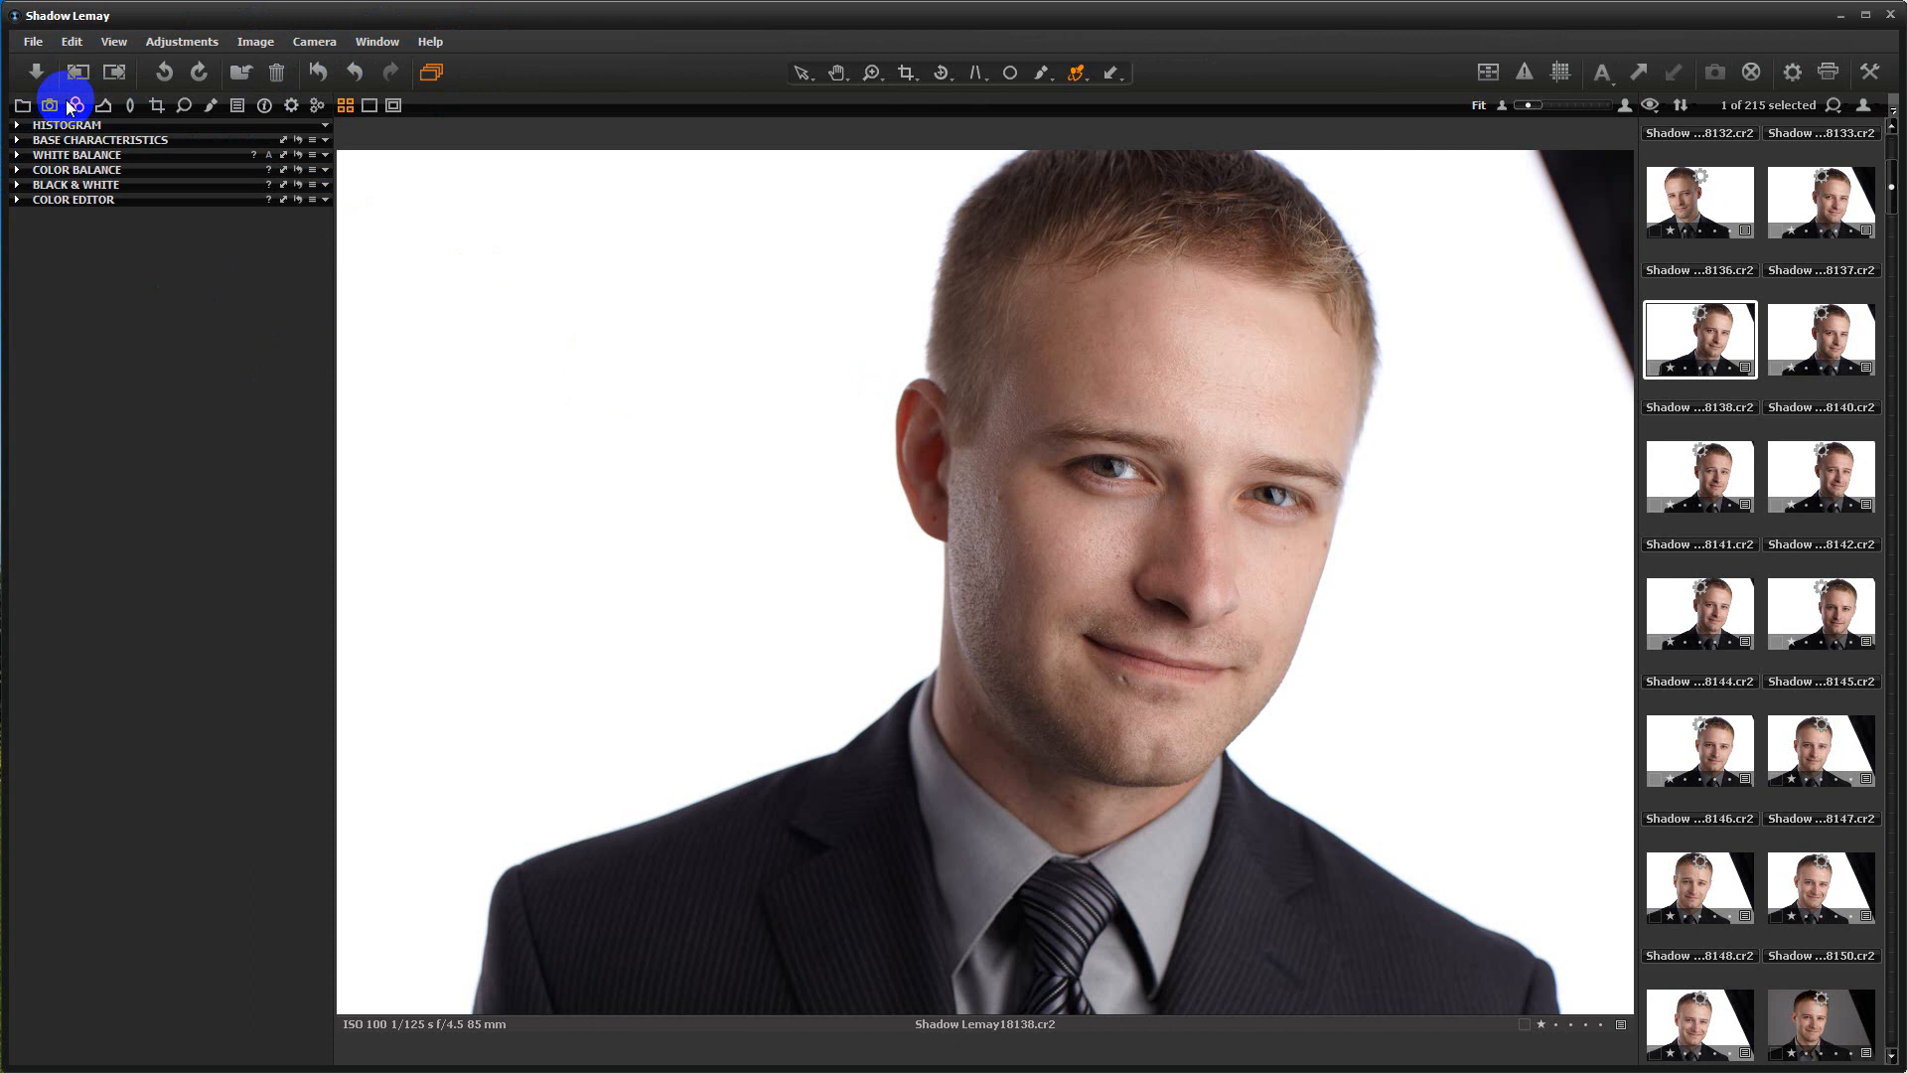
mouse_move(72, 103)
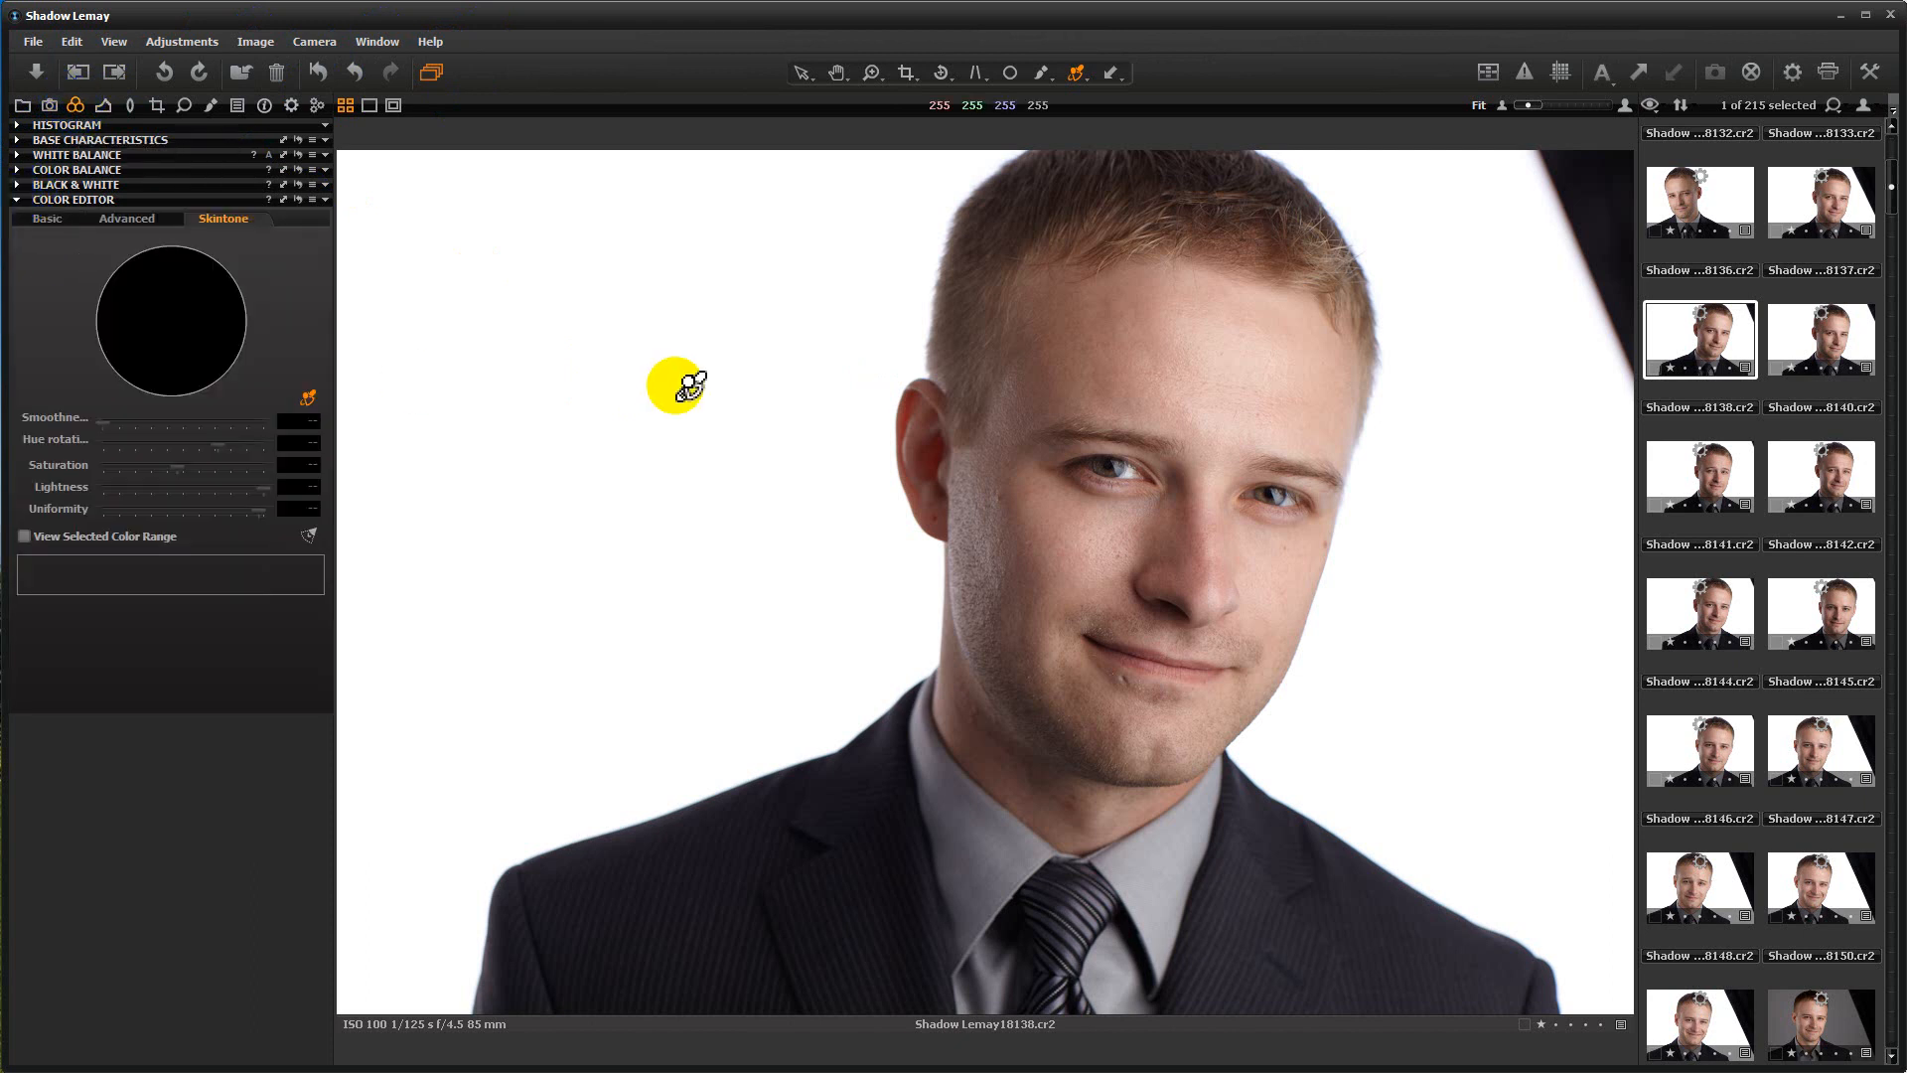
mouse_move(1228, 499)
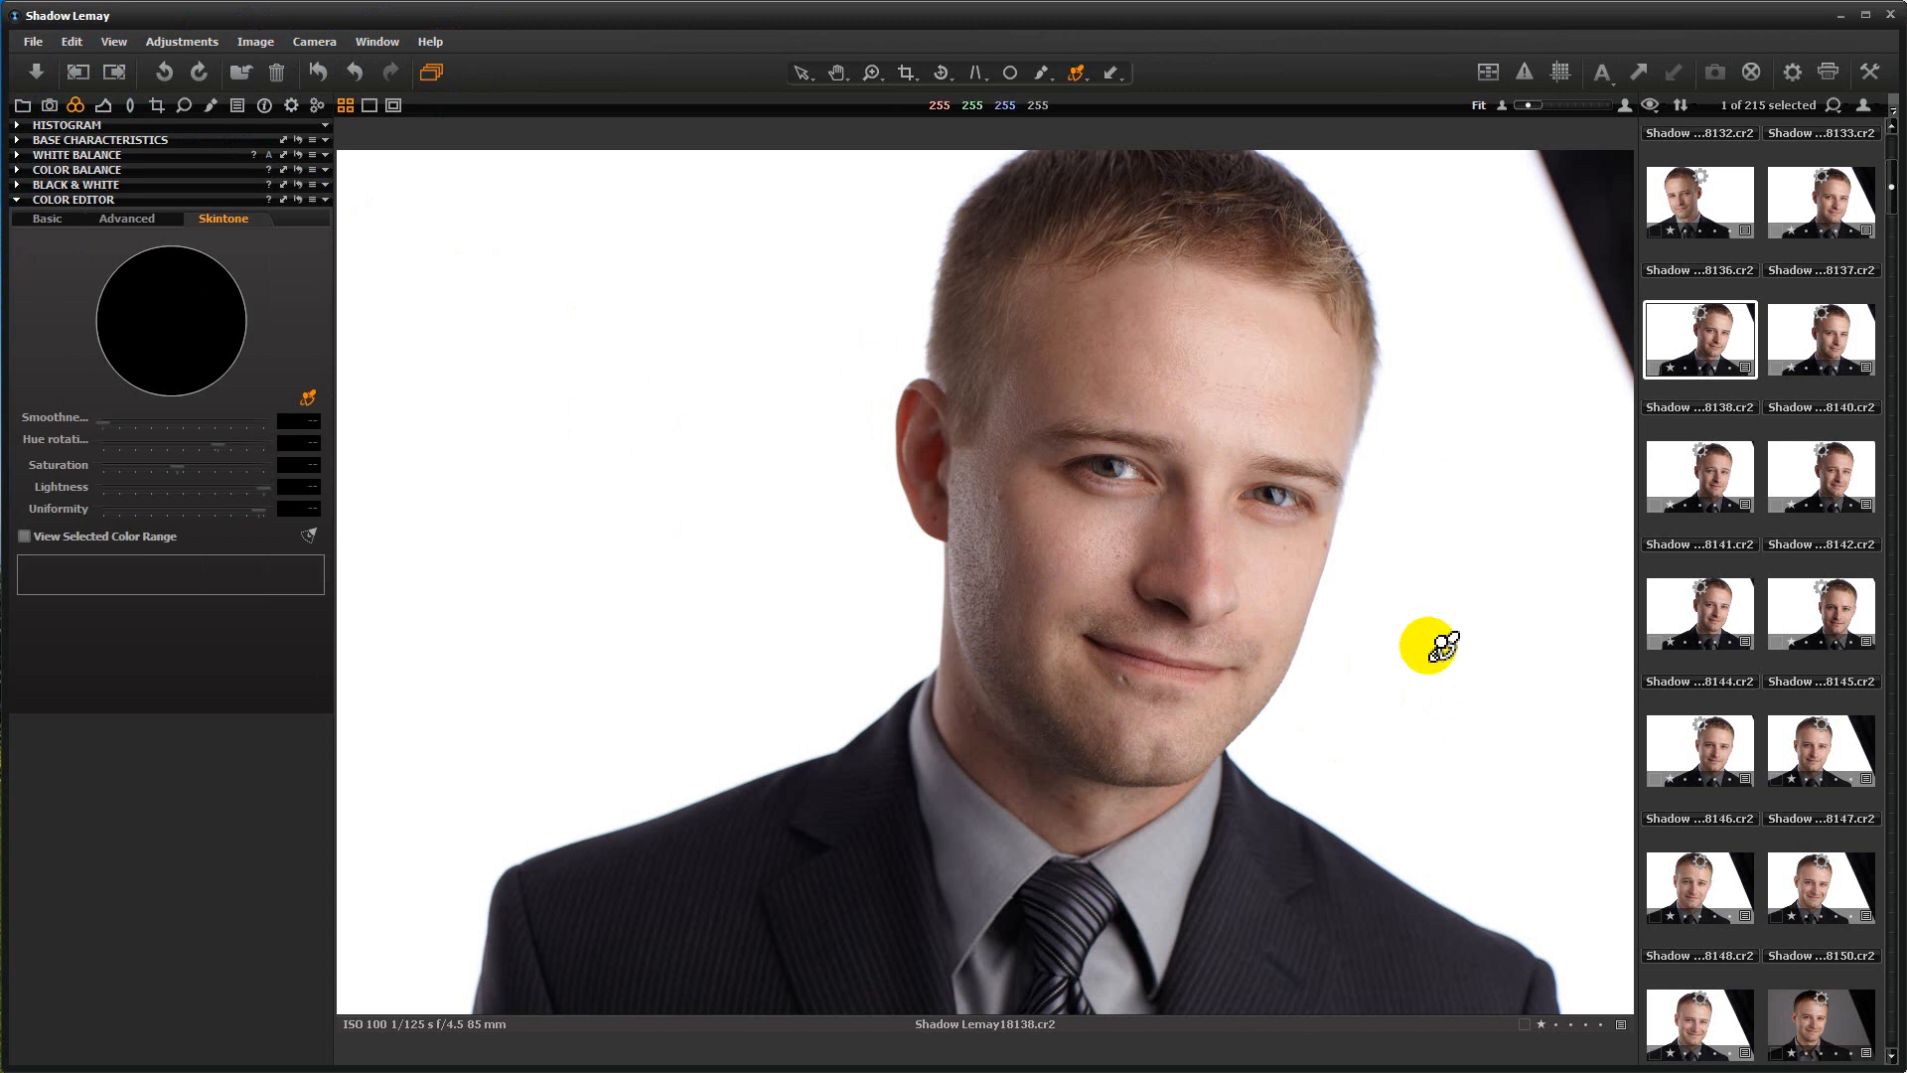
mouse_move(1553, 519)
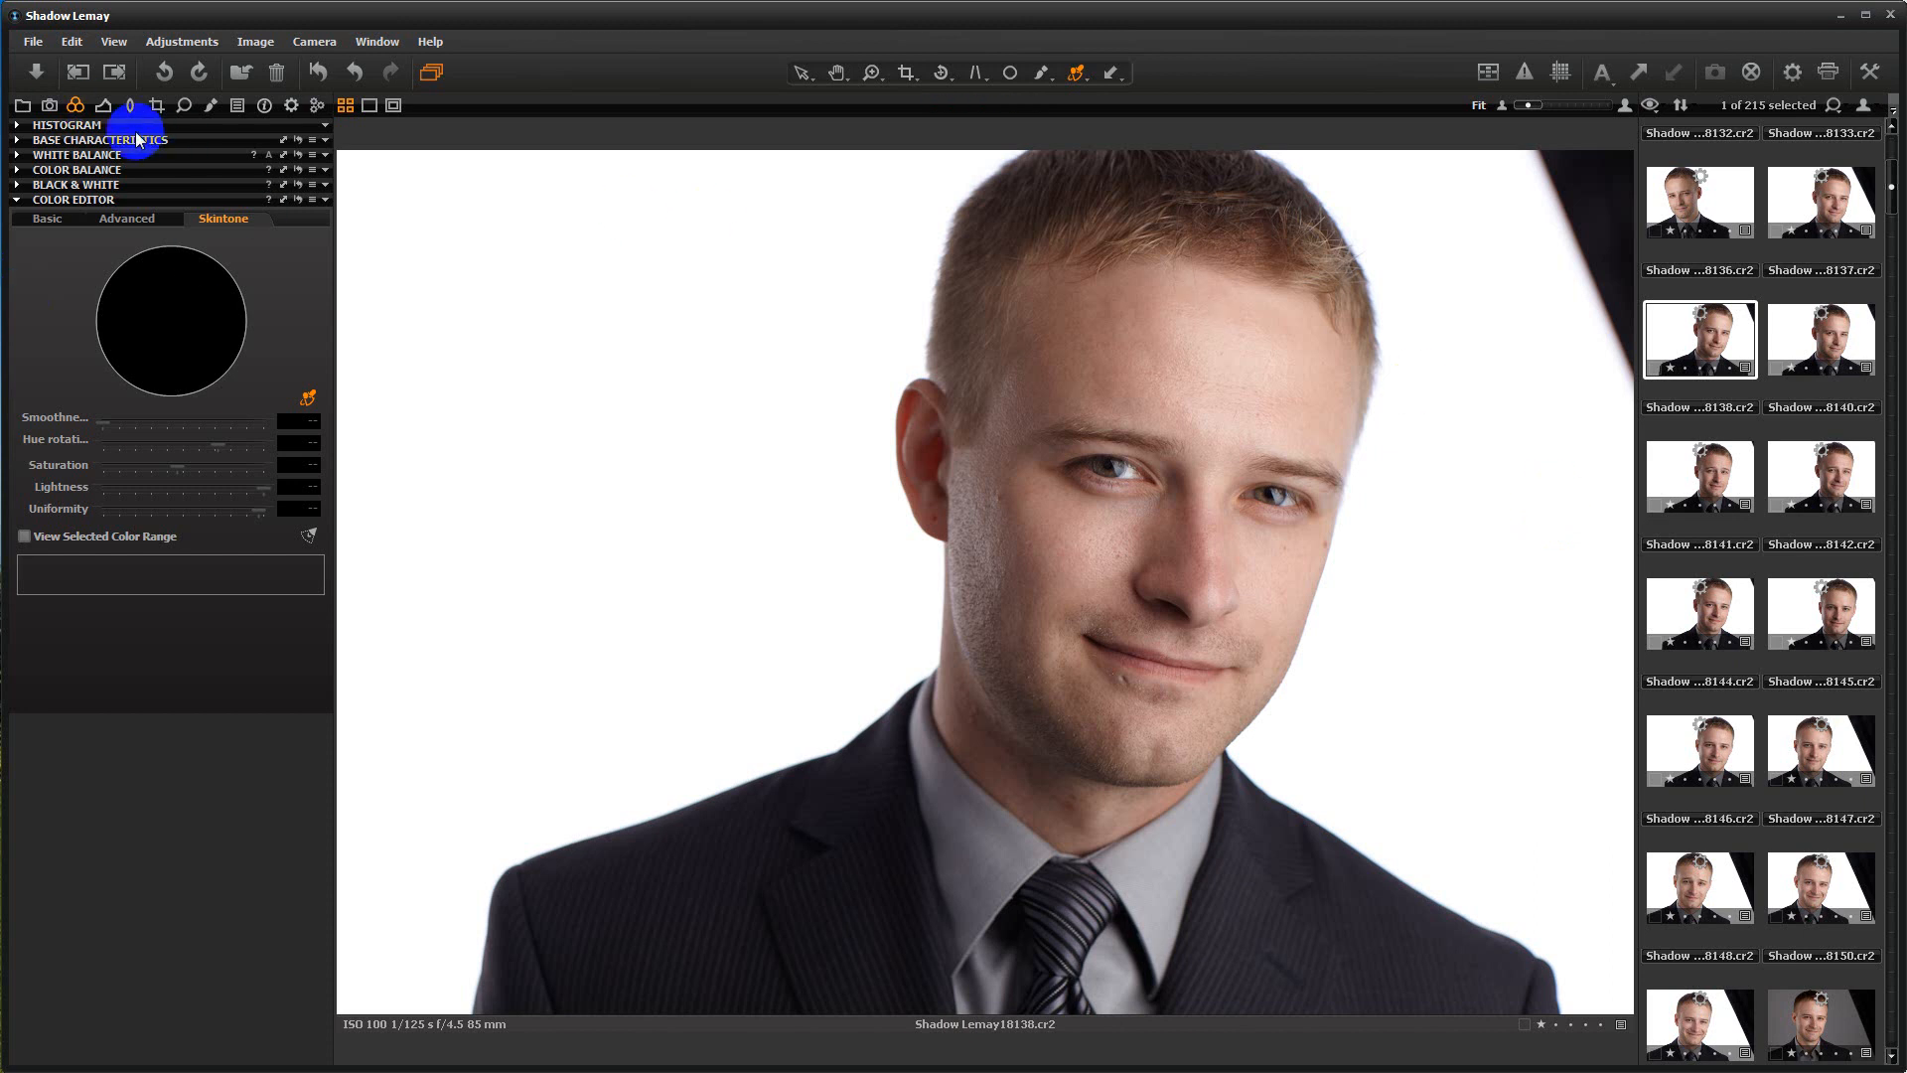
Step: Expand White Balance, try 5100 K, then return the temperature to 5235 K
left_click(76, 154)
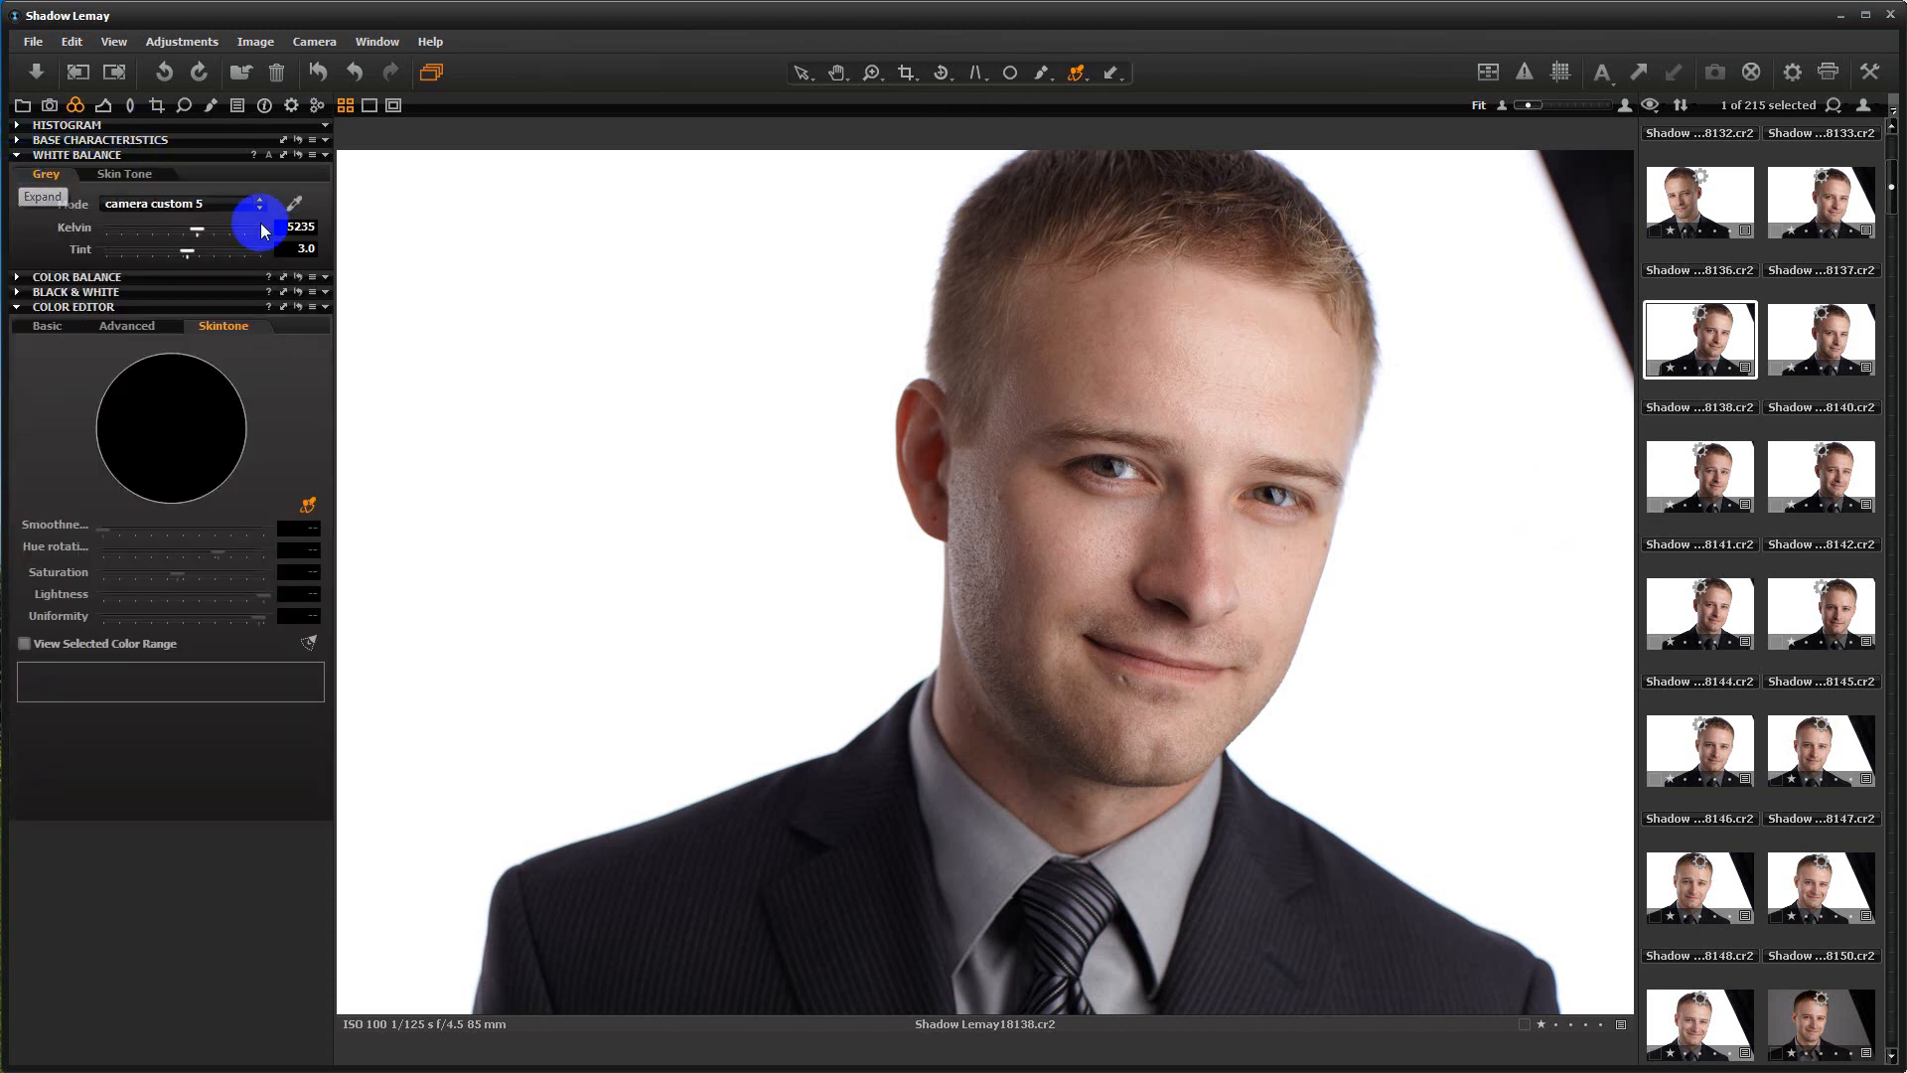
left_click_drag(259, 222, 195, 232)
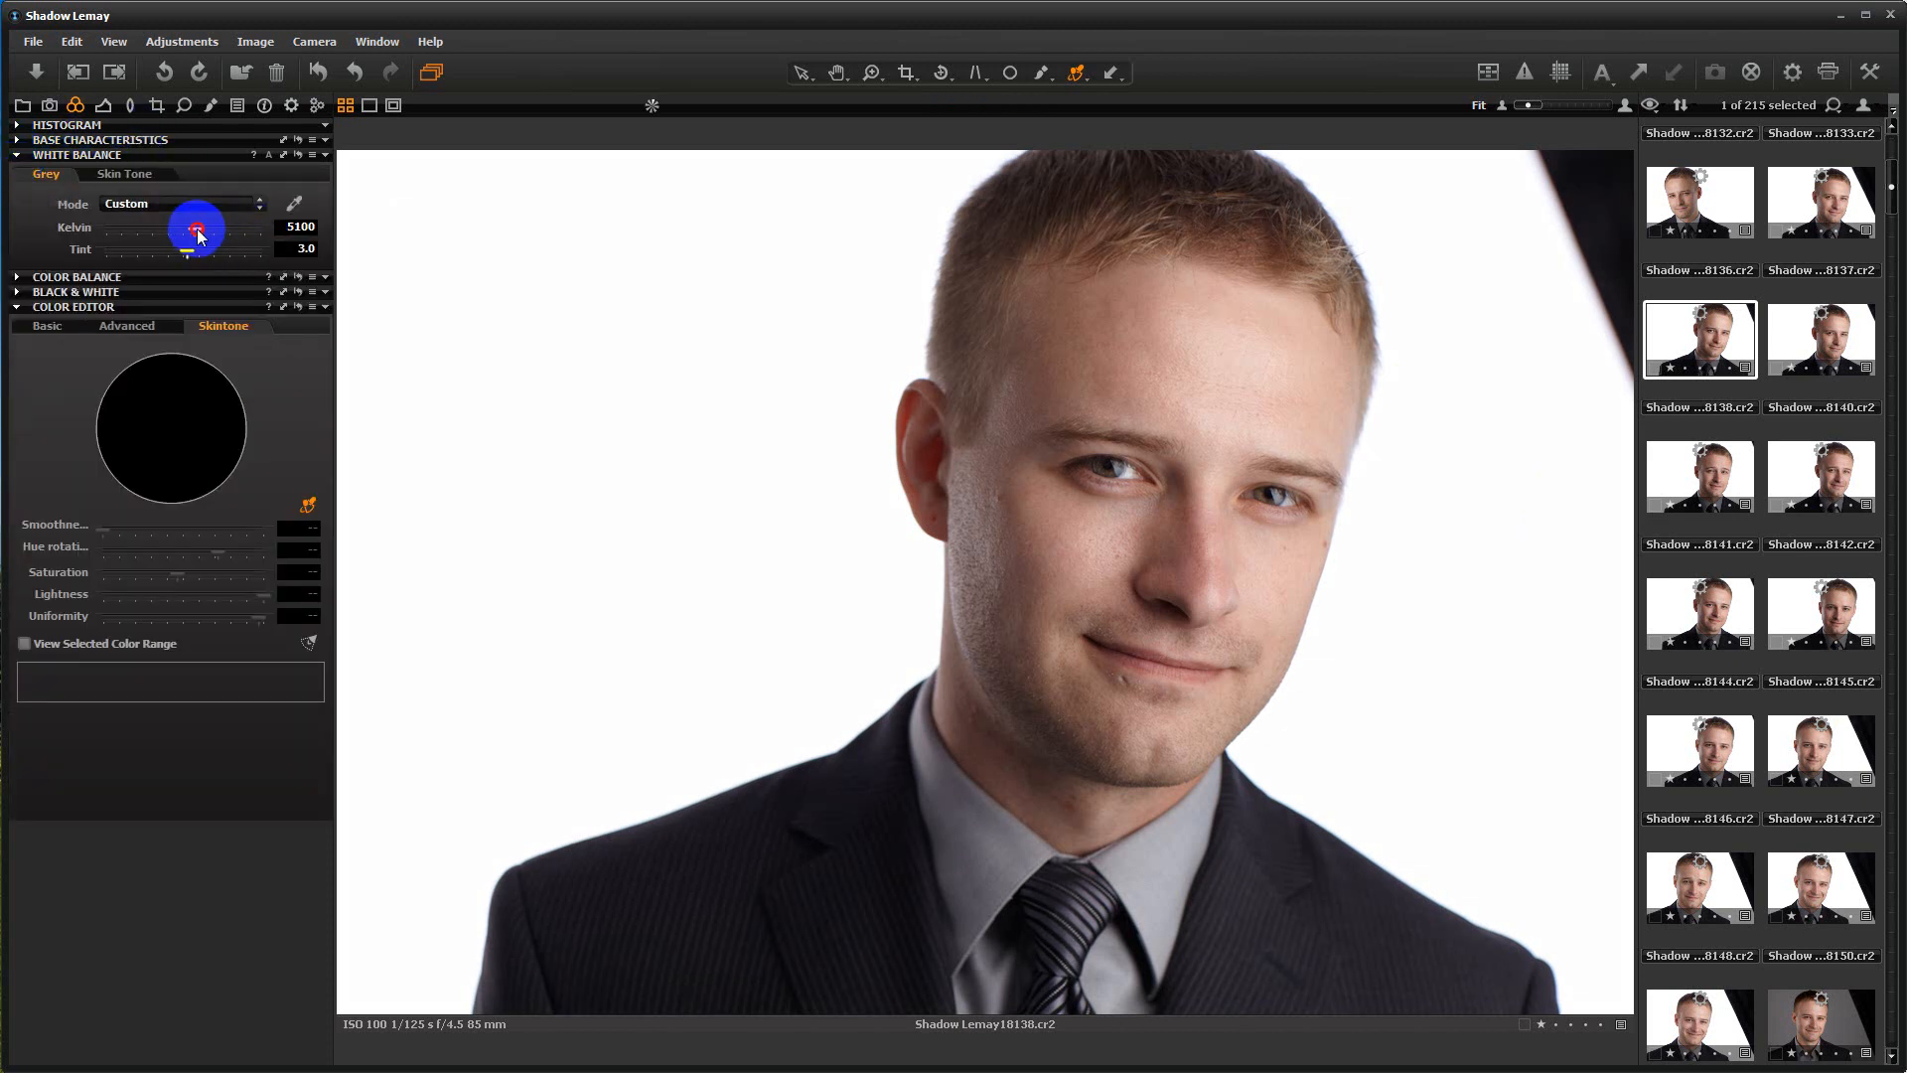
left_click_drag(199, 228, 192, 227)
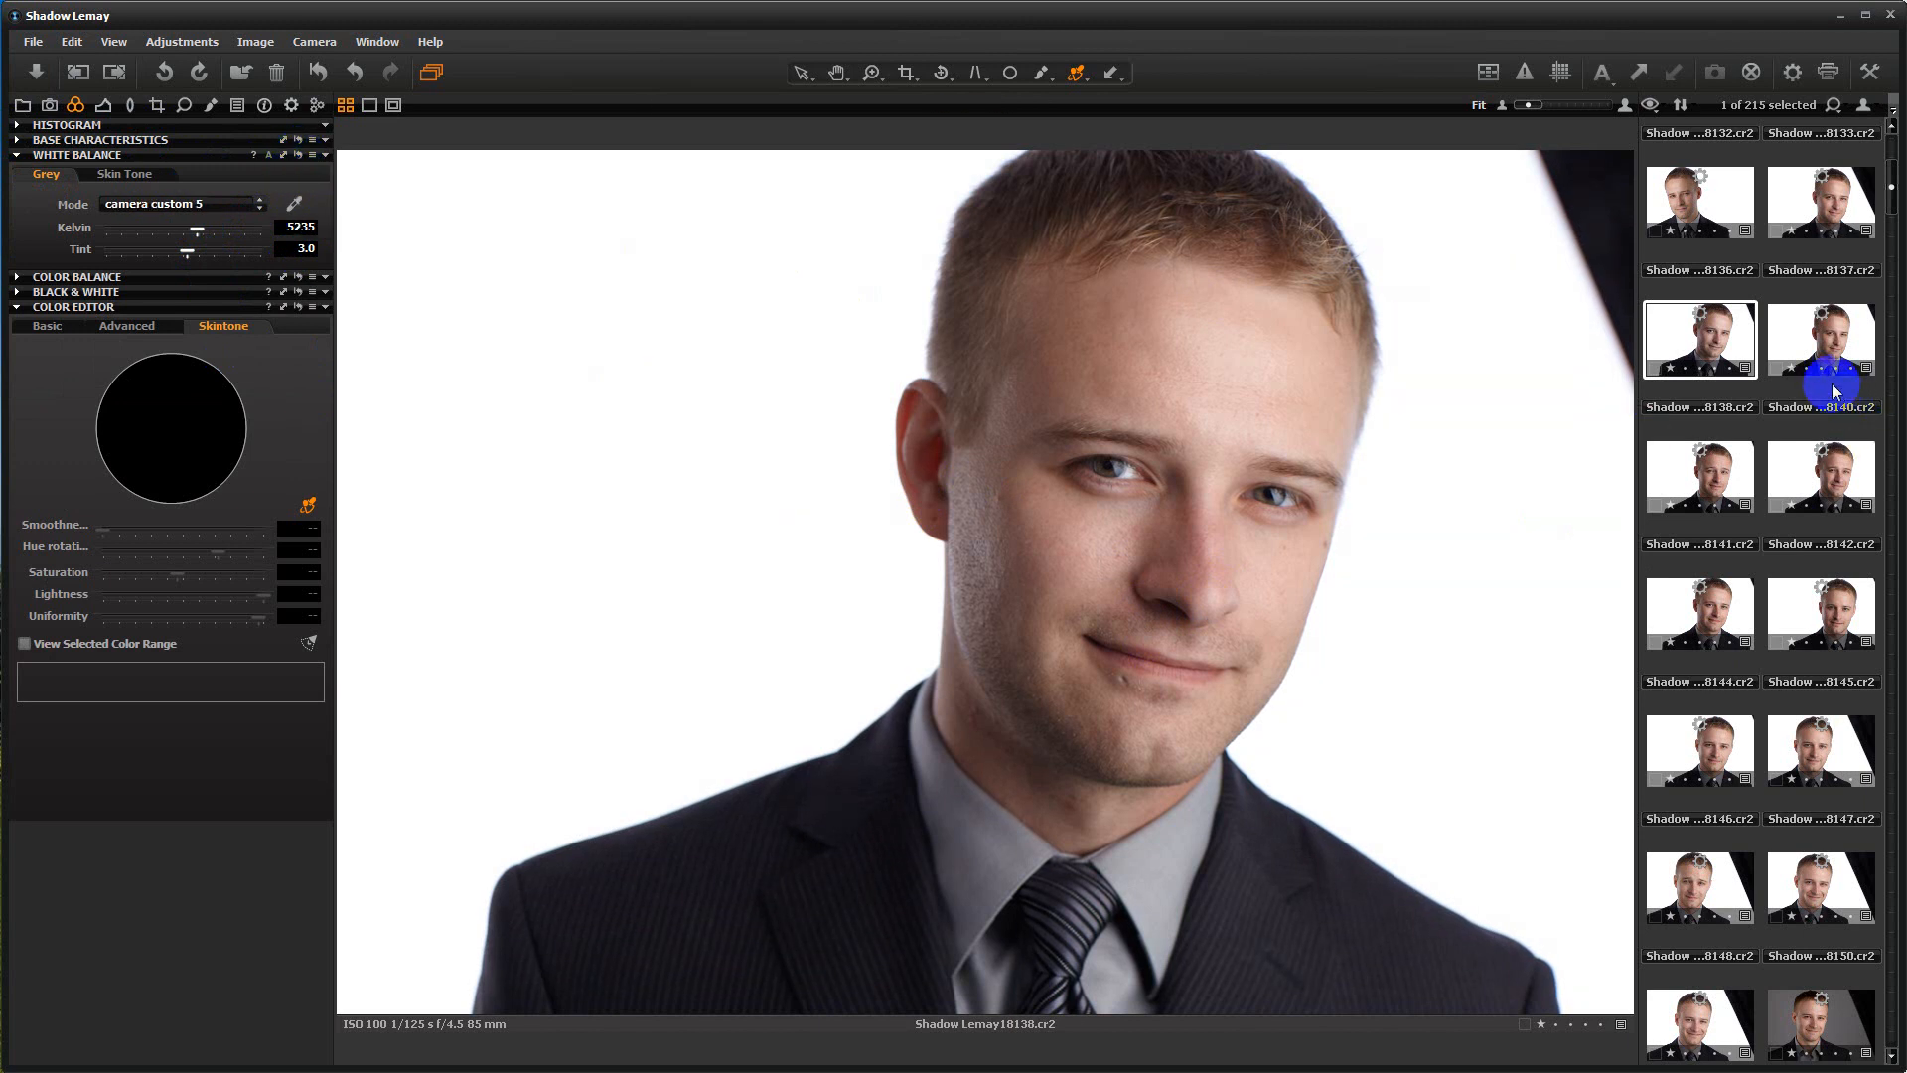
Step: Make a new portrait variant with 5000 K white balance and tint 2.6
right_click(1698, 340)
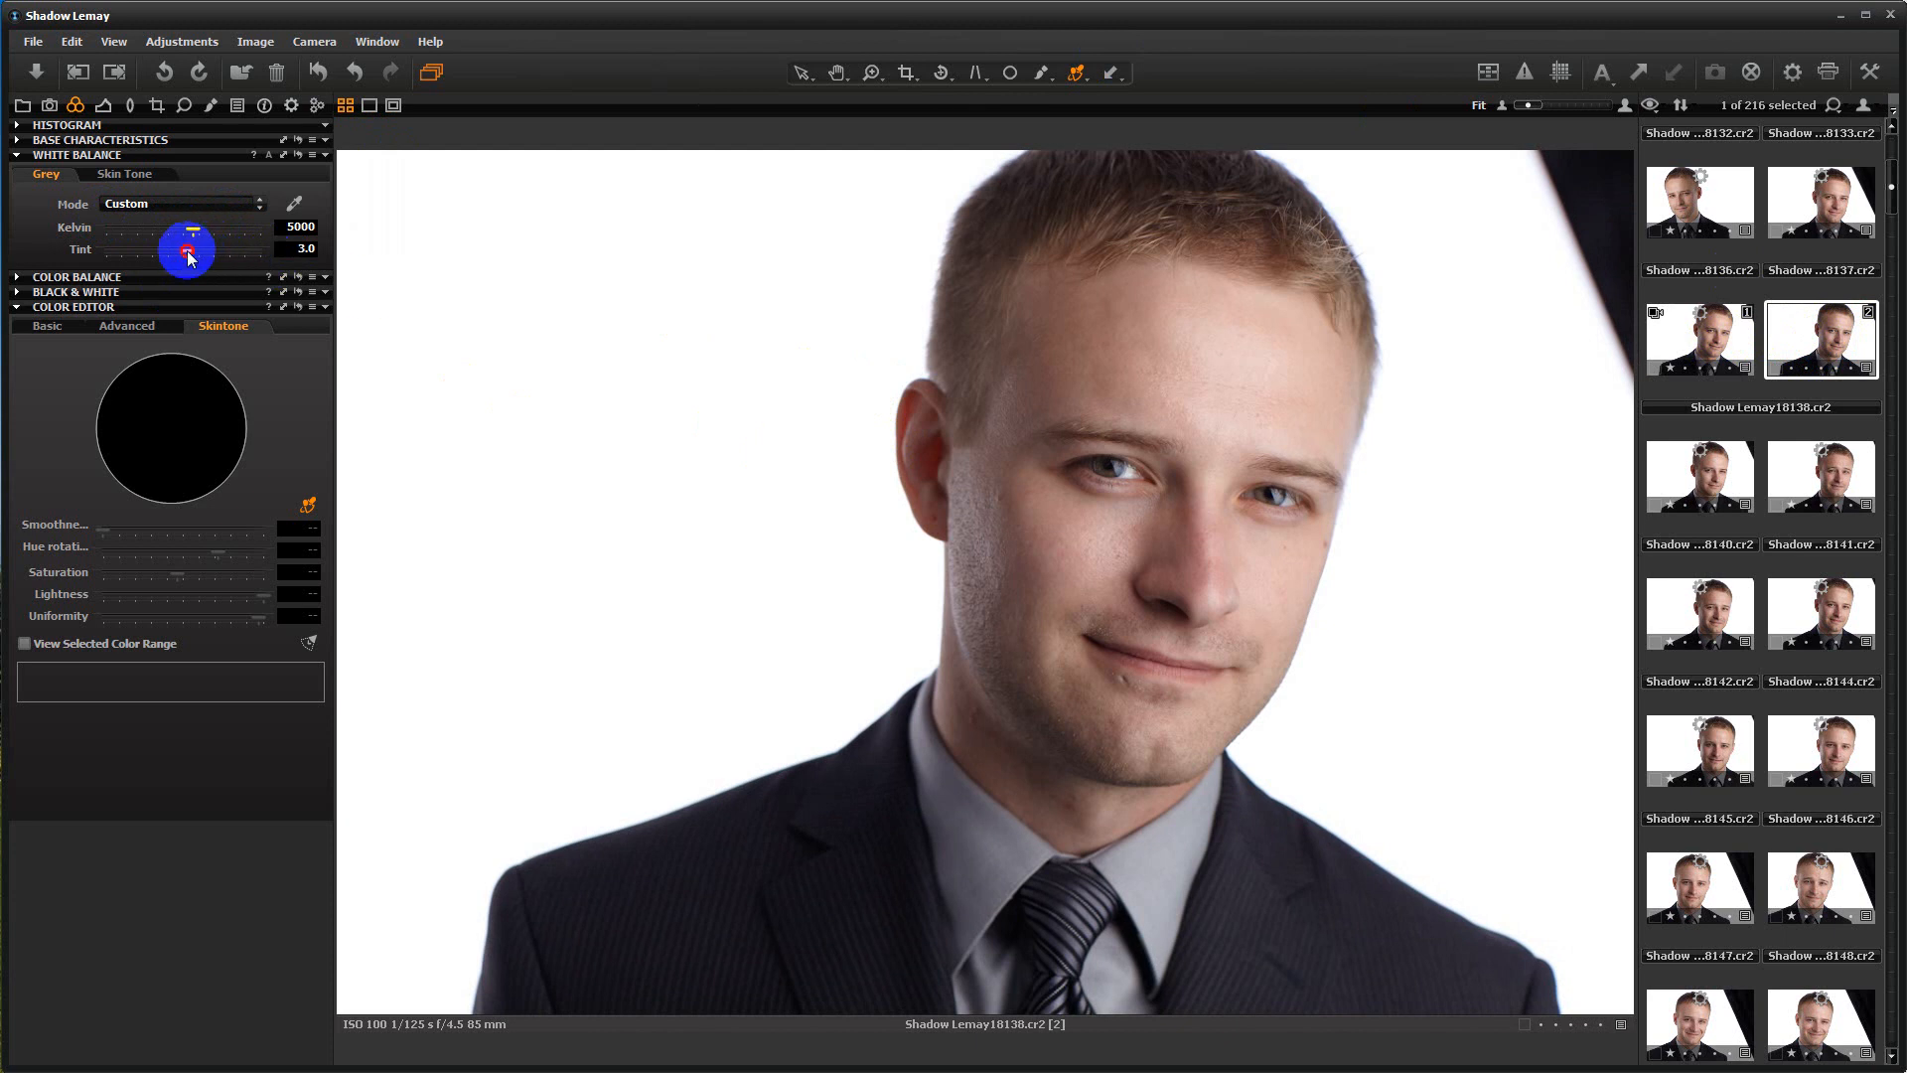
left_click_drag(191, 251, 184, 251)
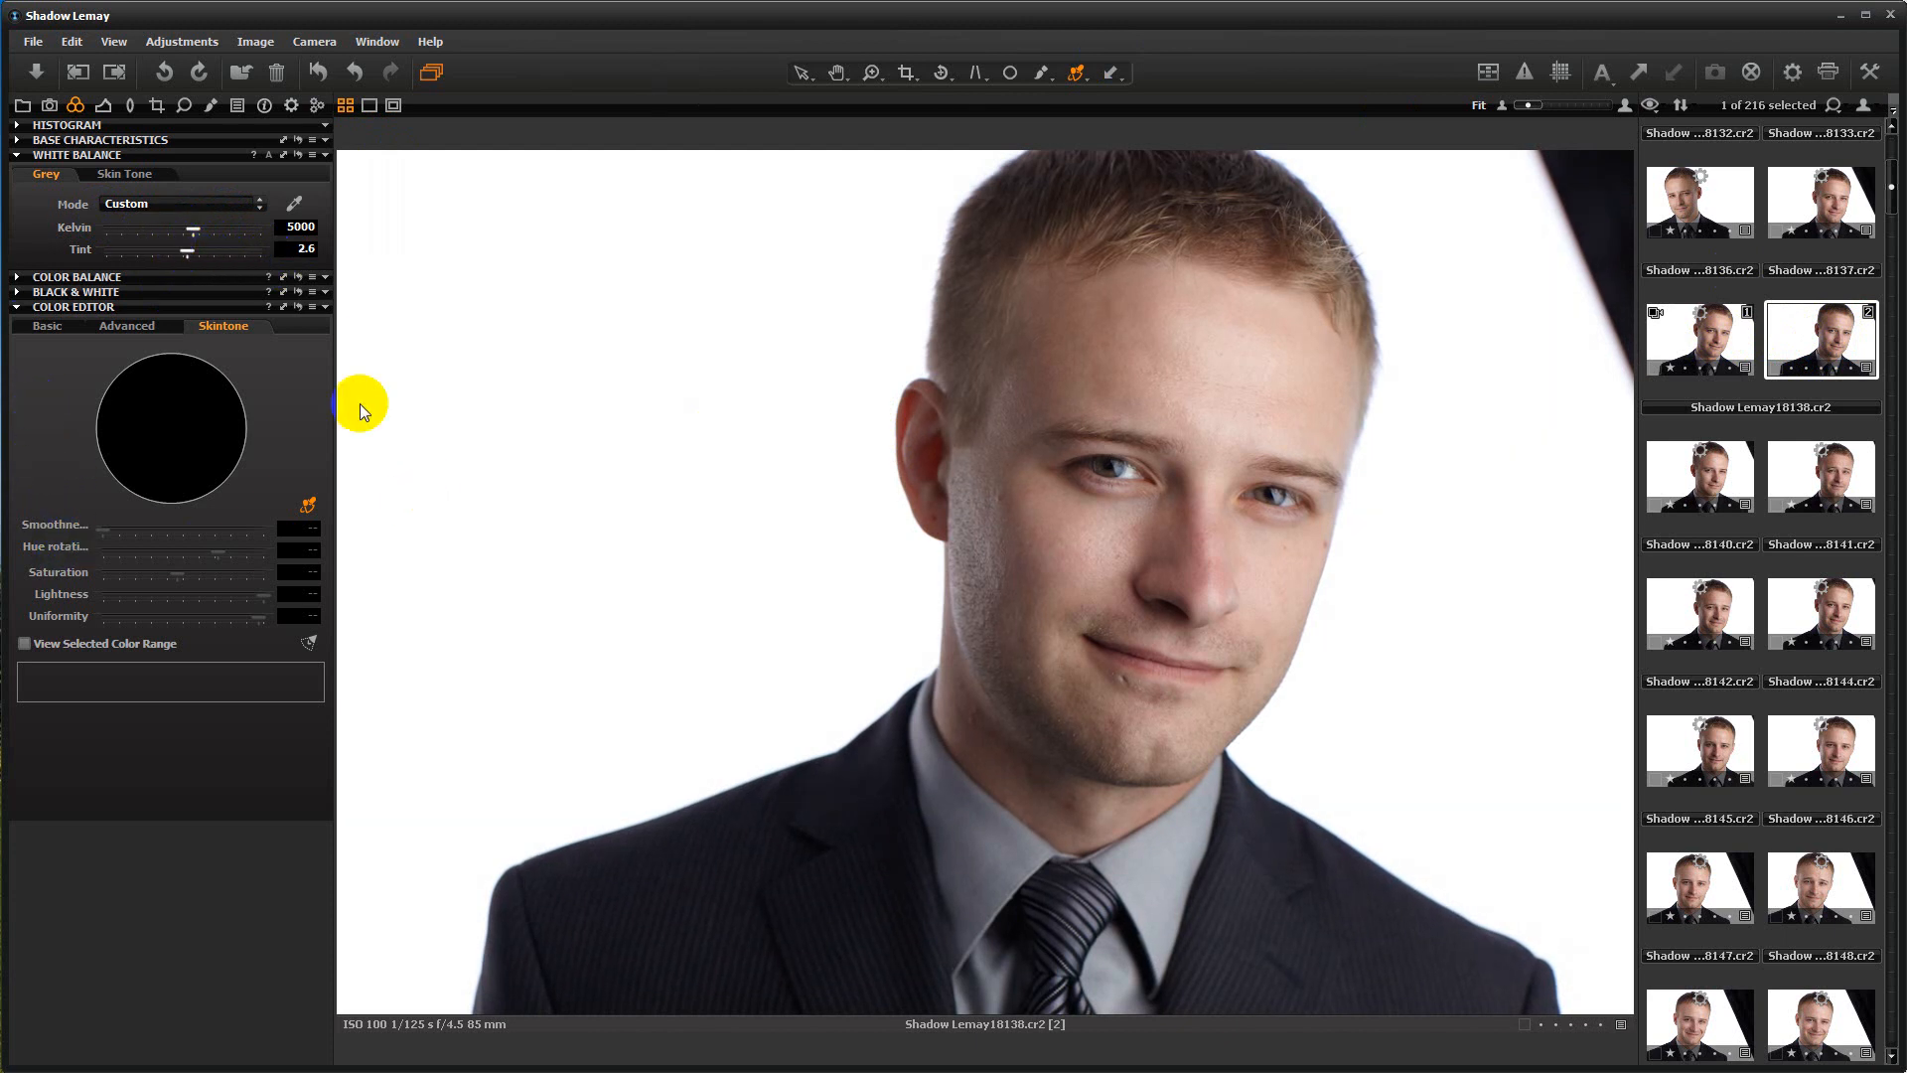
left_click(42, 326)
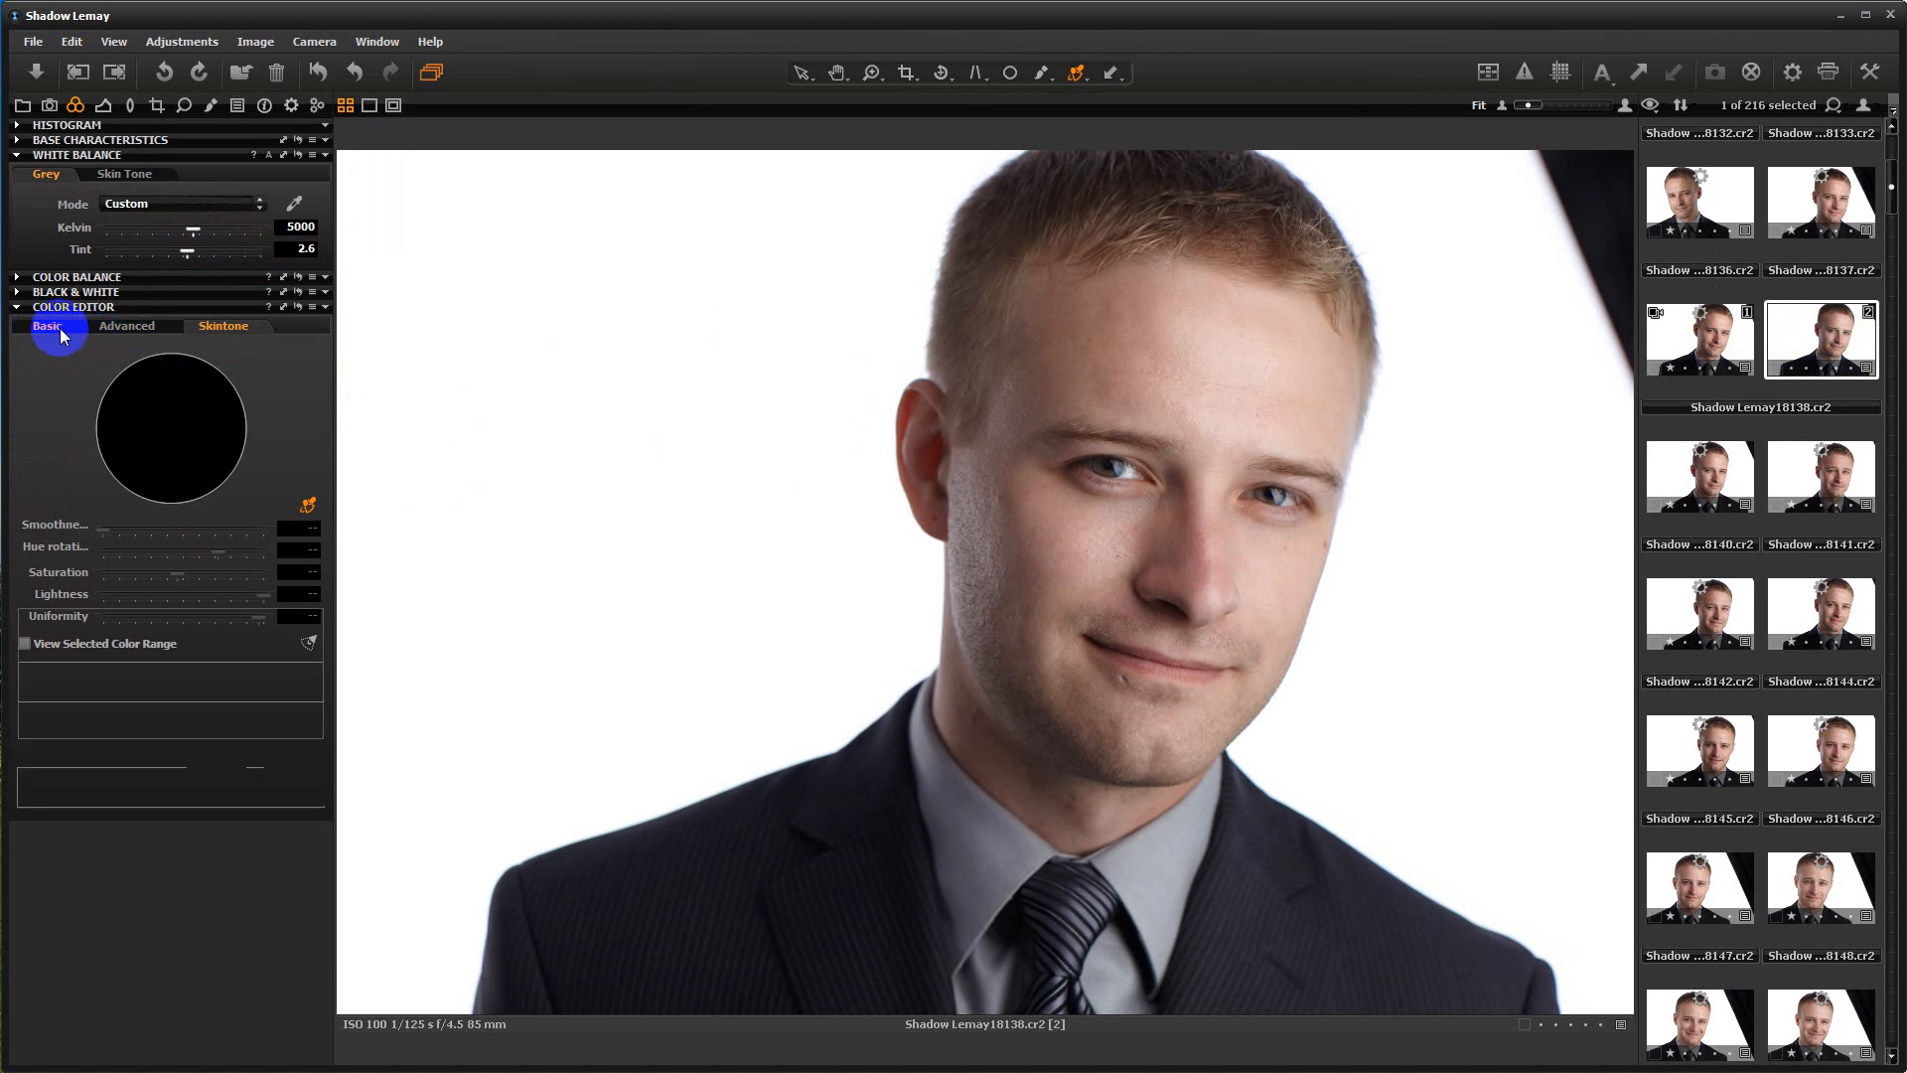
left_click(13, 307)
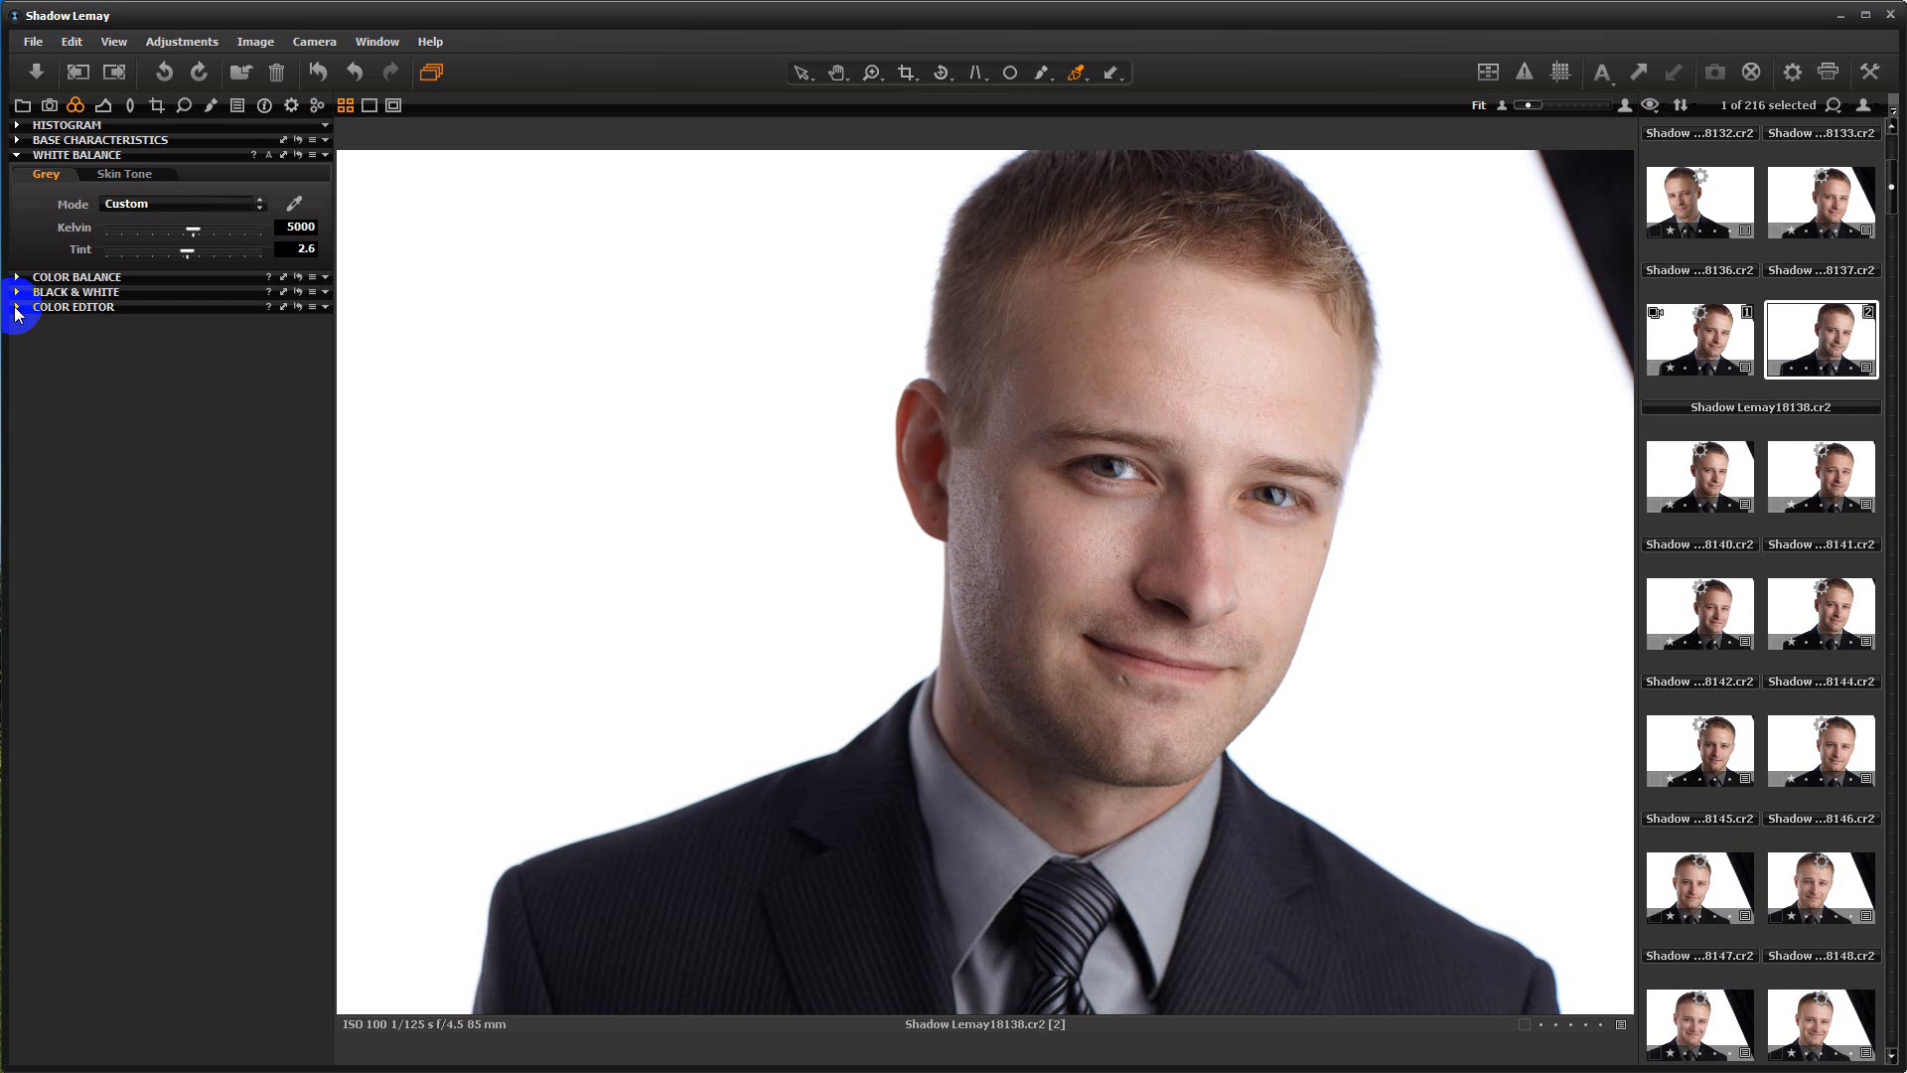
left_click(14, 307)
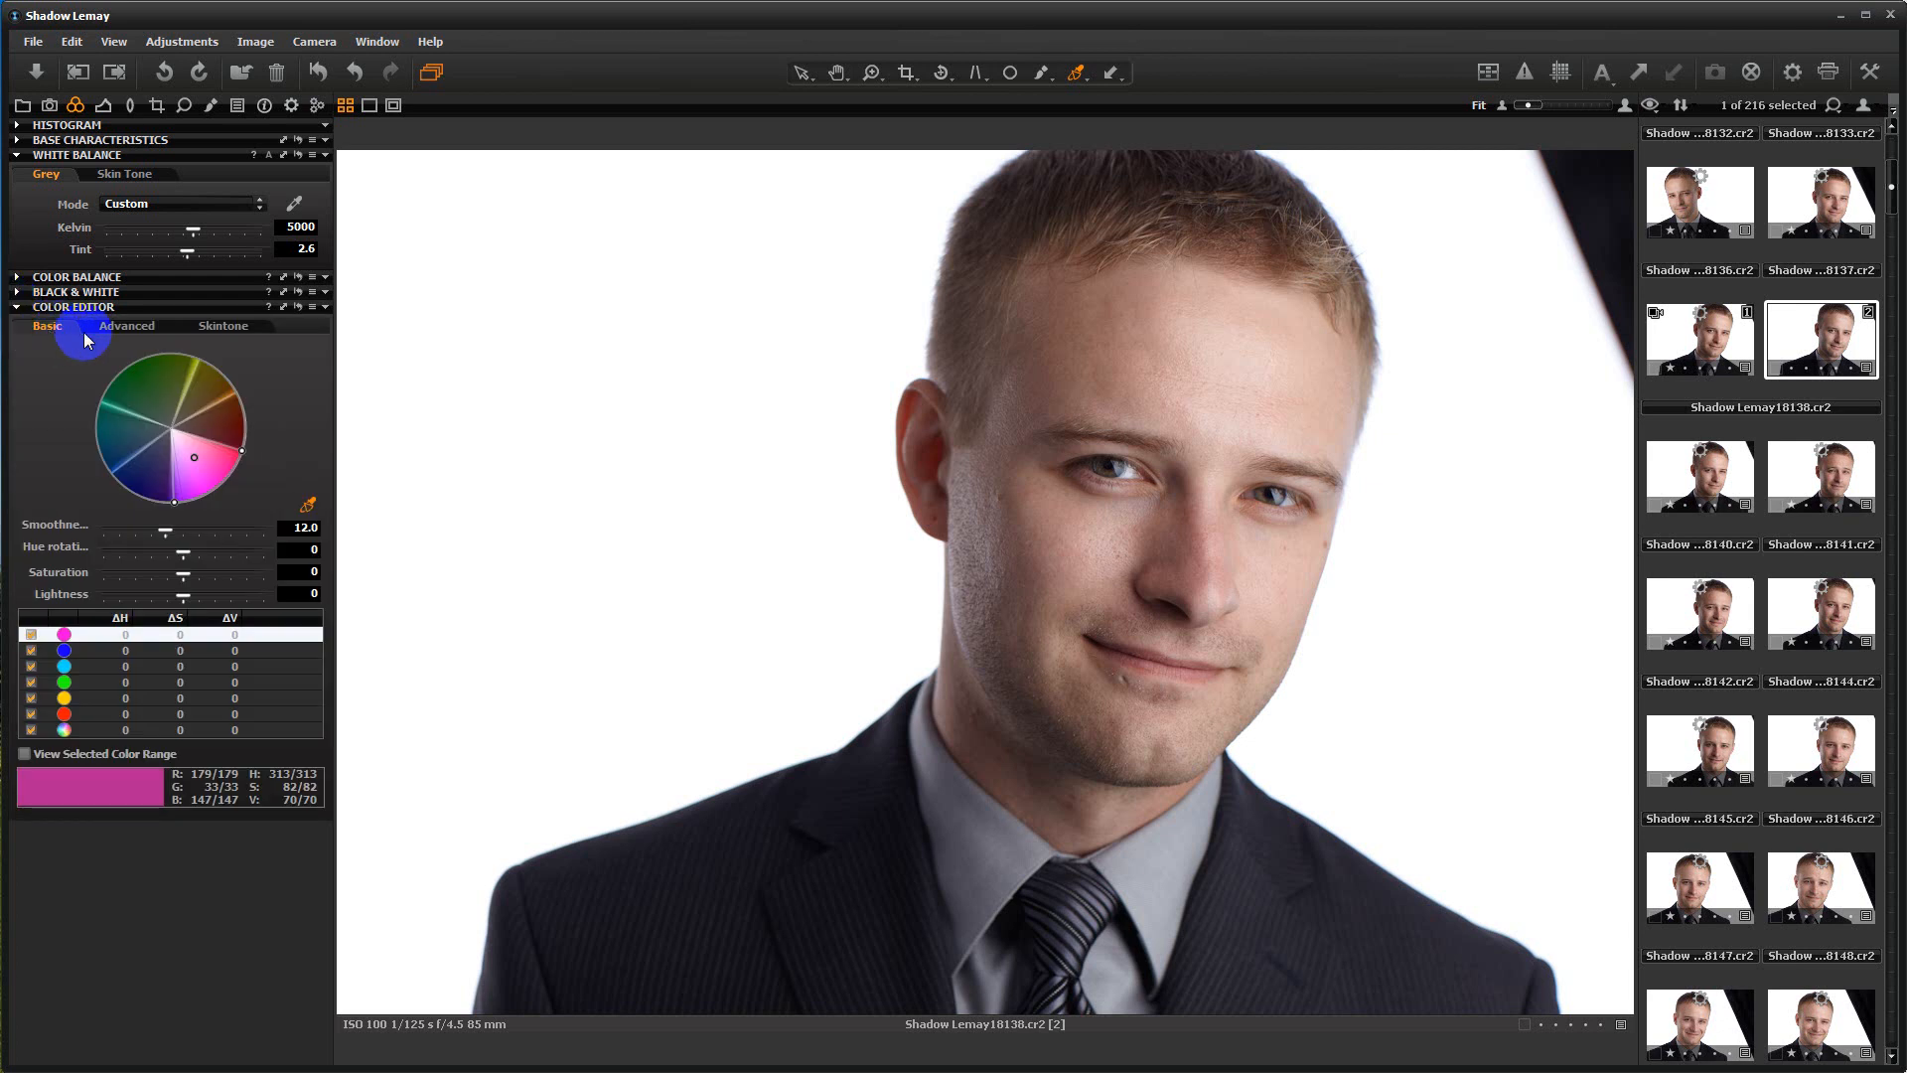
left_click(222, 326)
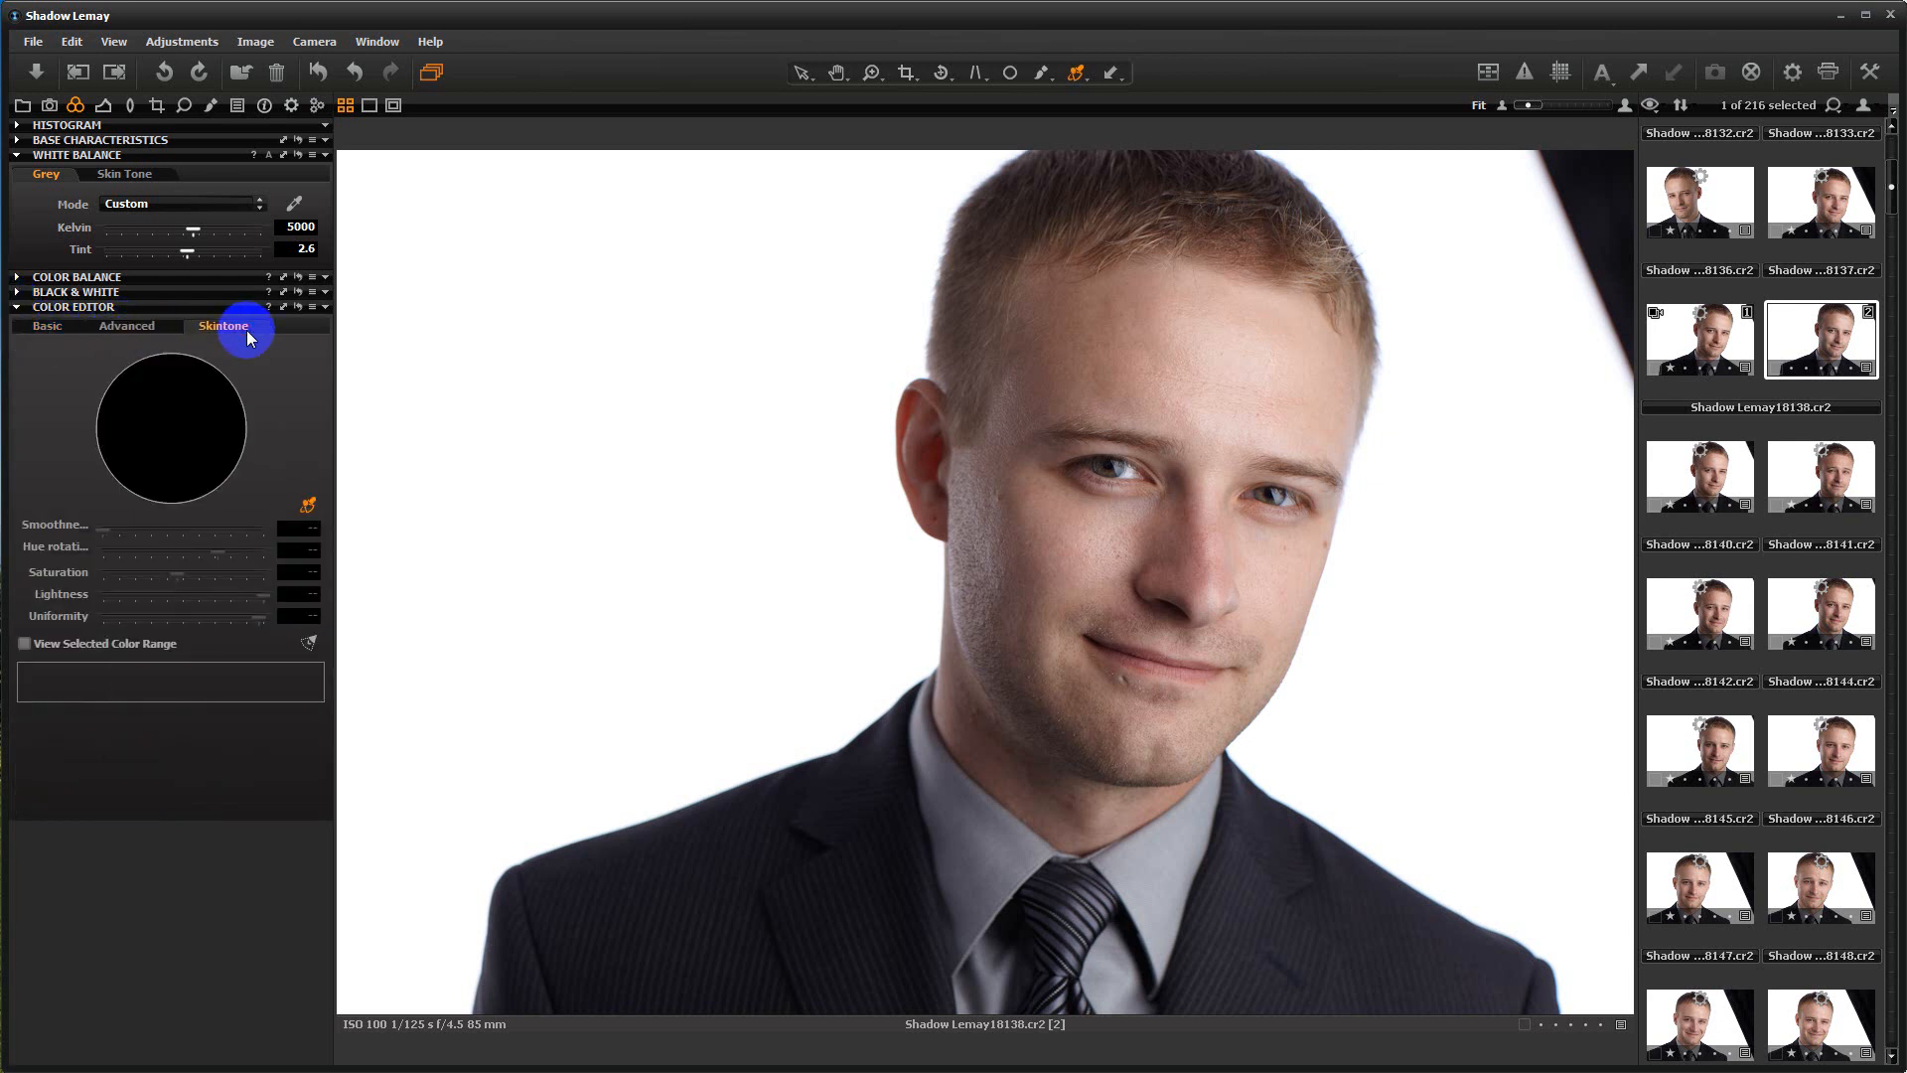
mouse_move(294, 429)
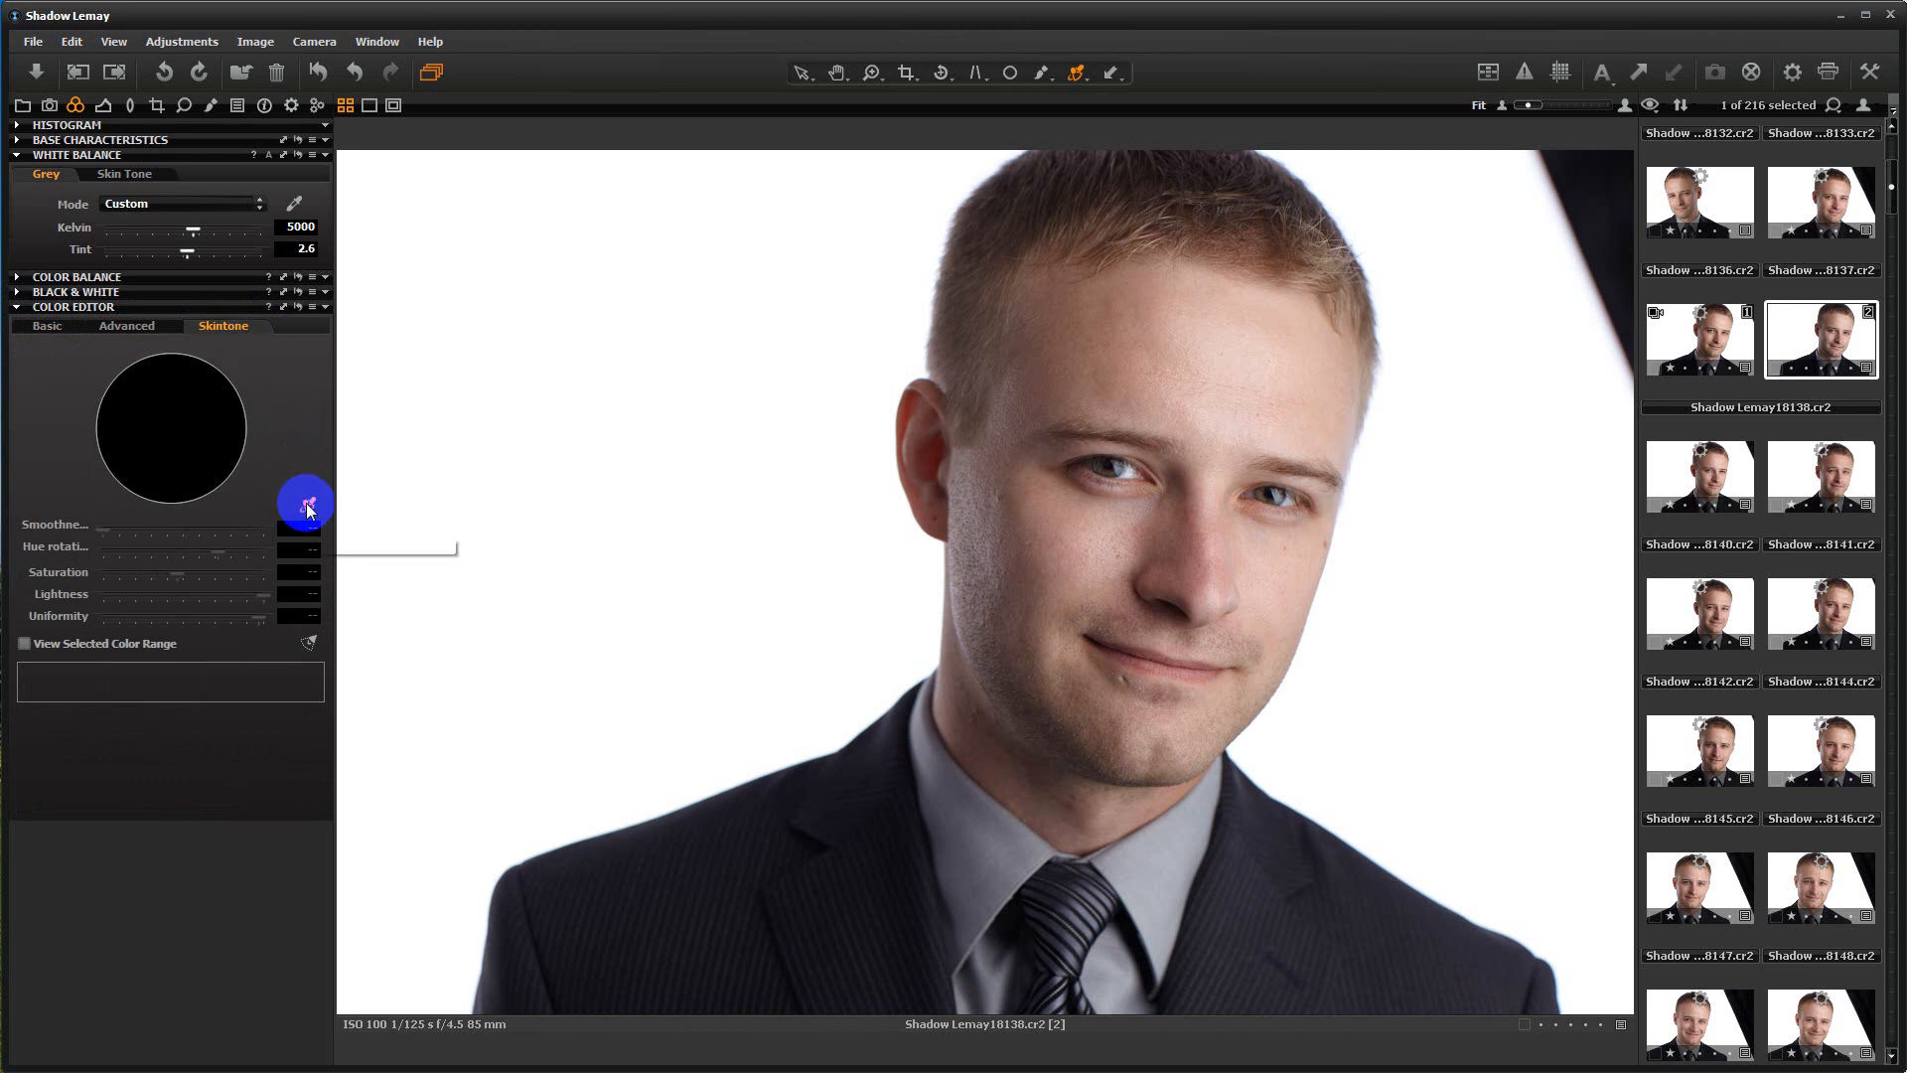
Step: Sample the skin tone from the man's nose with the Skintone picker
left_click(1083, 407)
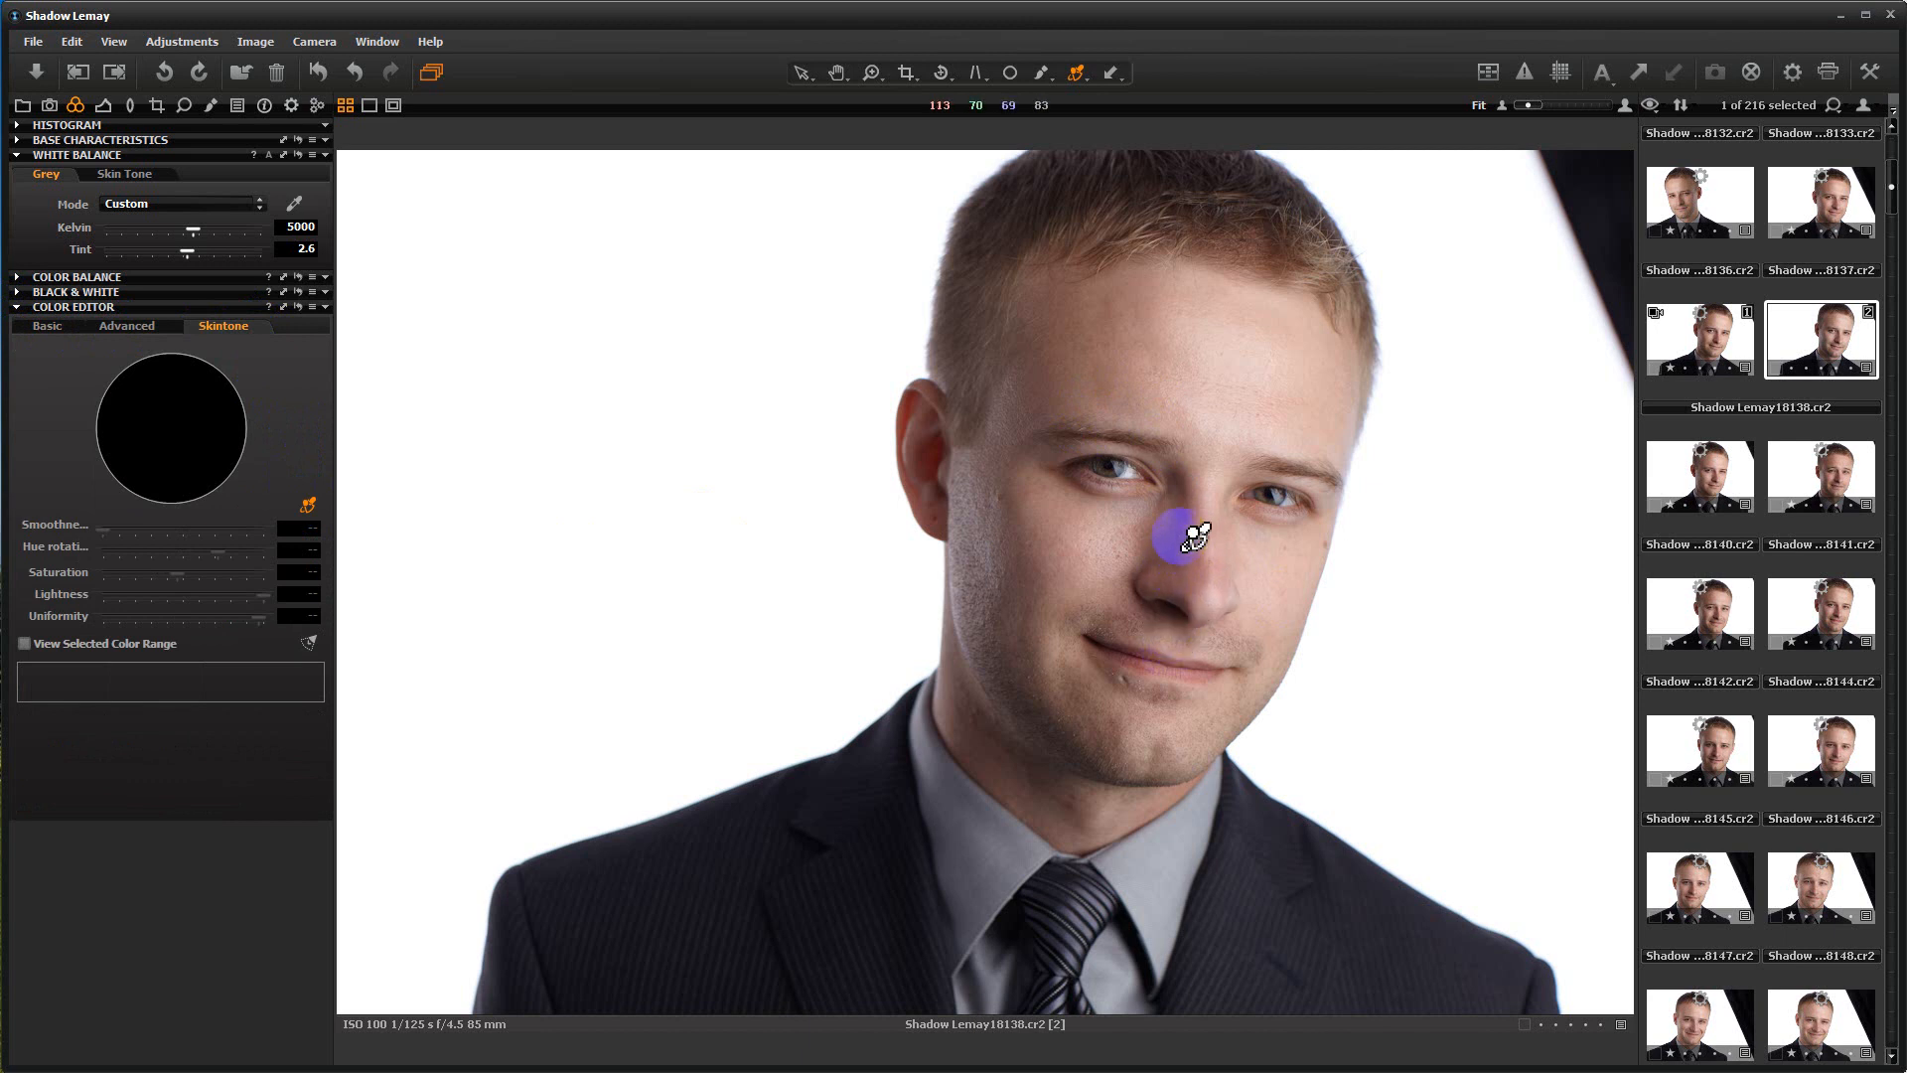
left_click(1195, 555)
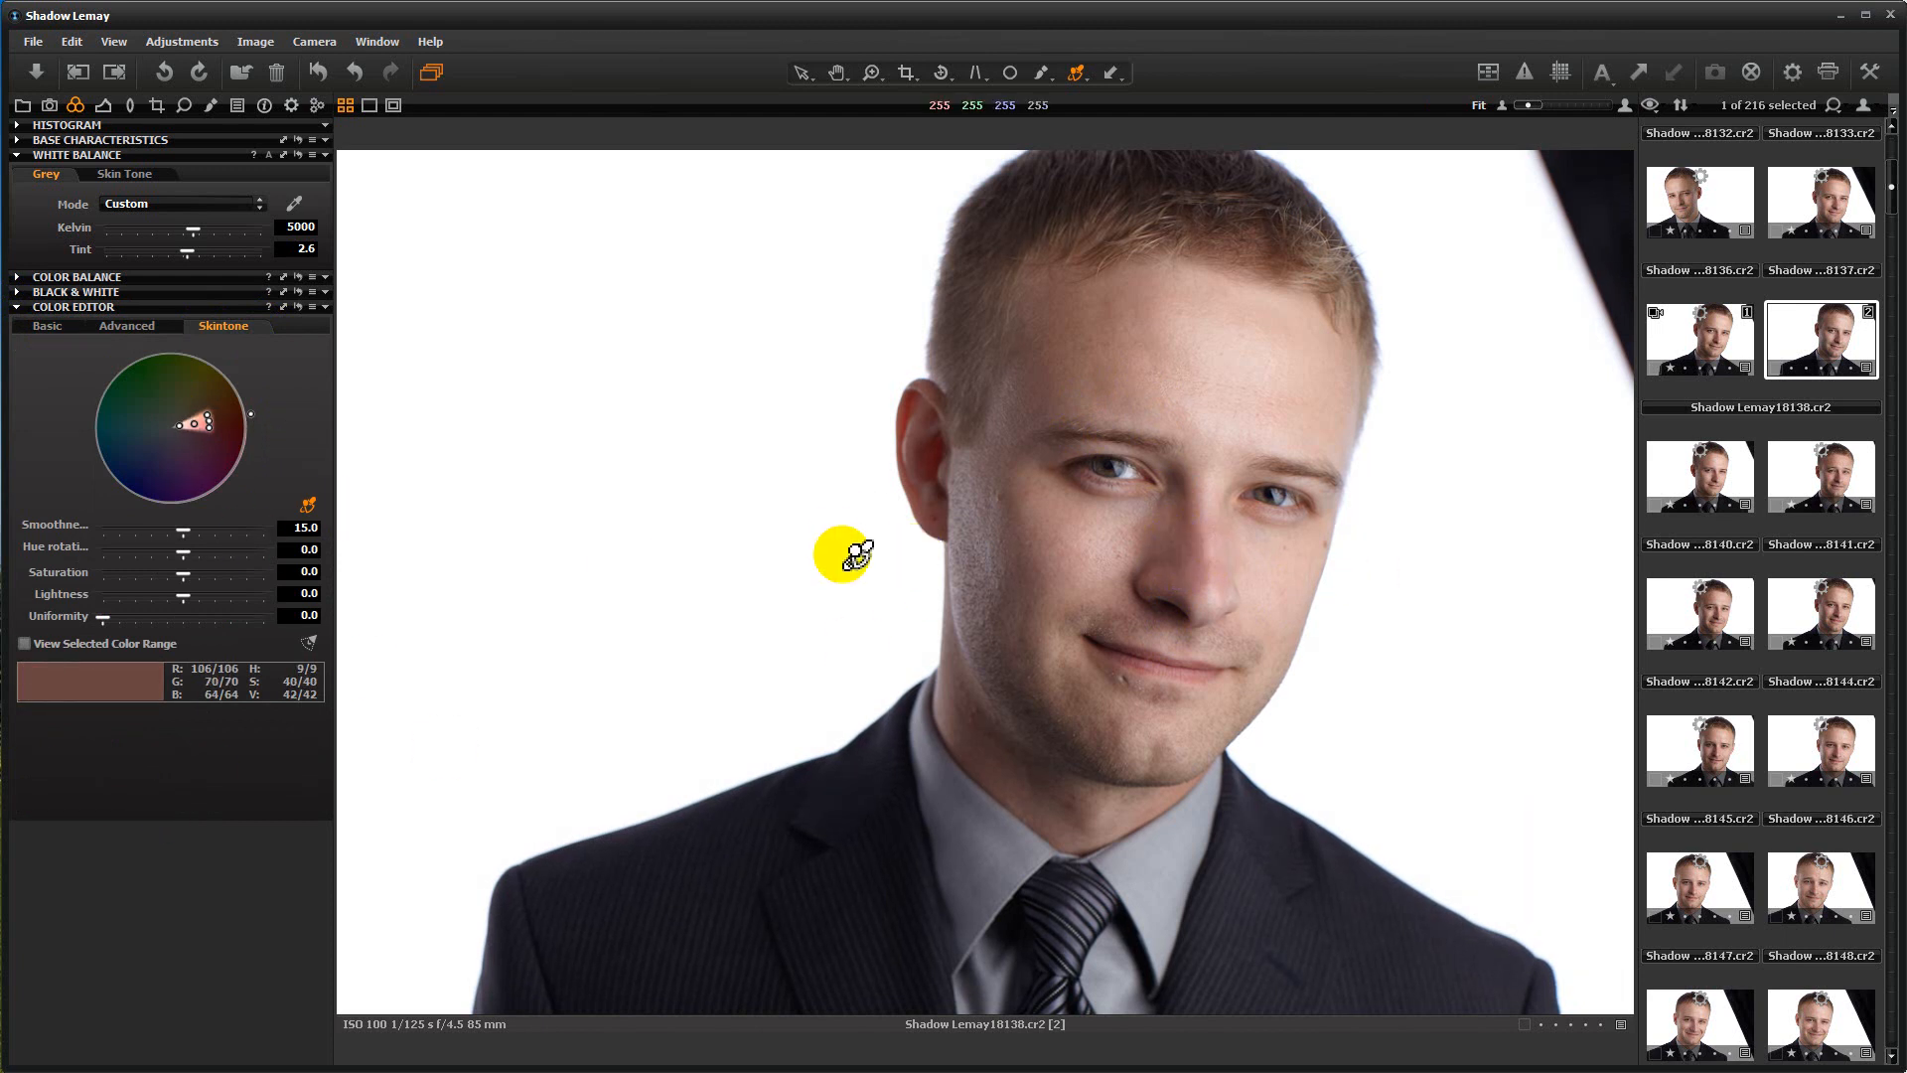
left_click(23, 643)
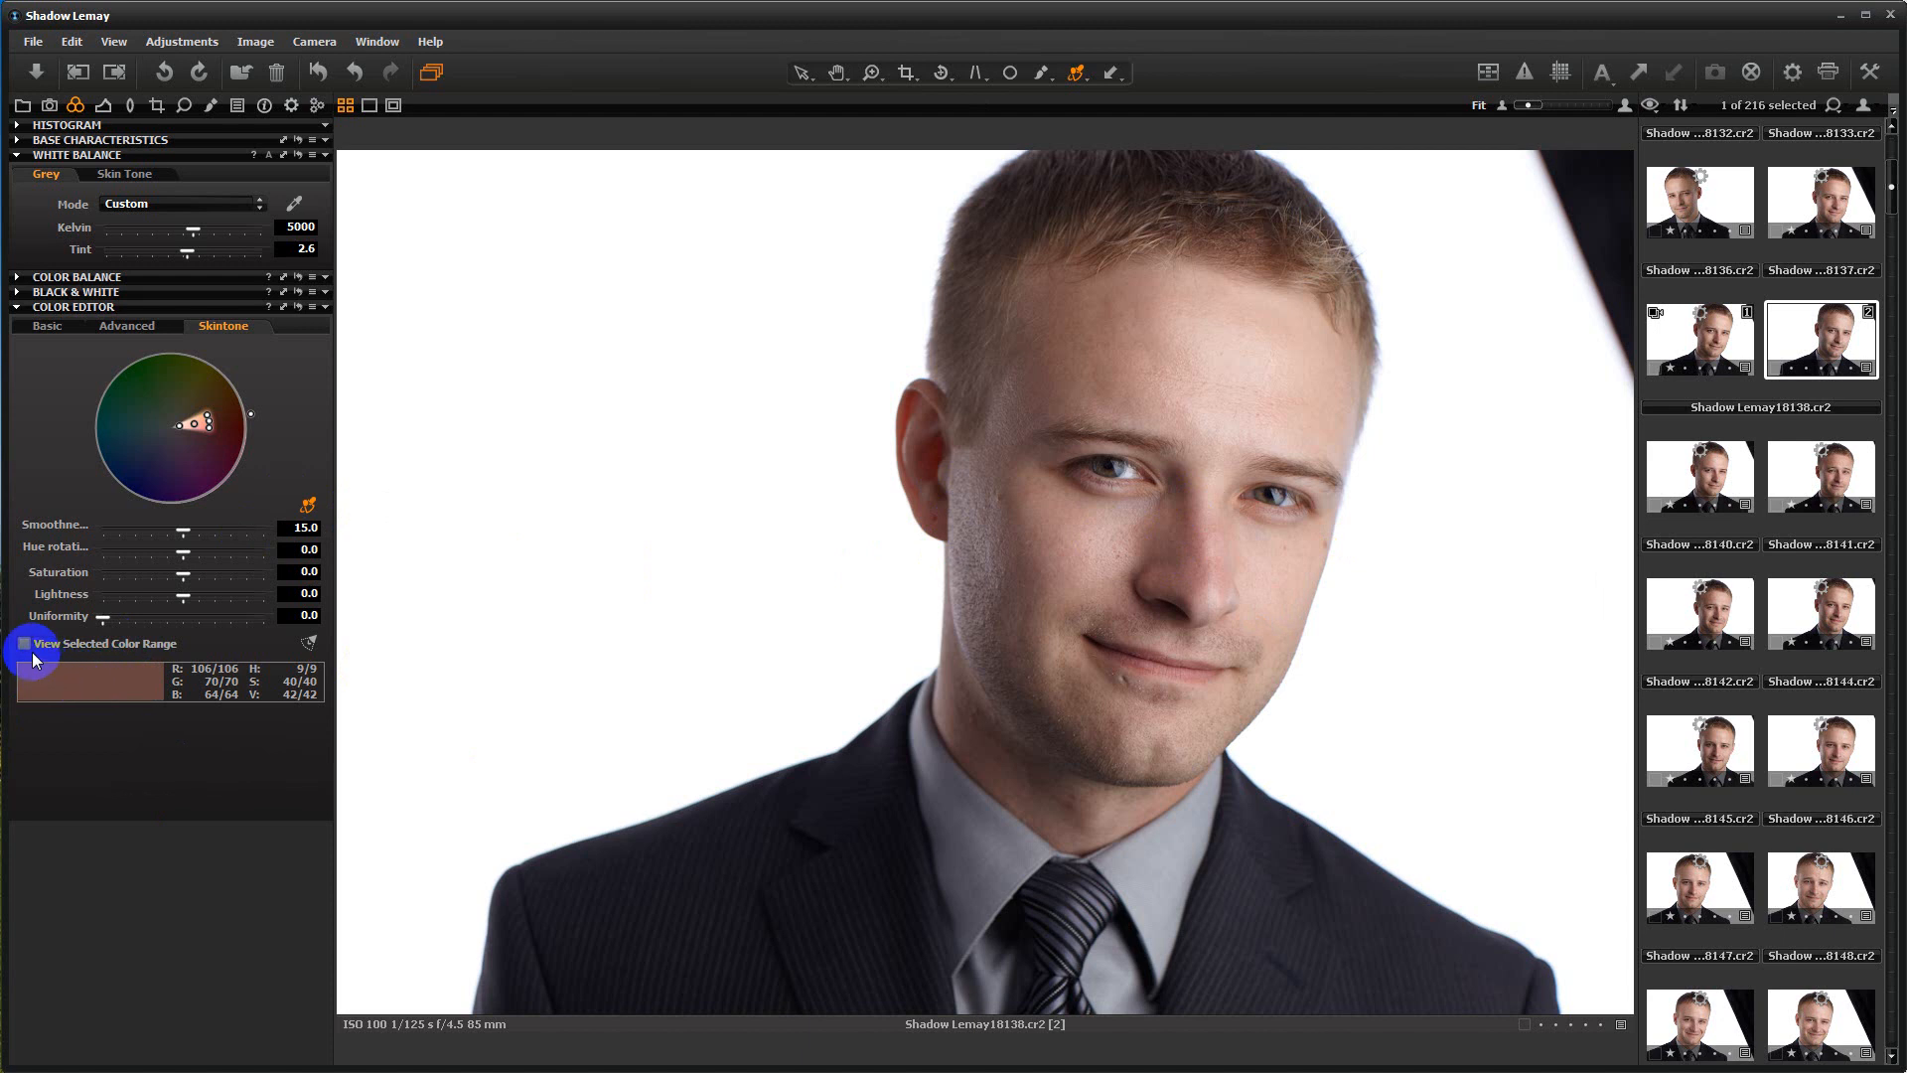
Step: Preview the skin range, reshape its hue on the wheel, and cut smoothness from 15 to 1
left_click(24, 644)
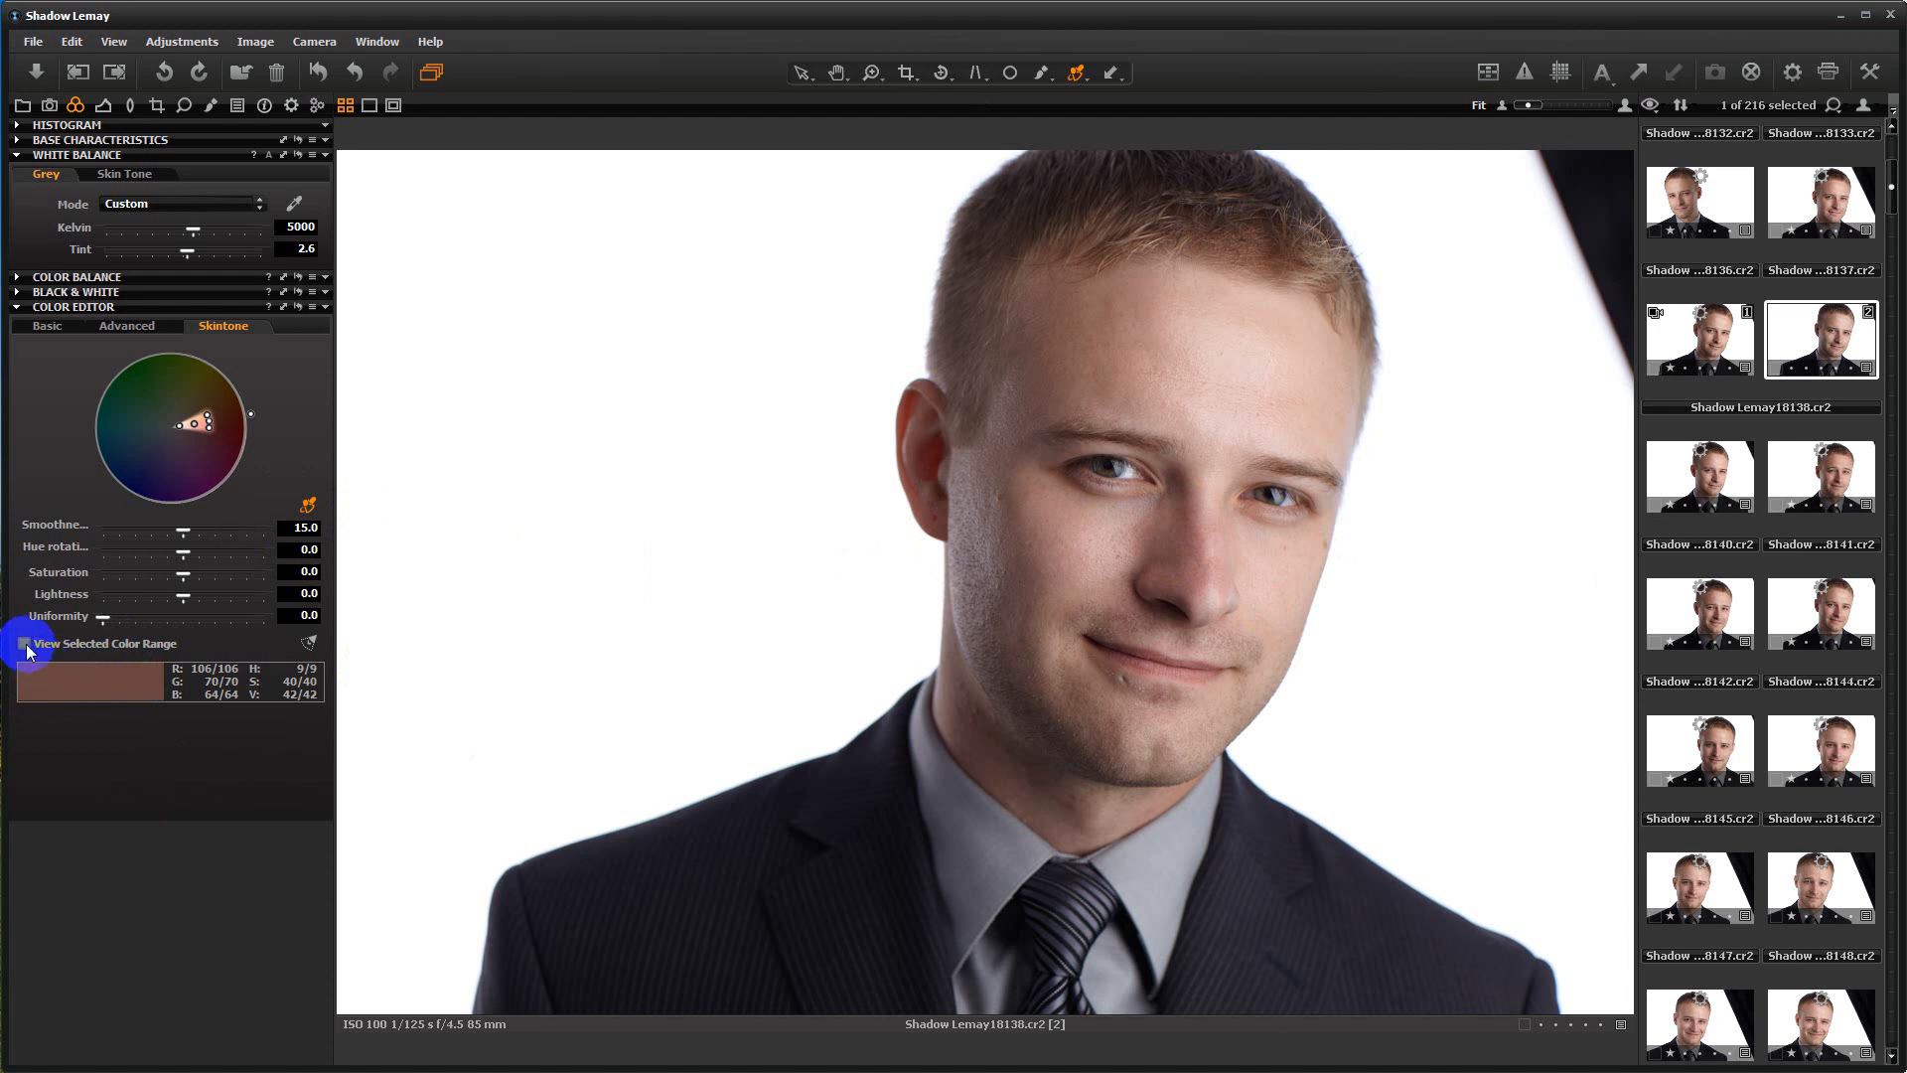
left_click(24, 644)
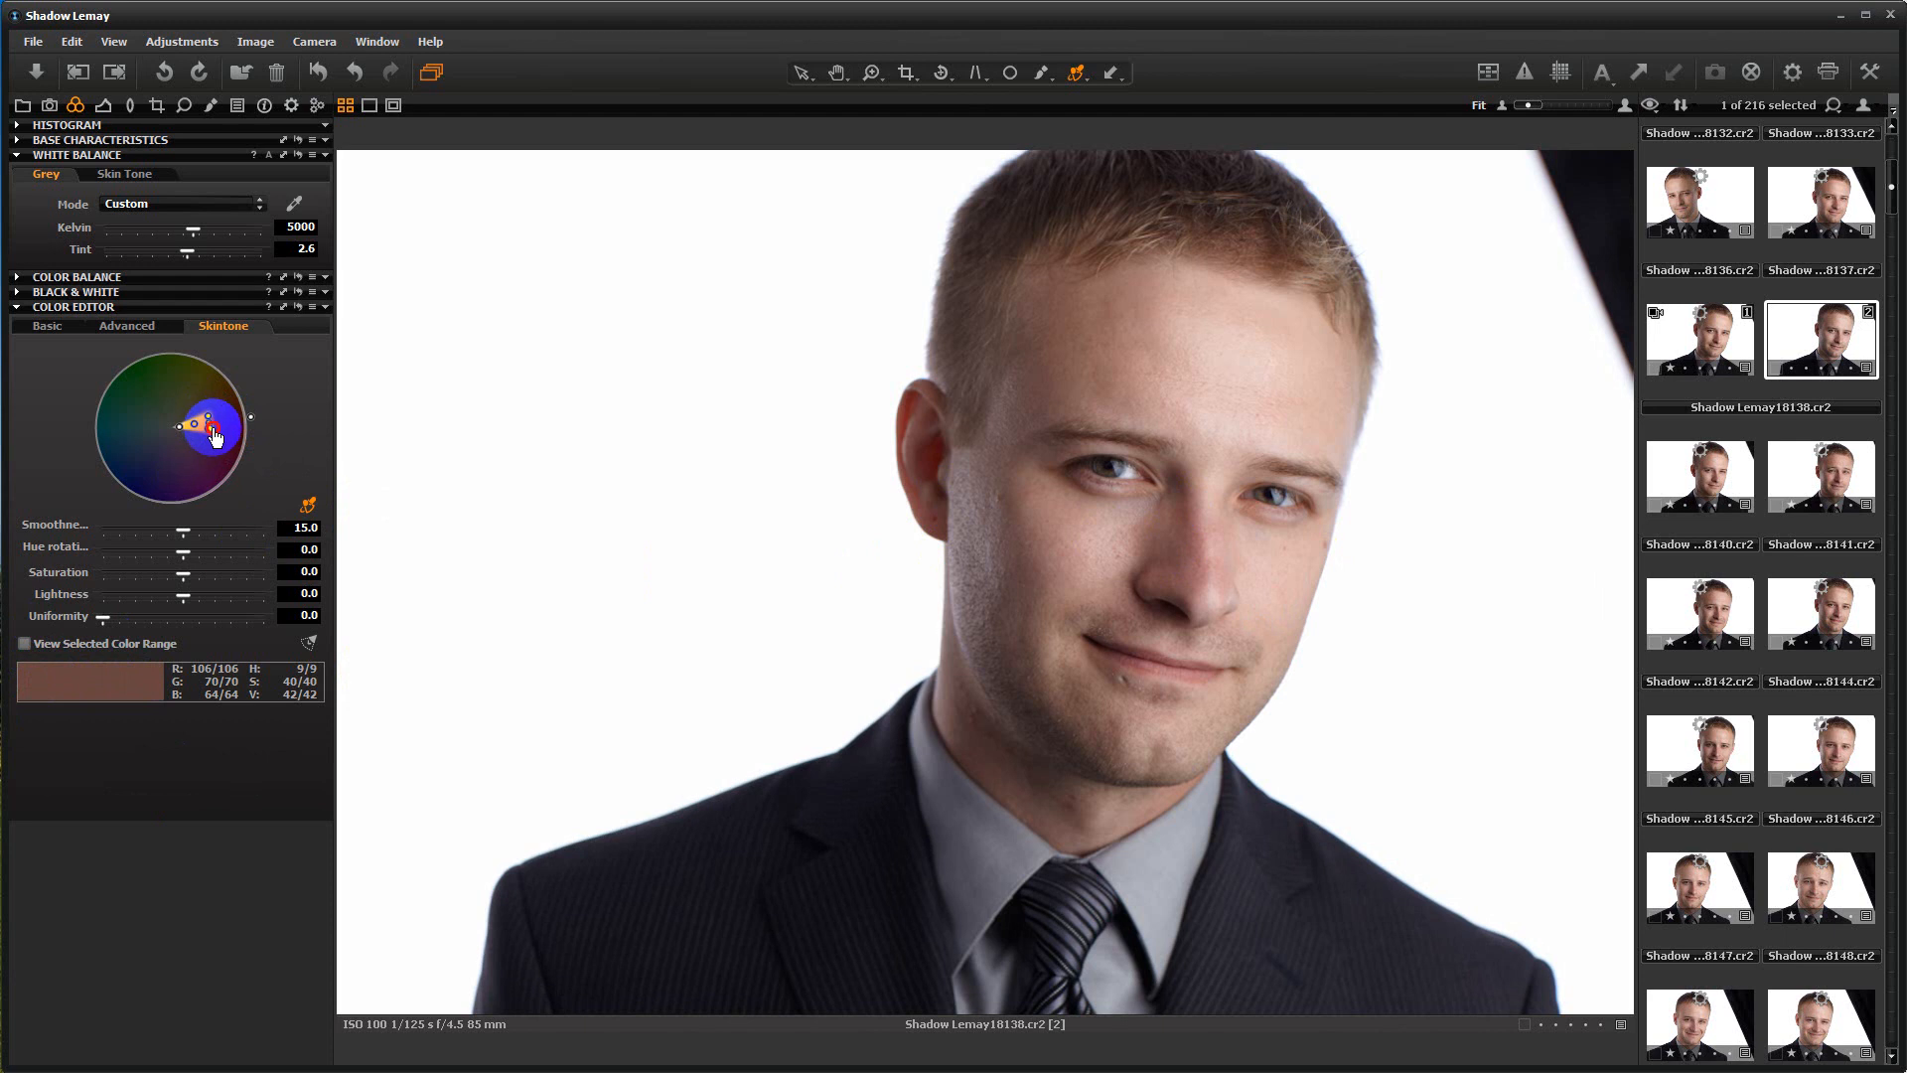
left_click_drag(217, 435, 115, 493)
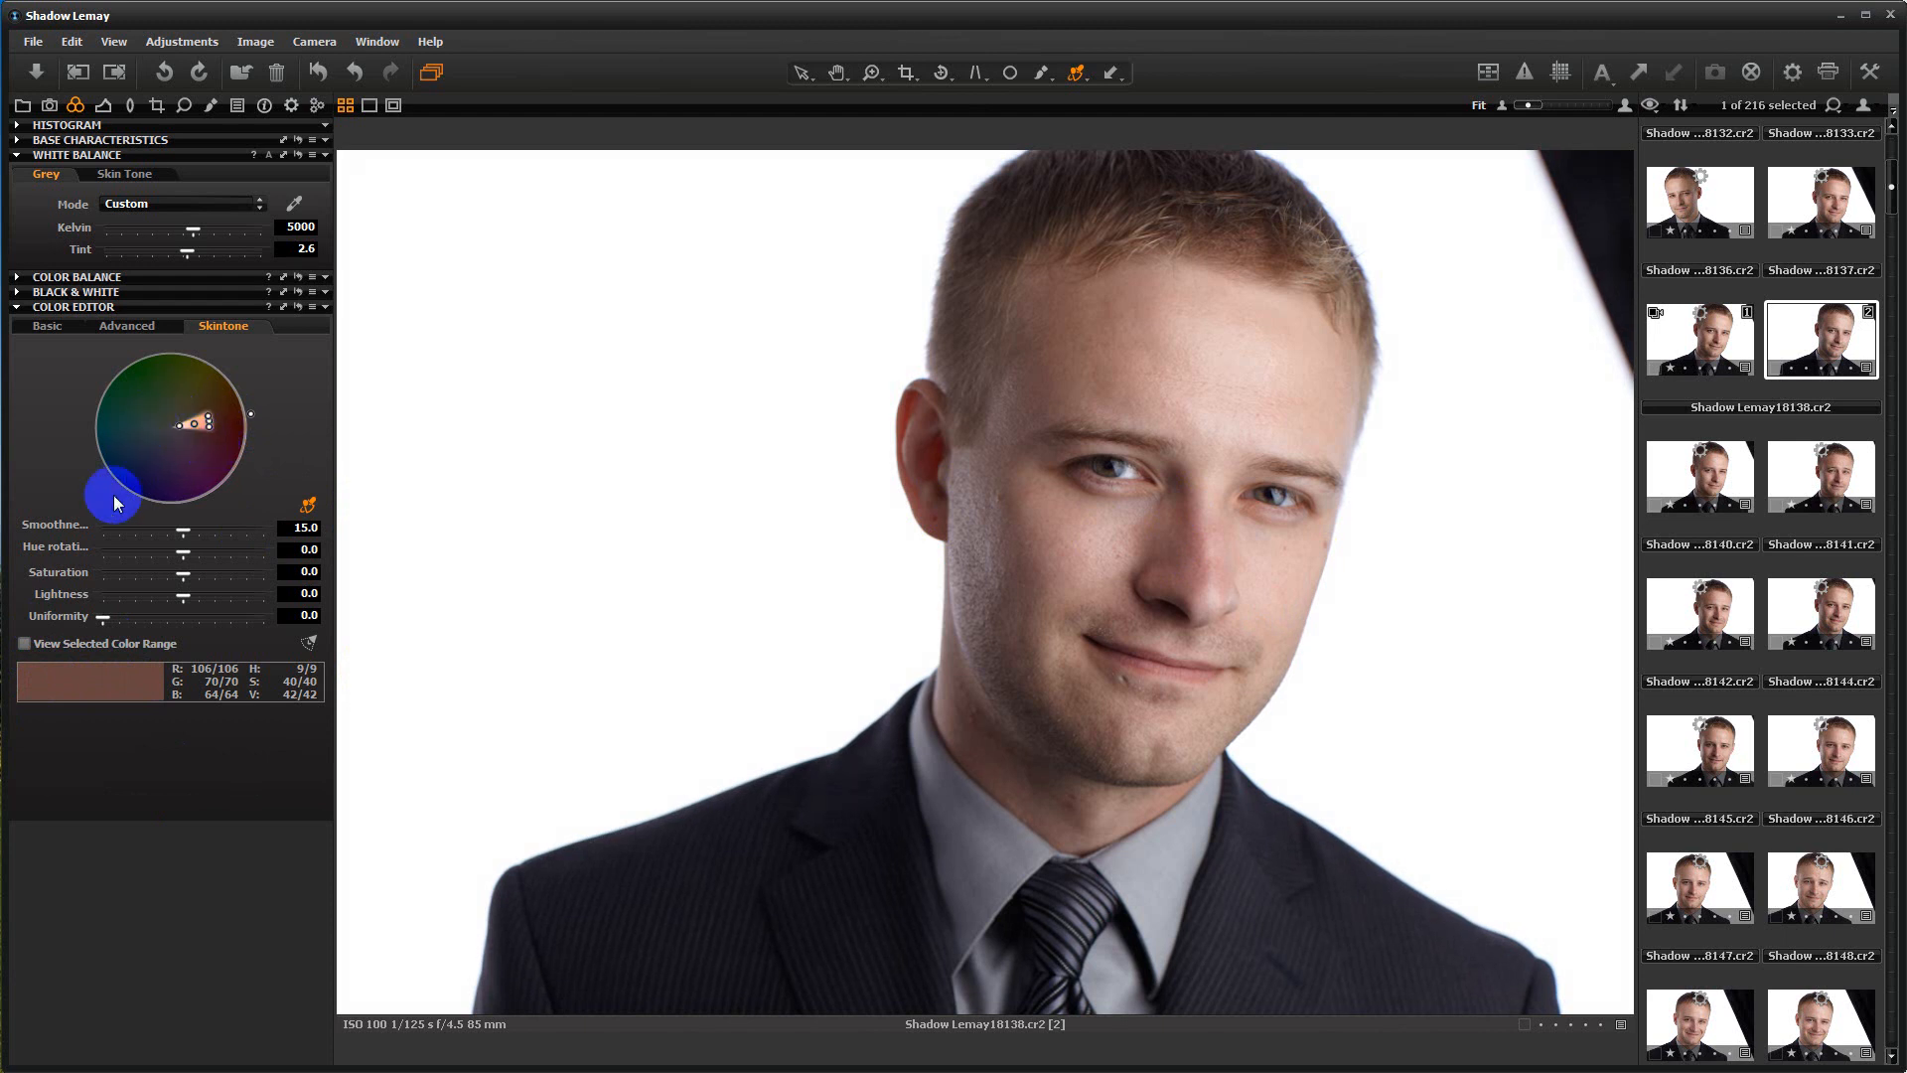
left_click(23, 644)
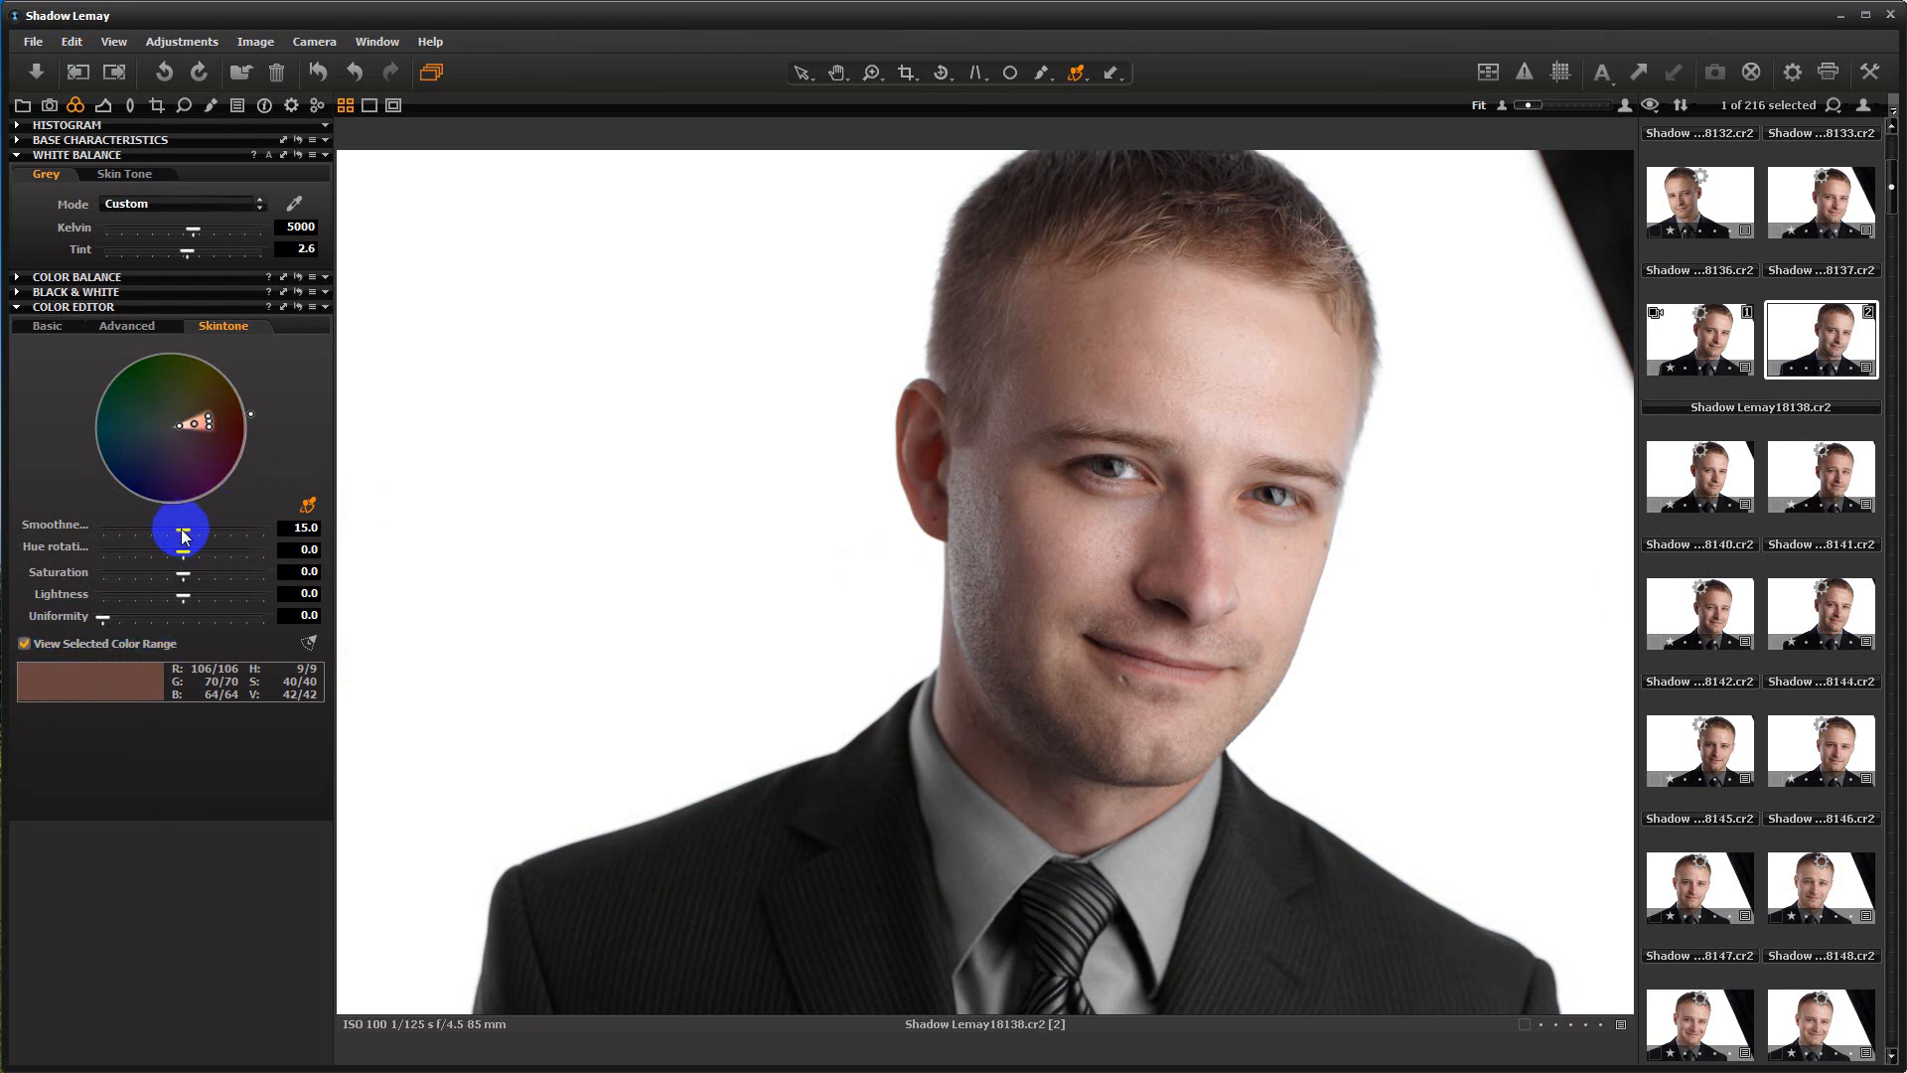
left_click_drag(179, 528, 103, 527)
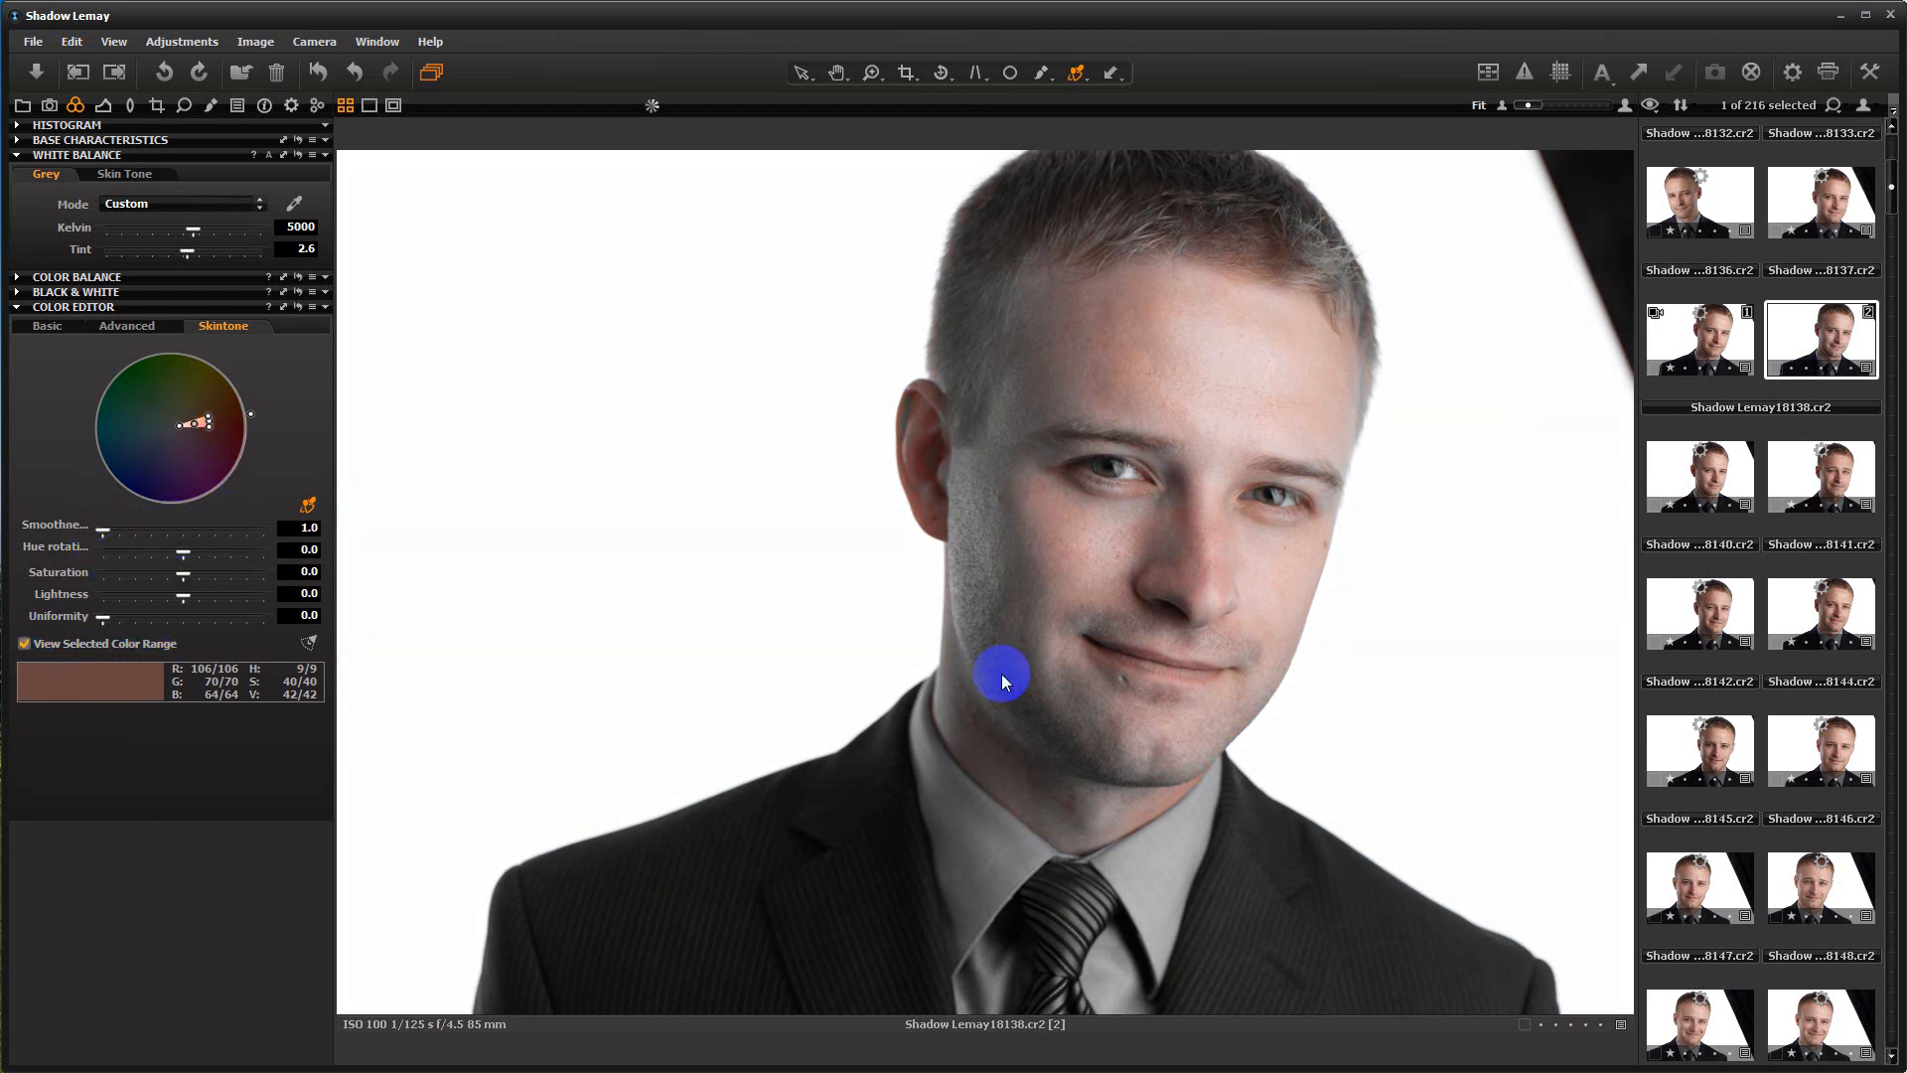
mouse_move(1175, 559)
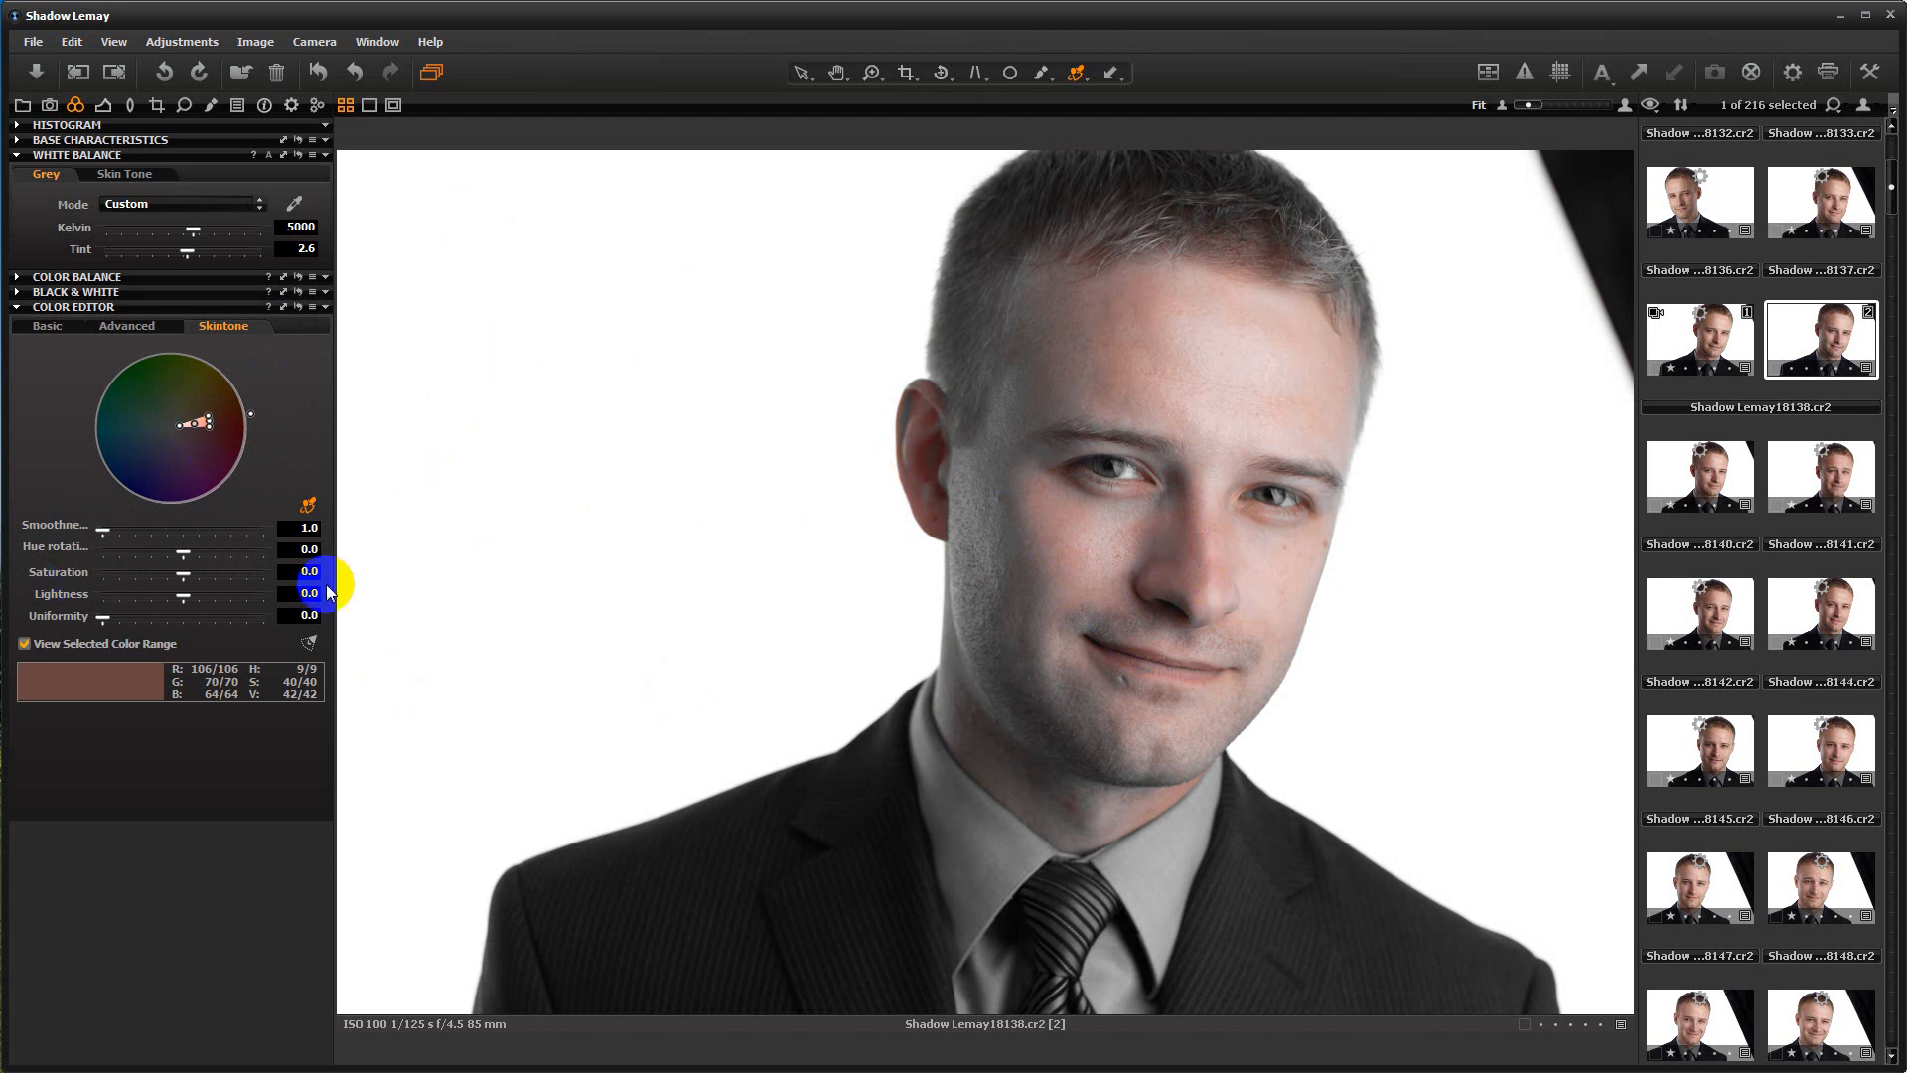
left_click(1109, 495)
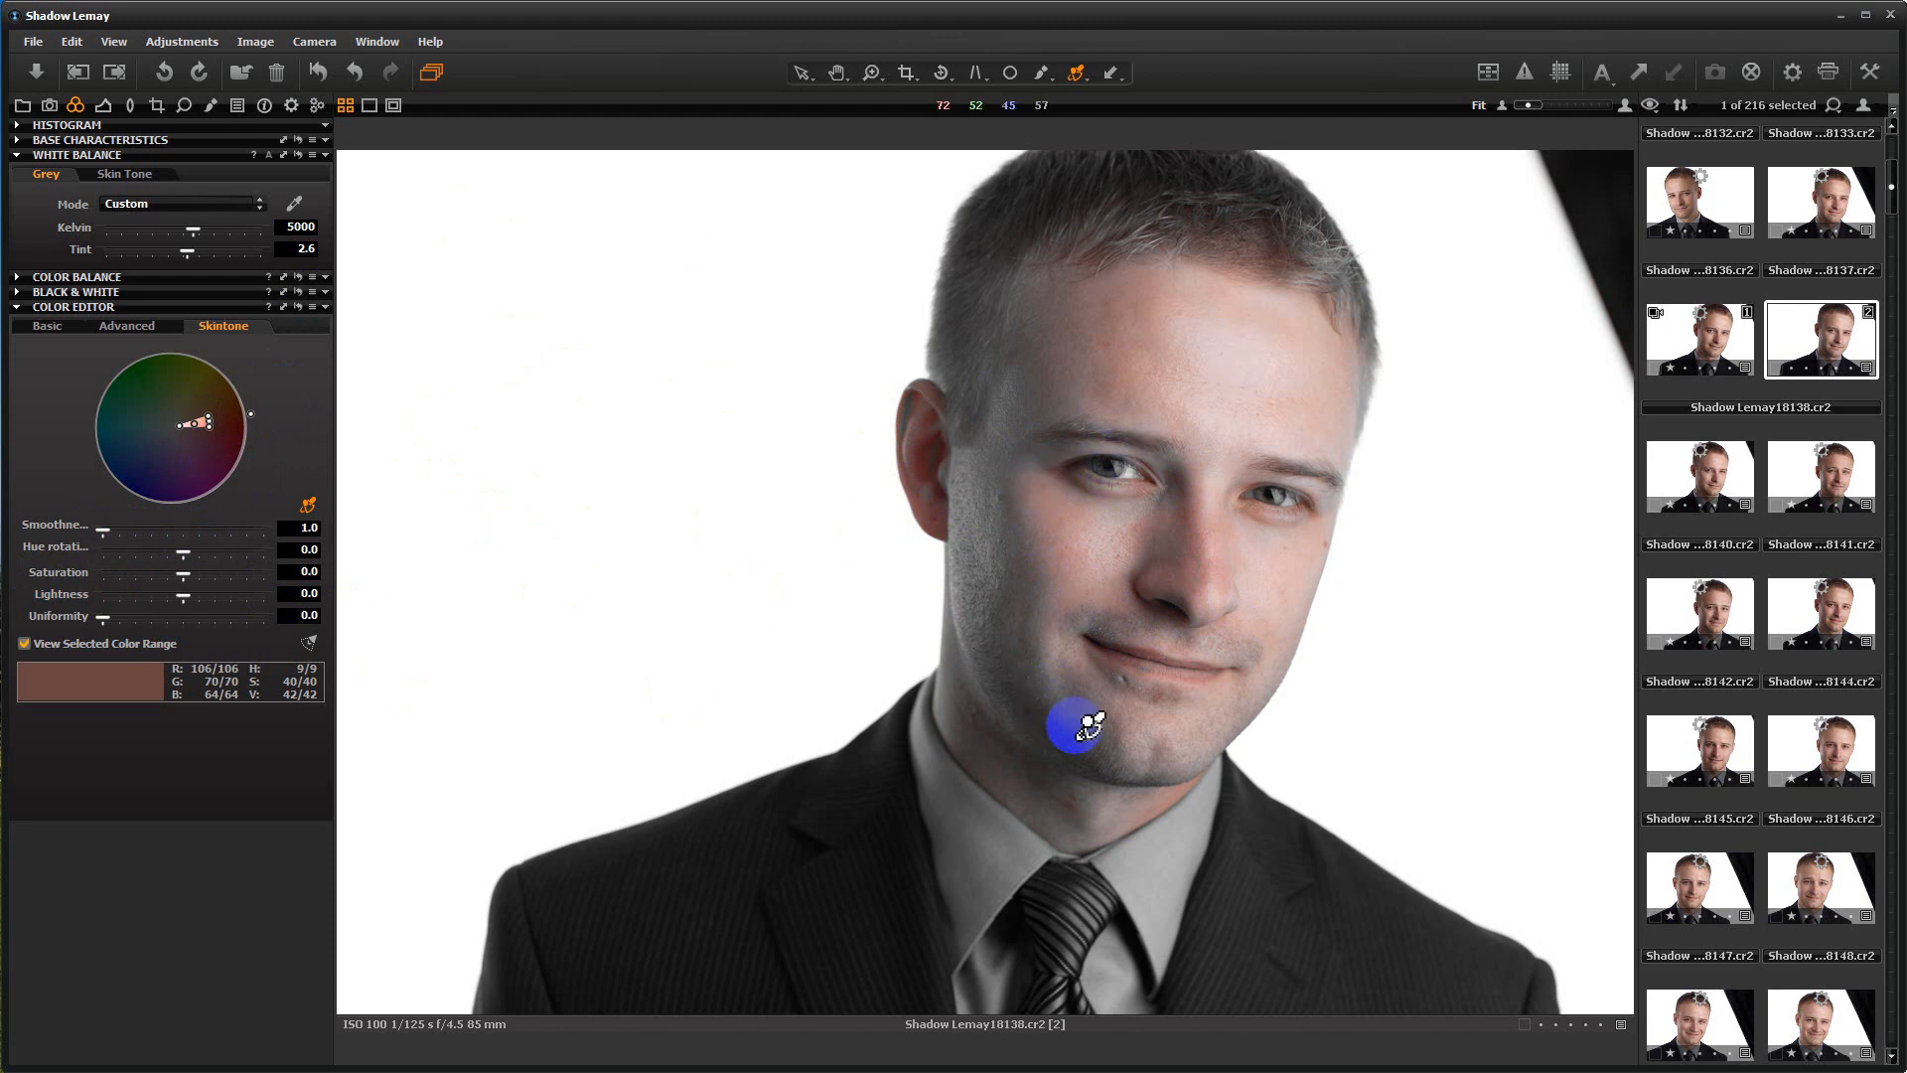
mouse_move(1046, 296)
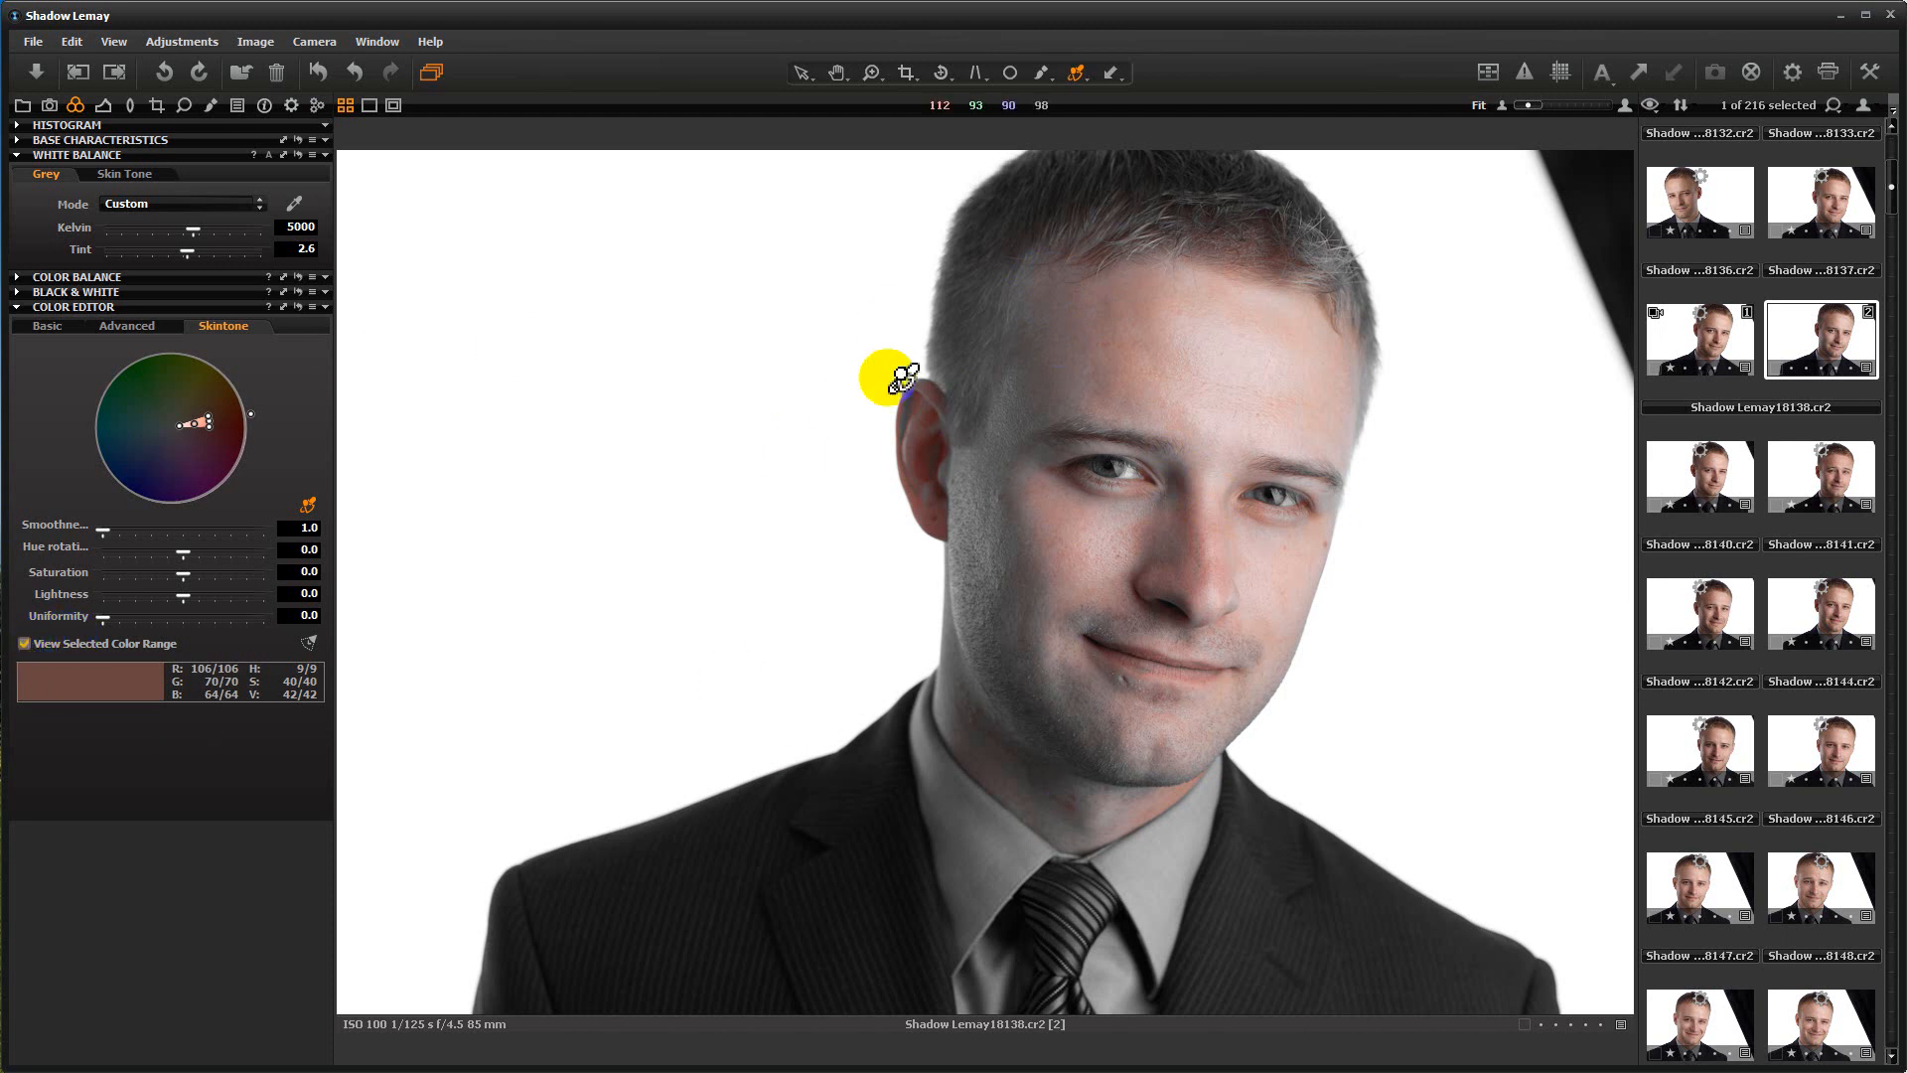
Step: Keep View Selected Color Range on to see the skin range over the greyed portrait
left_click(23, 644)
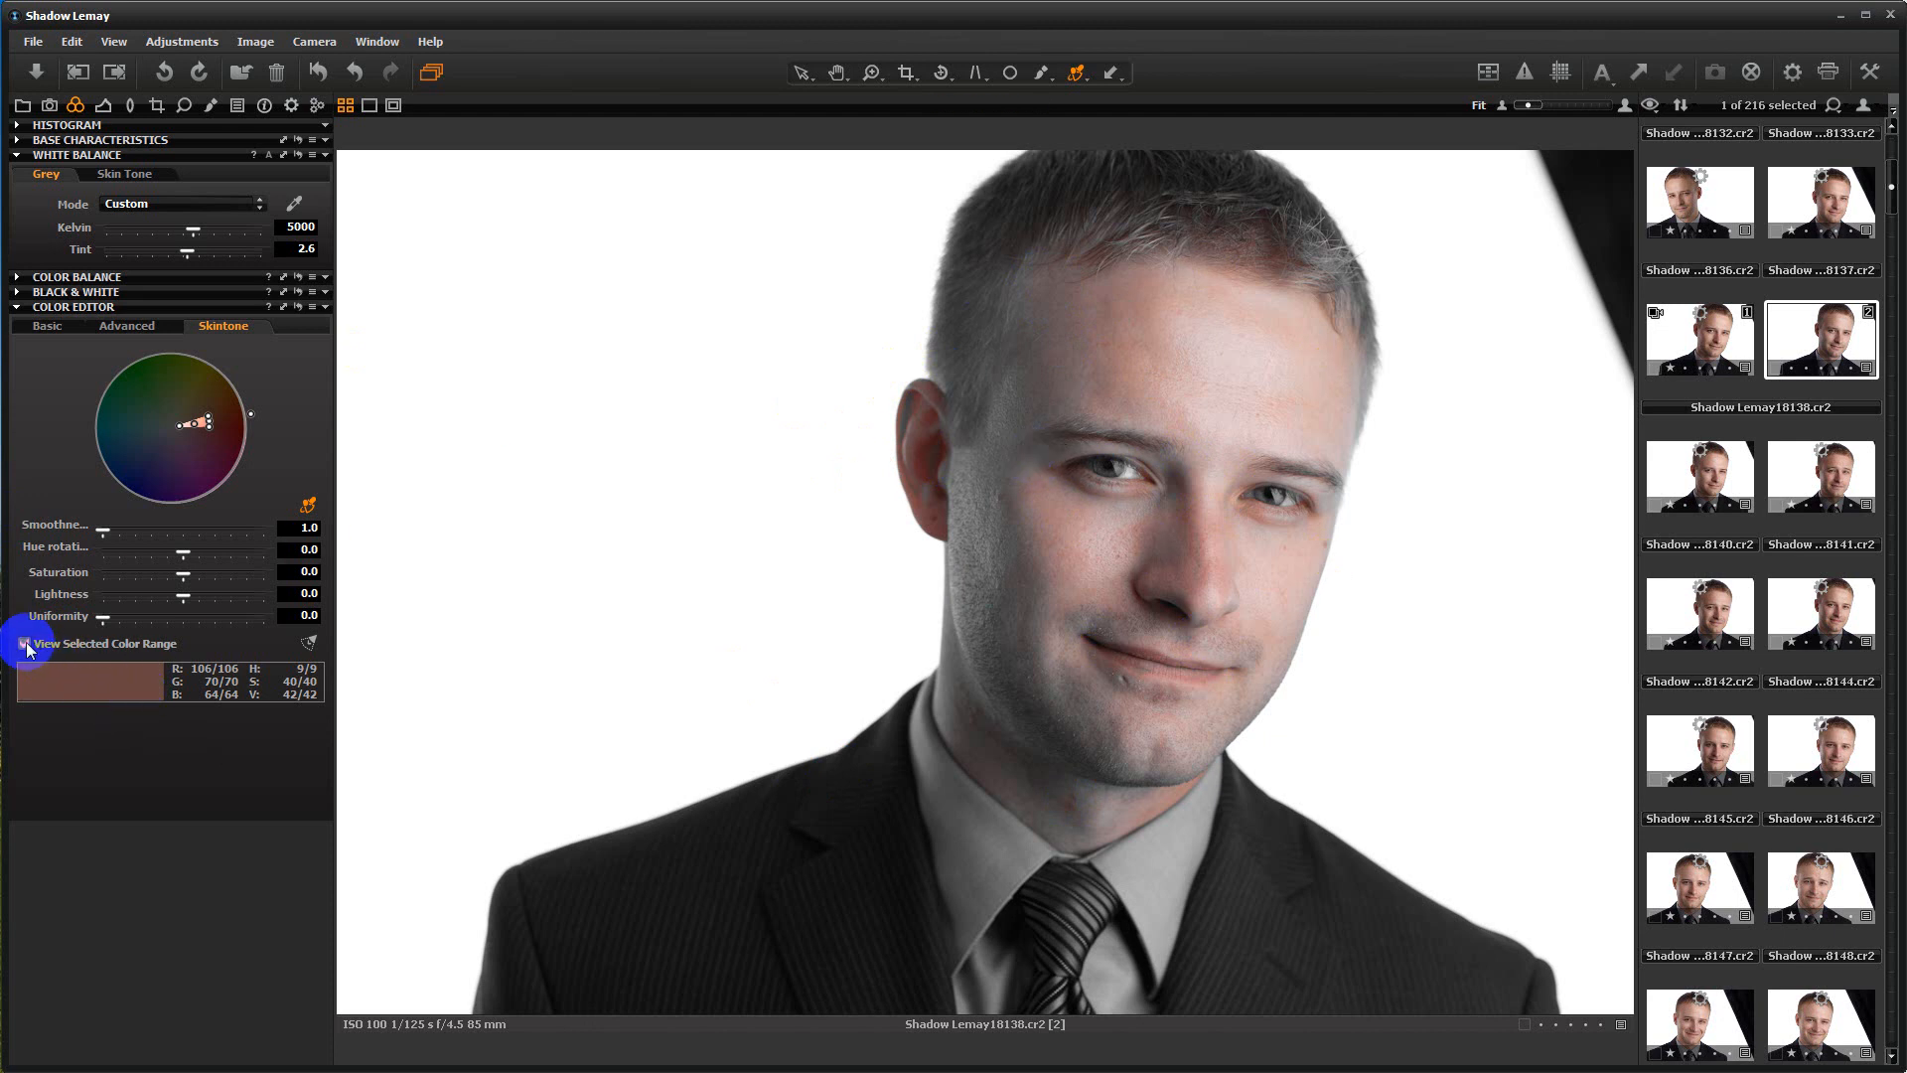
Step: Turn off the range preview and set skin lightness to 10 and uniformity to 1
left_click(23, 644)
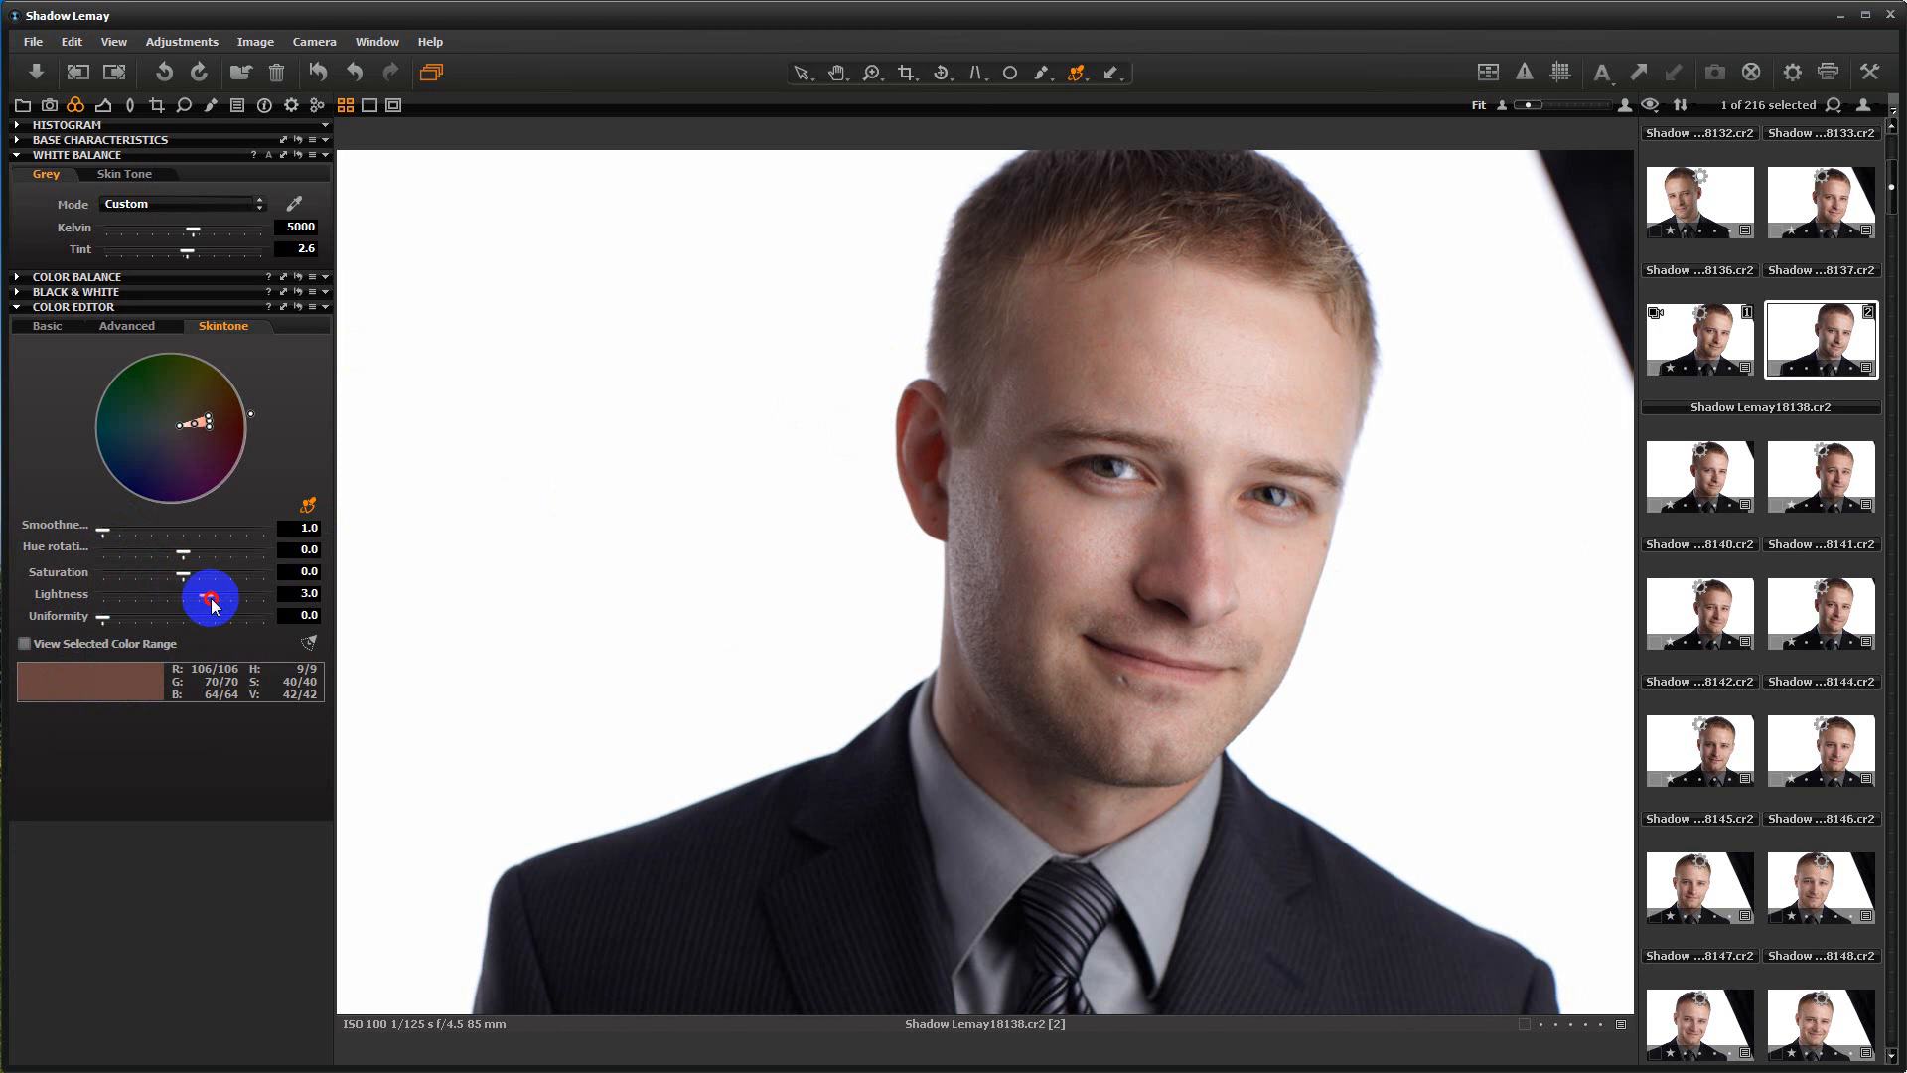
left_click_drag(210, 596, 266, 596)
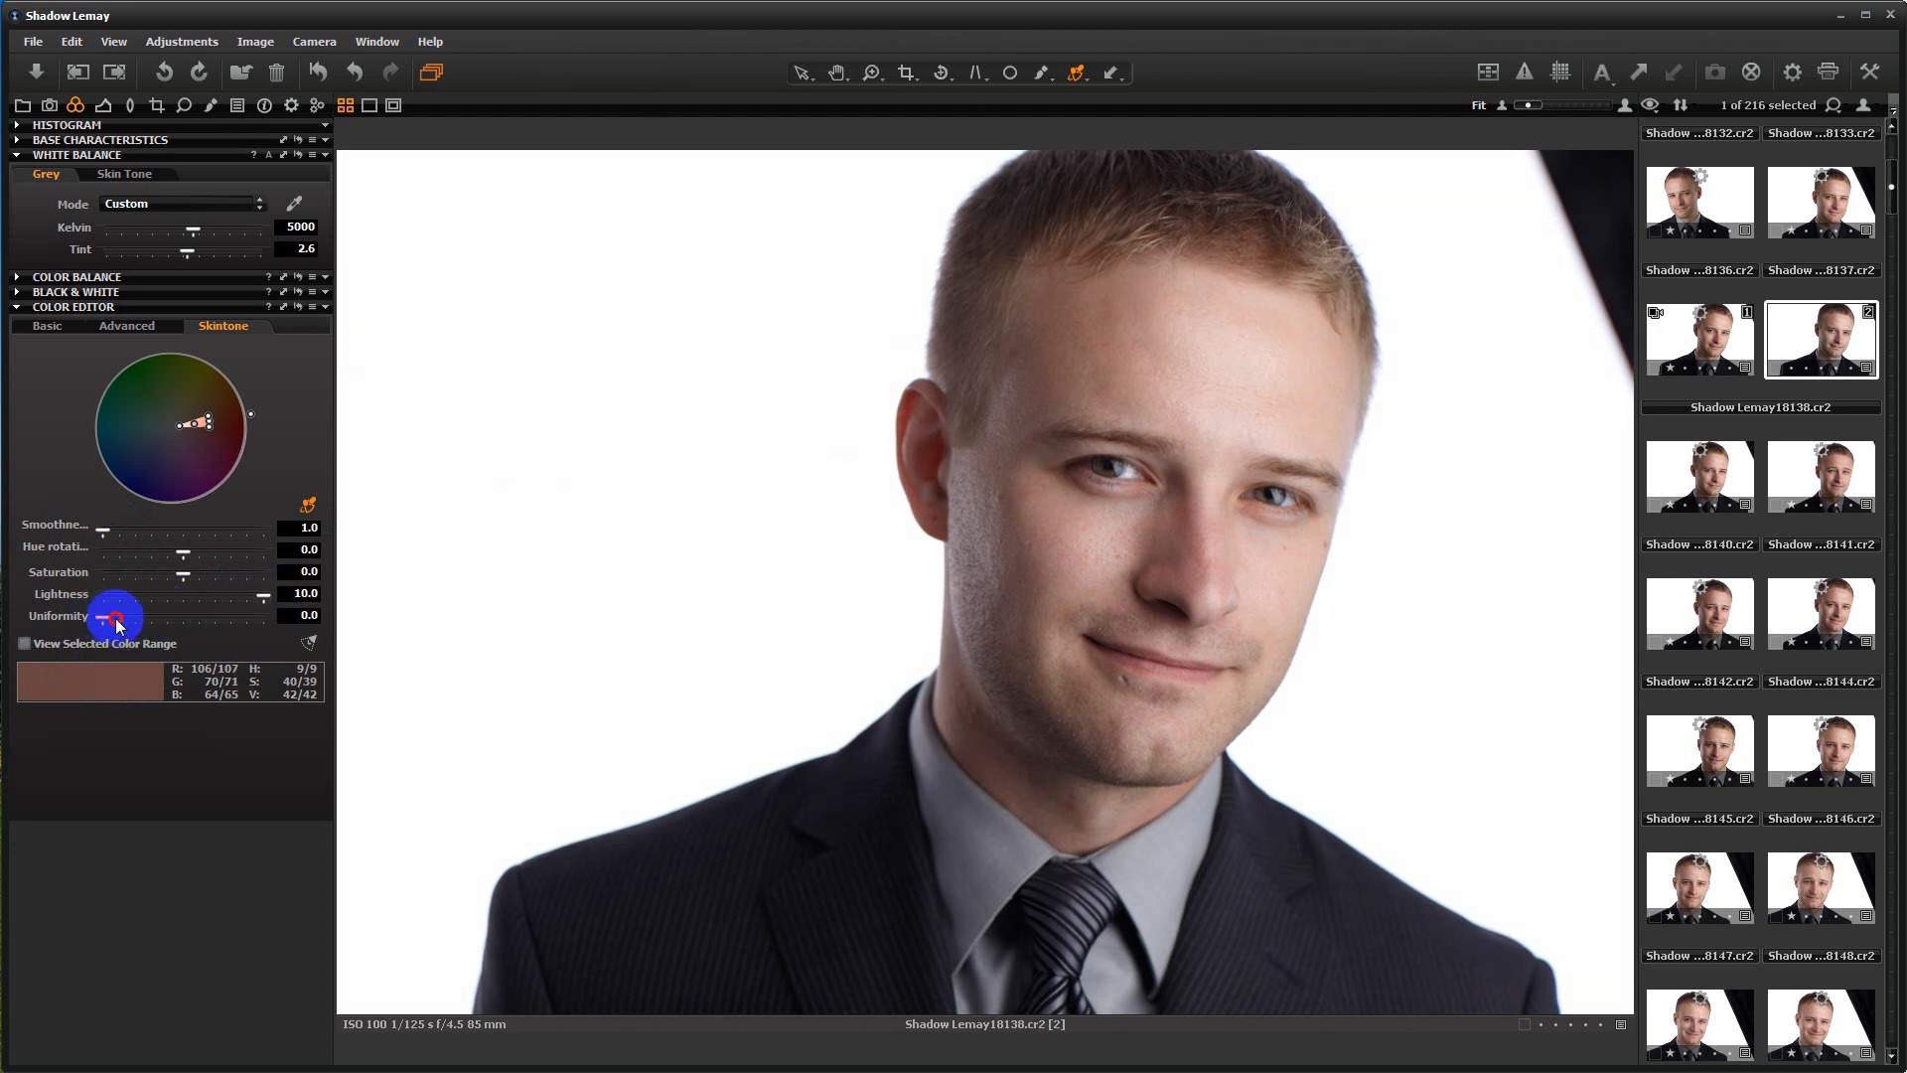
left_click_drag(115, 618, 265, 624)
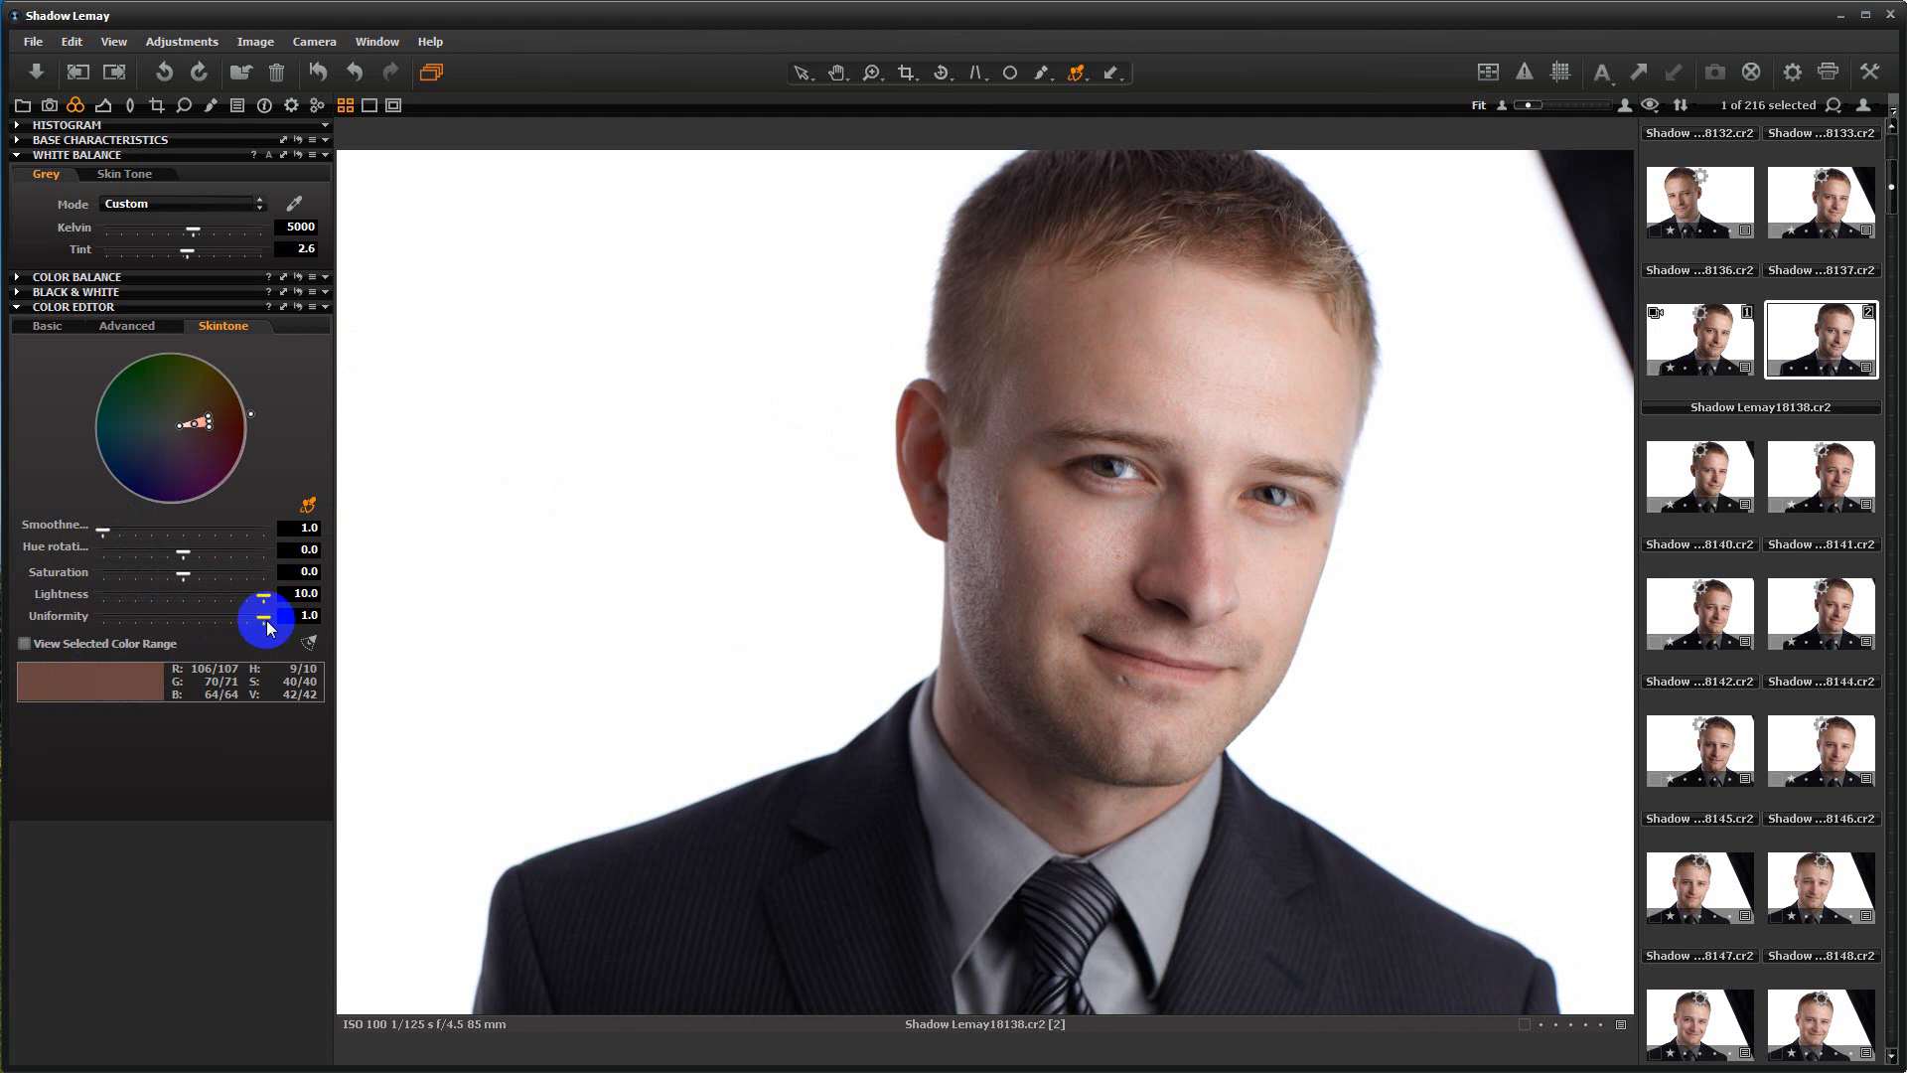
left_click_drag(266, 620, 106, 620)
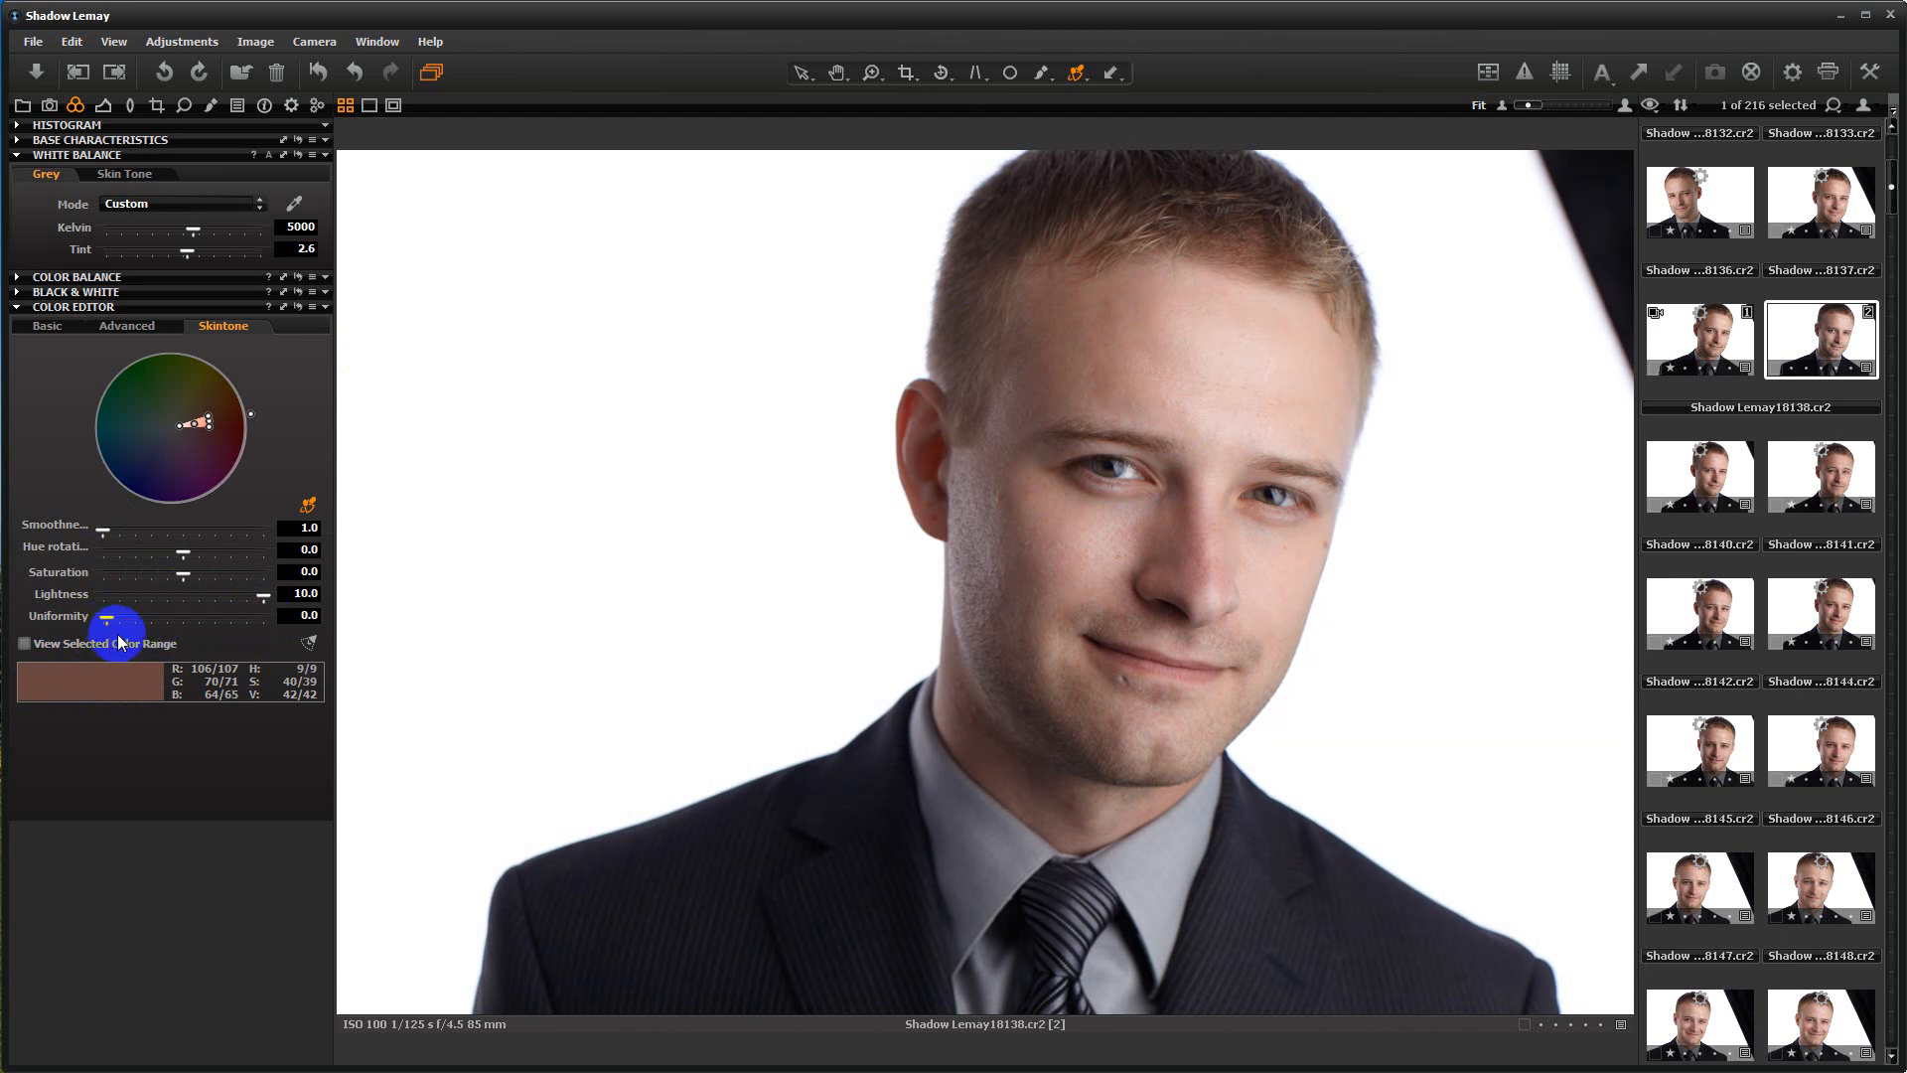
left_click_drag(107, 634, 265, 629)
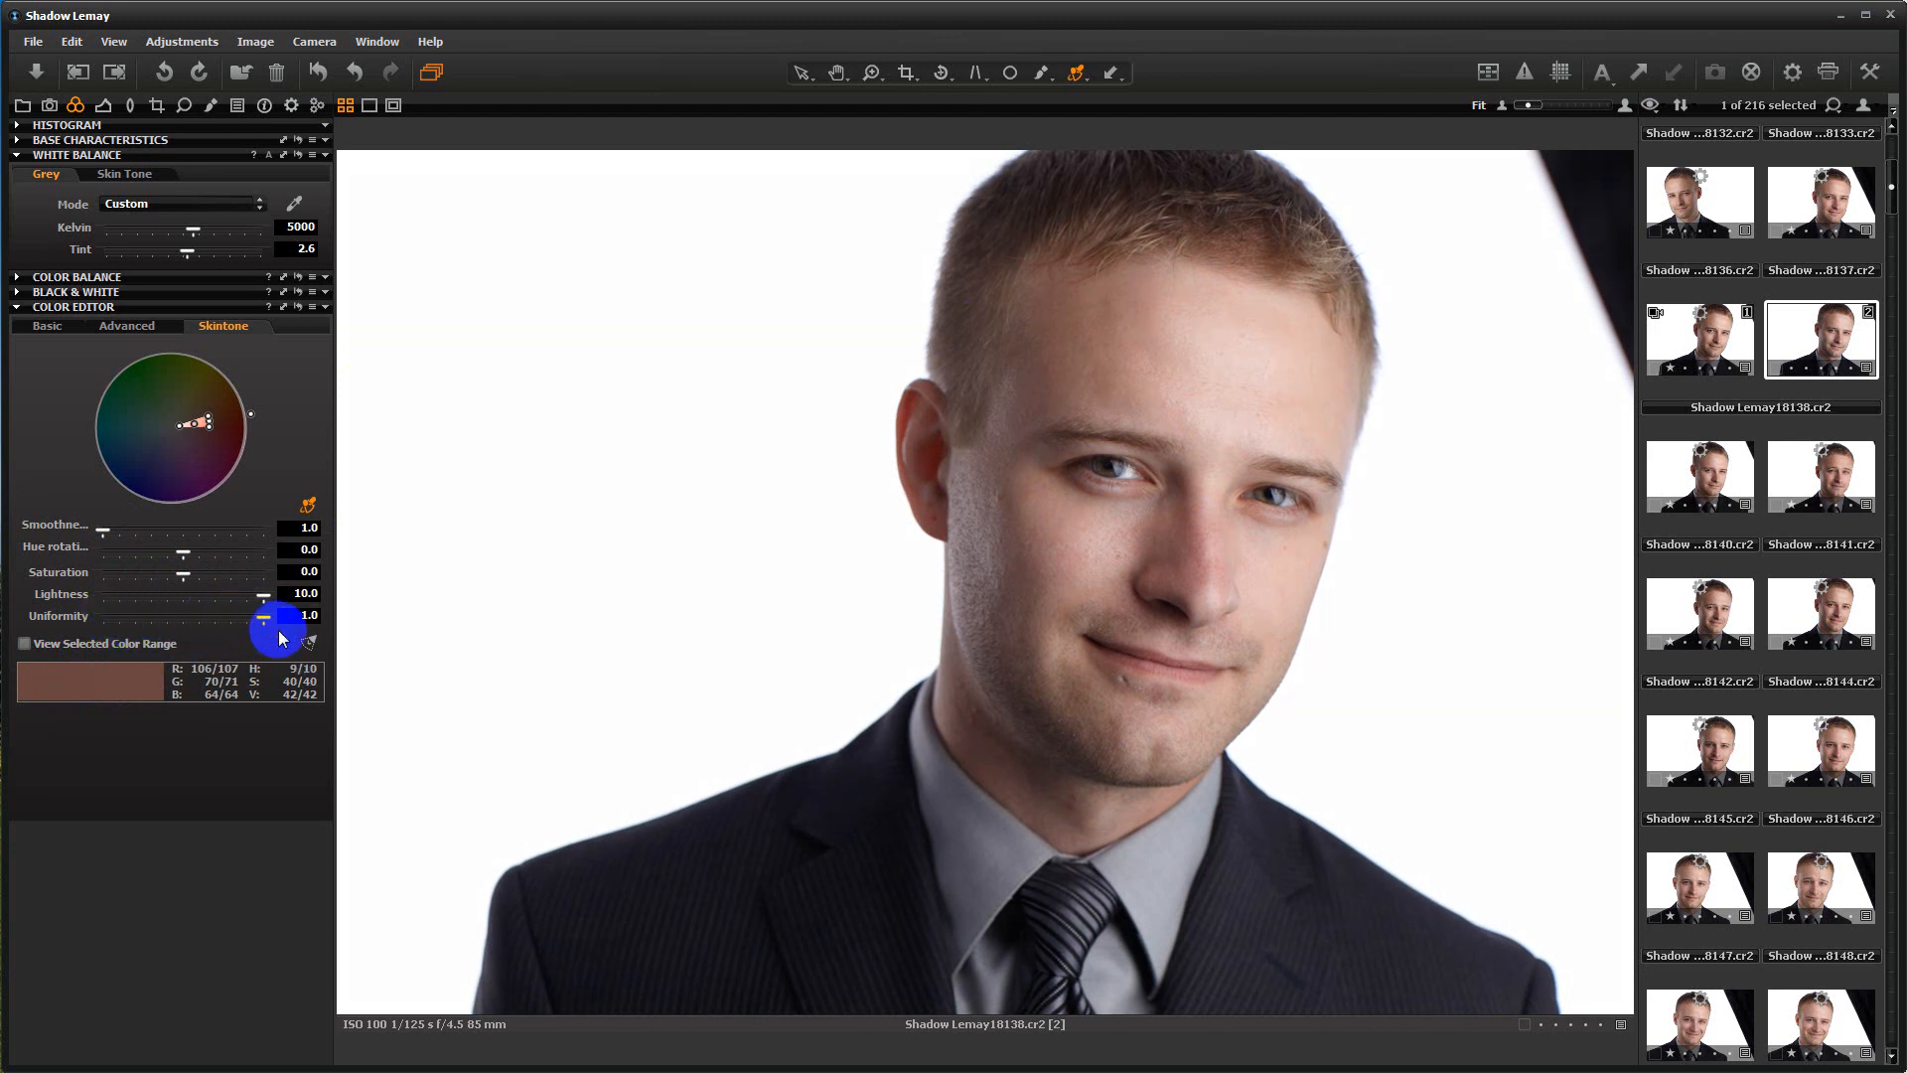
left_click_drag(280, 629, 265, 624)
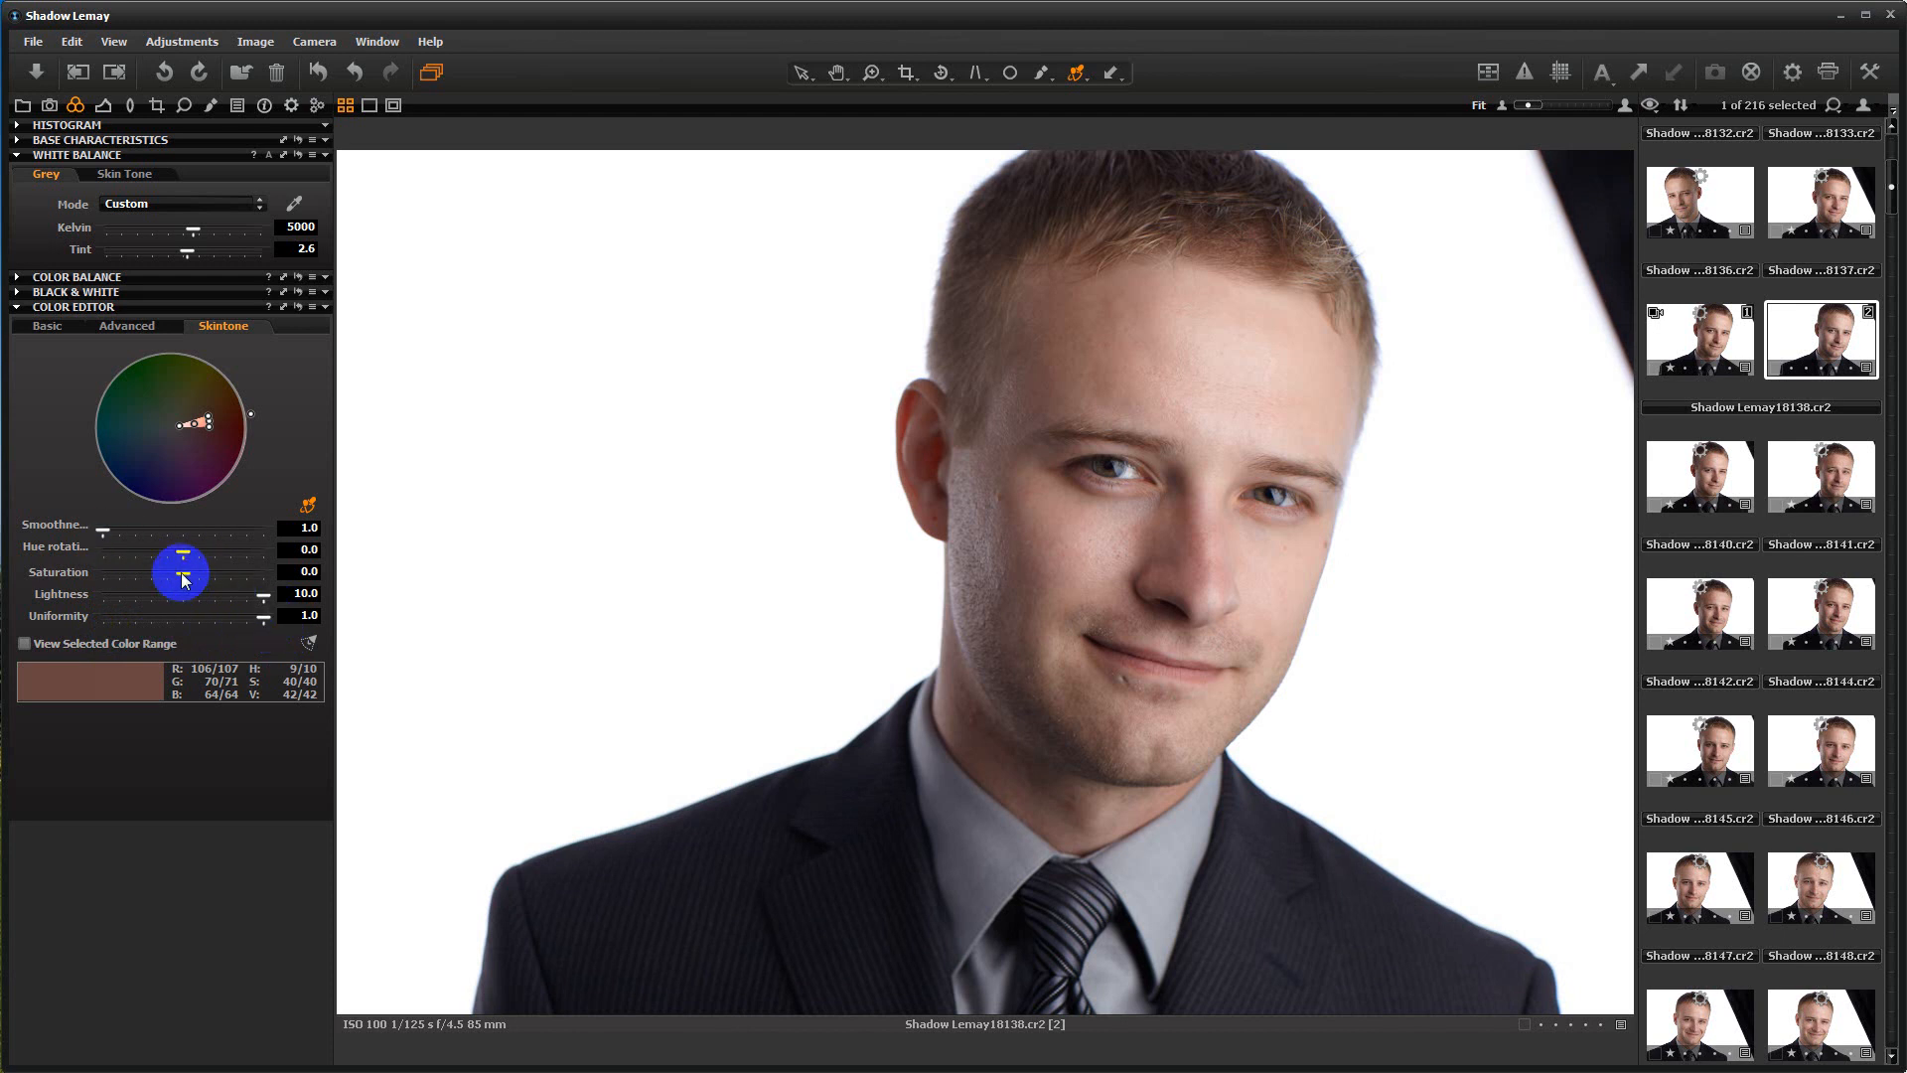
Step: Set skin saturation to -4 and settle hue rotation at 2.0 after trying both directions
left_click_drag(183, 572, 176, 581)
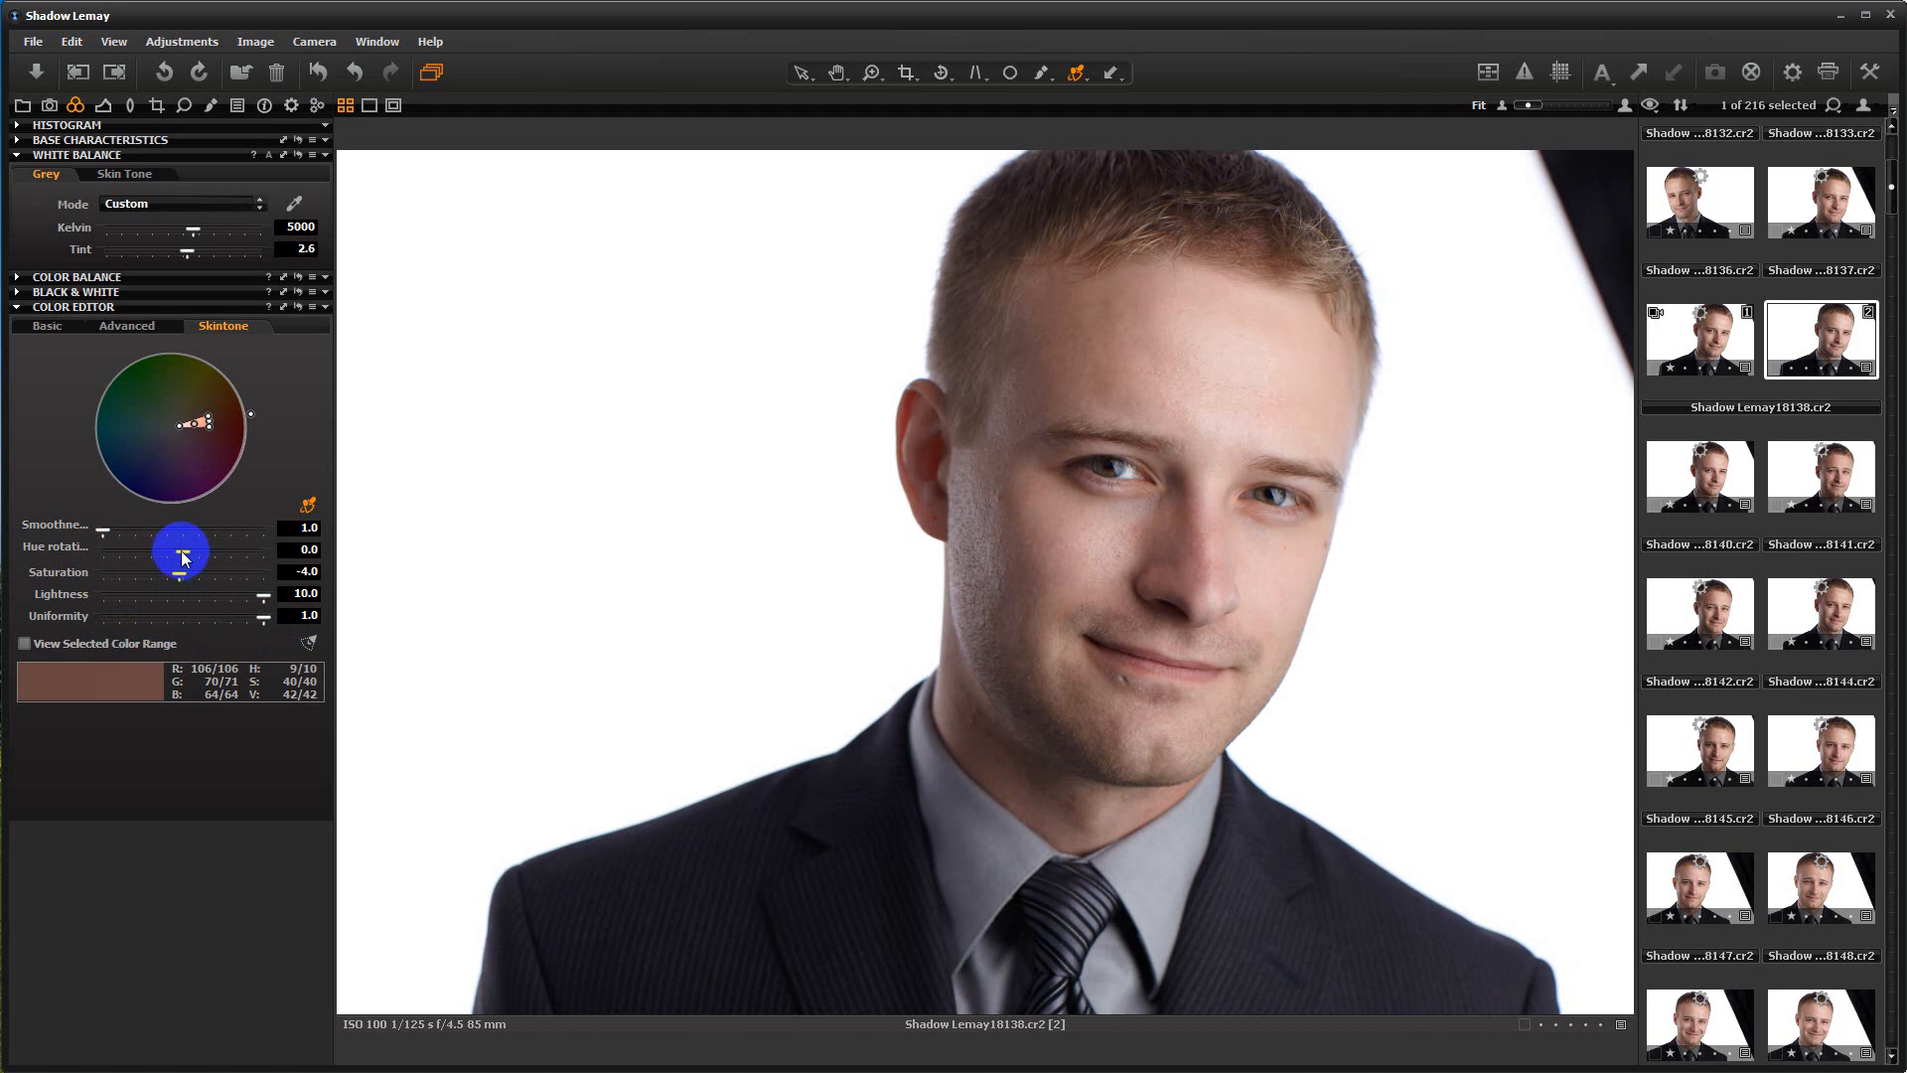
left_click_drag(180, 553, 222, 552)
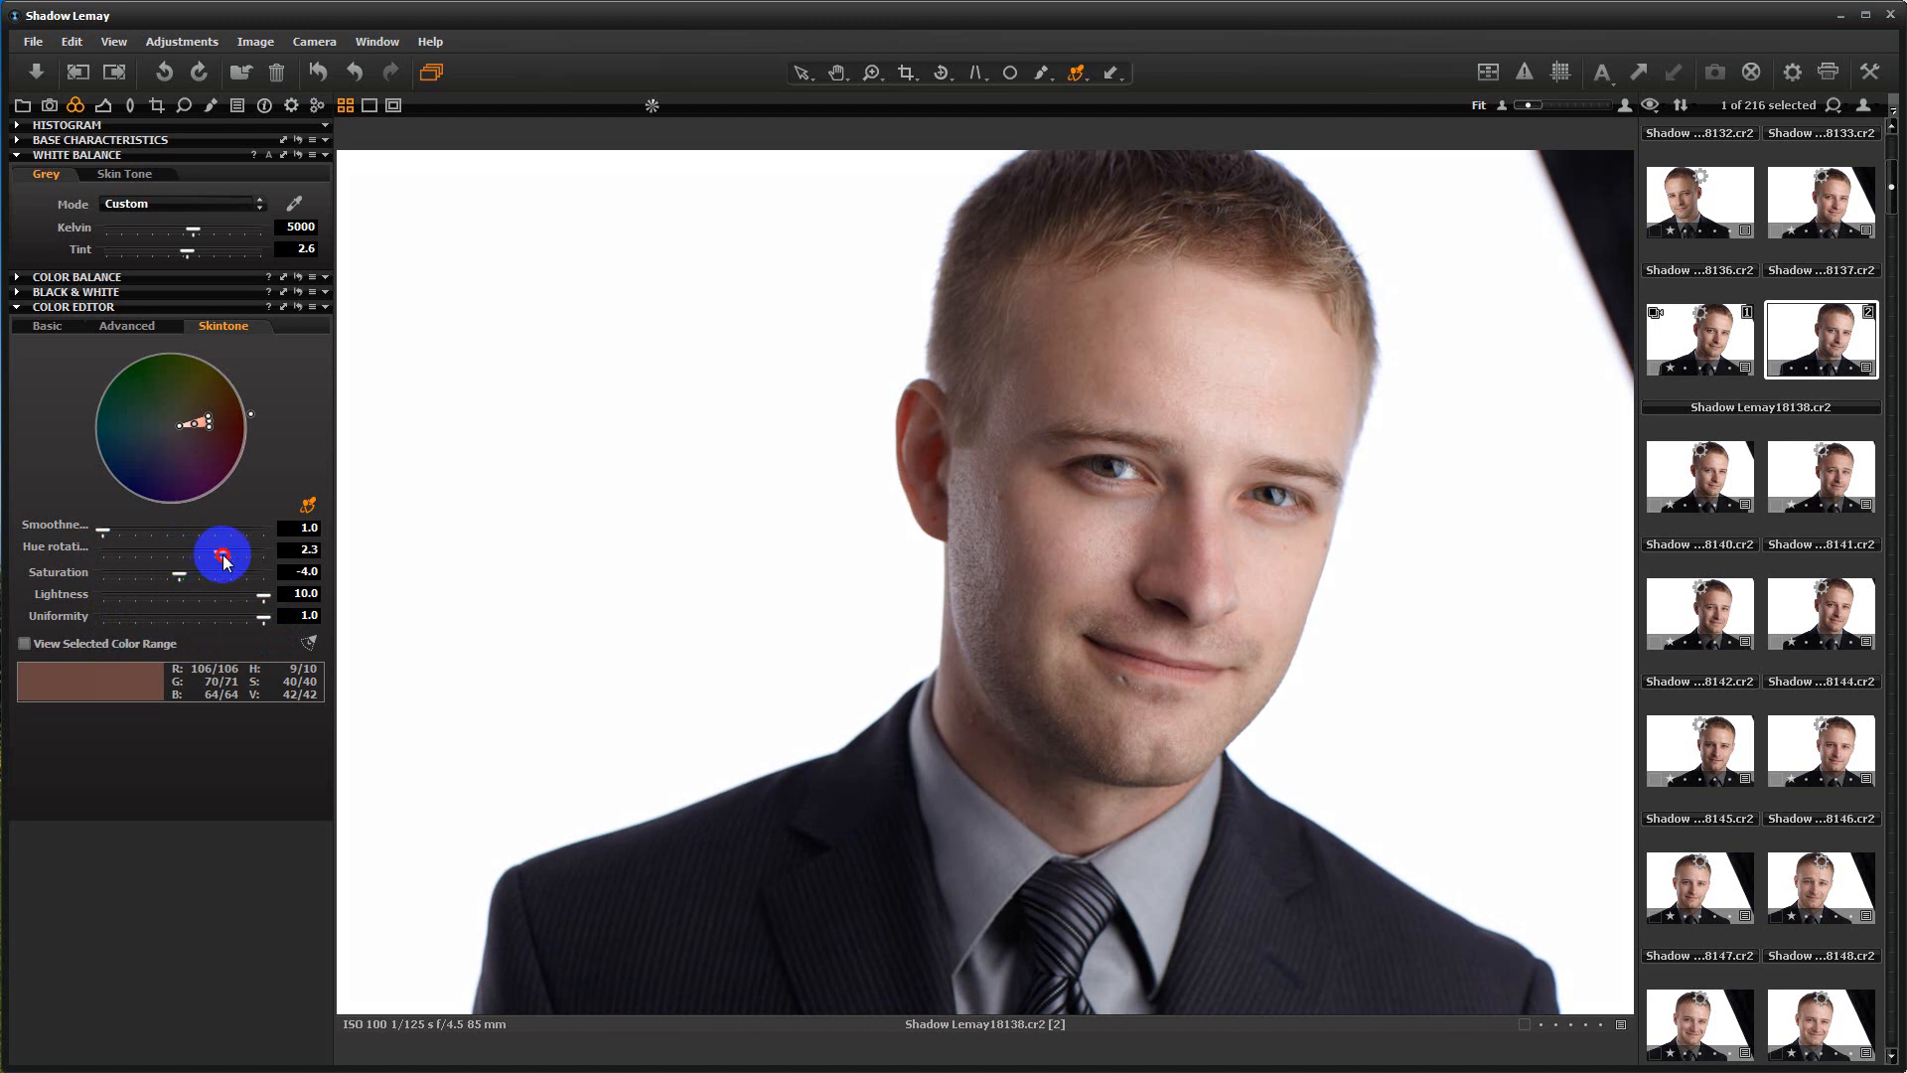
left_click_drag(222, 555, 112, 554)
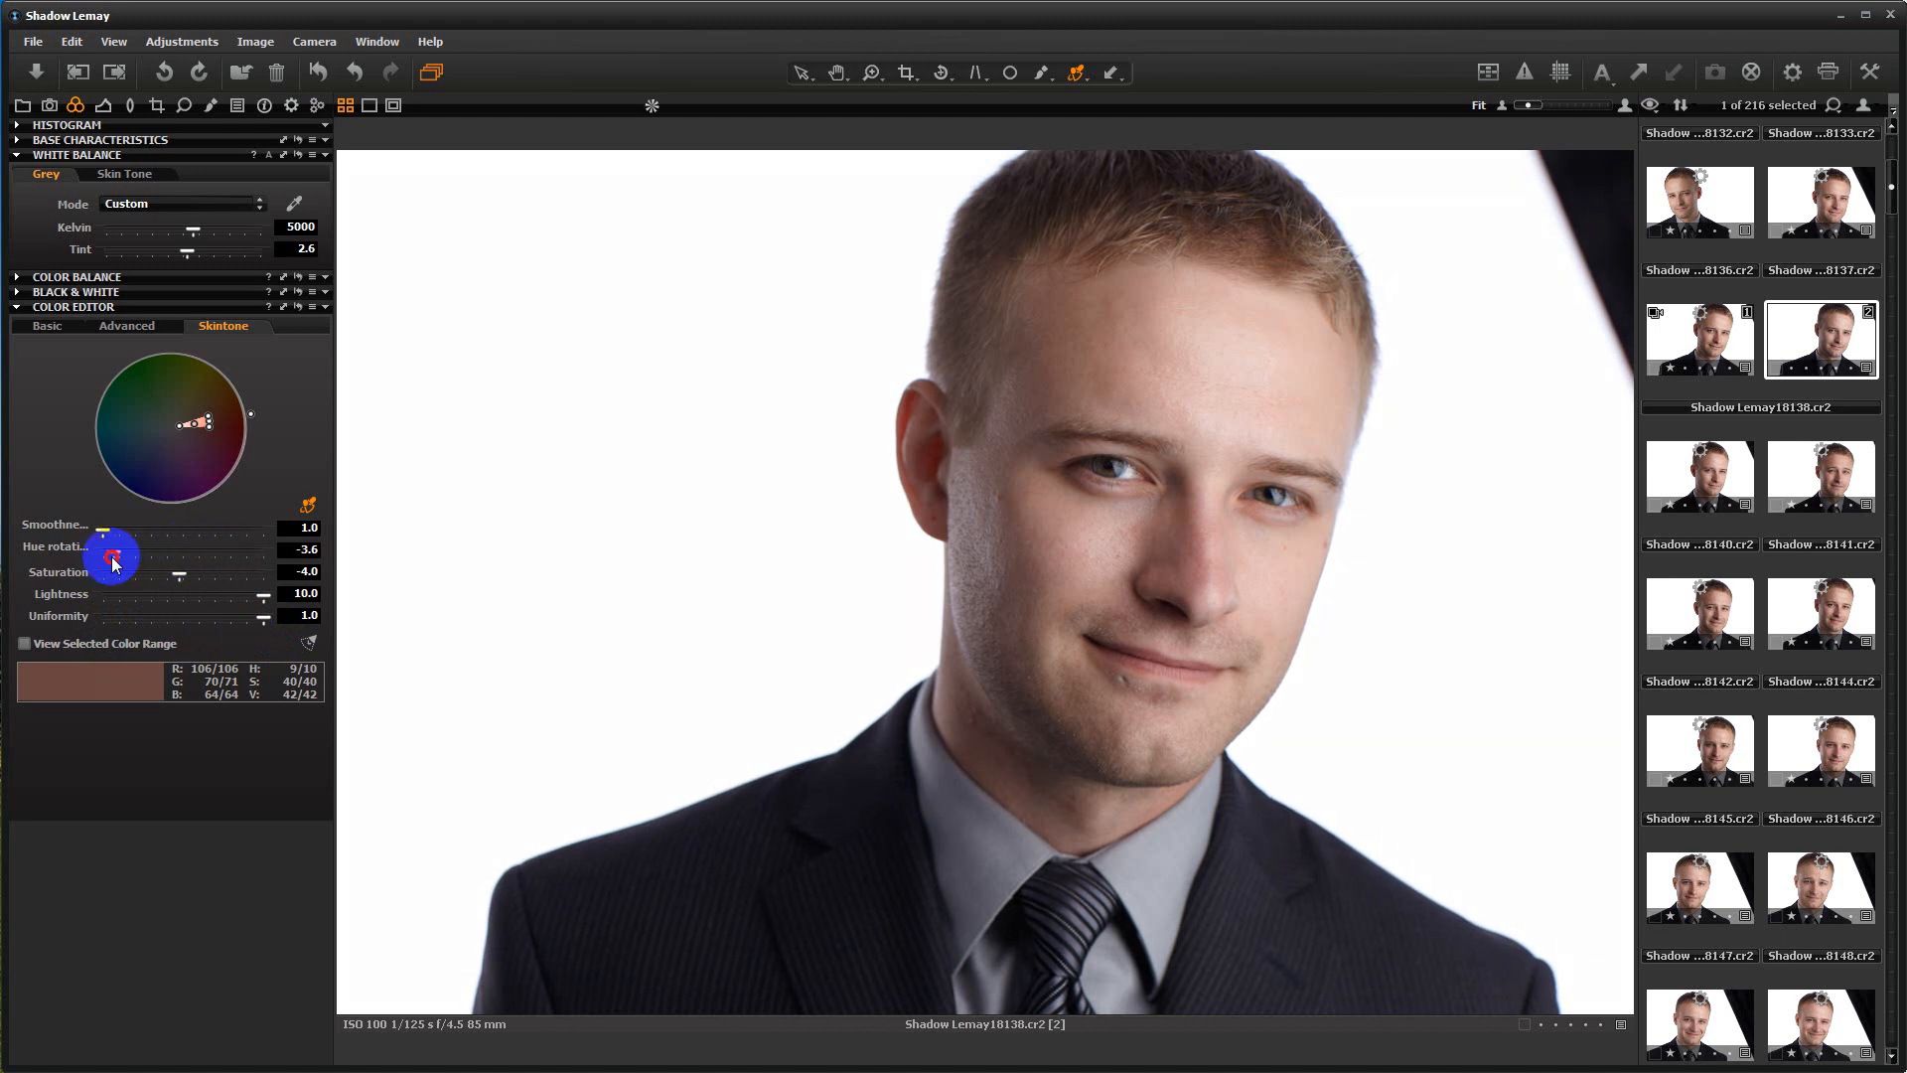
left_click_drag(110, 551, 203, 551)
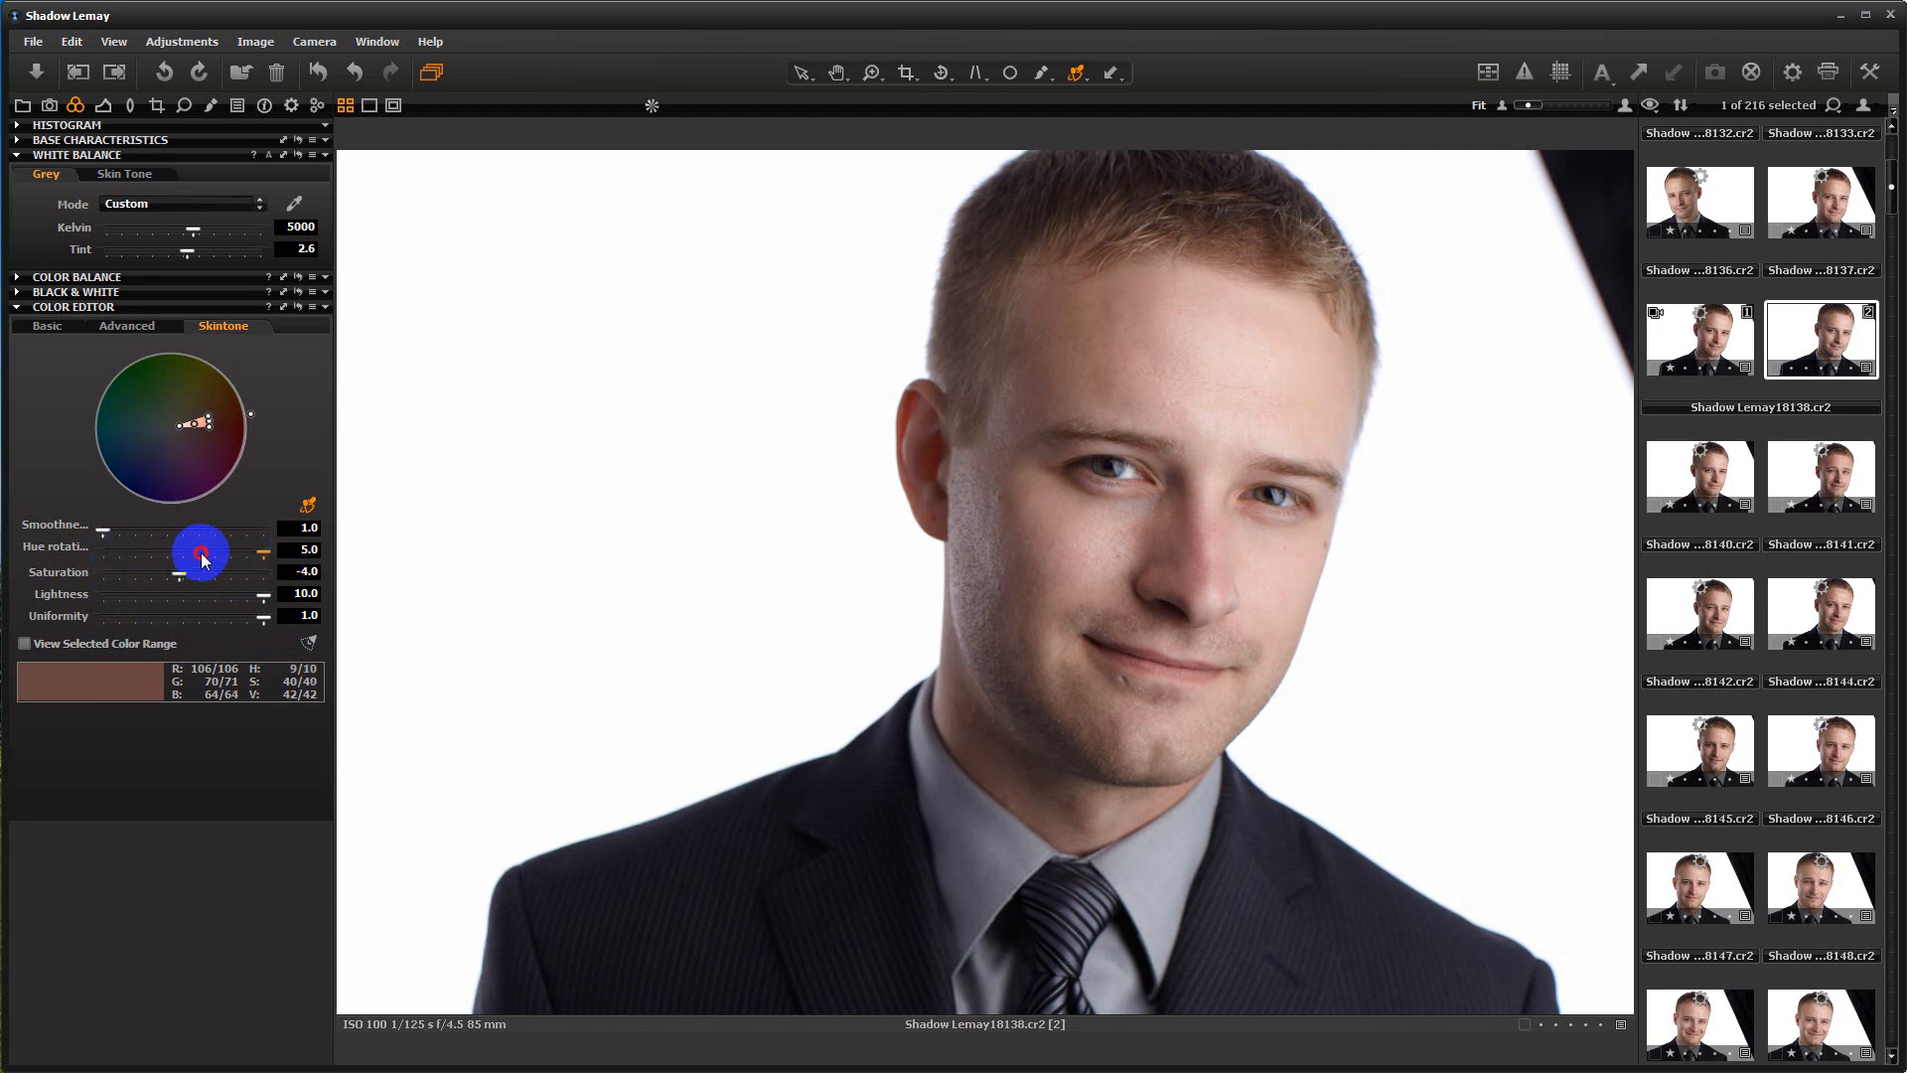
left_click_drag(201, 551, 107, 559)
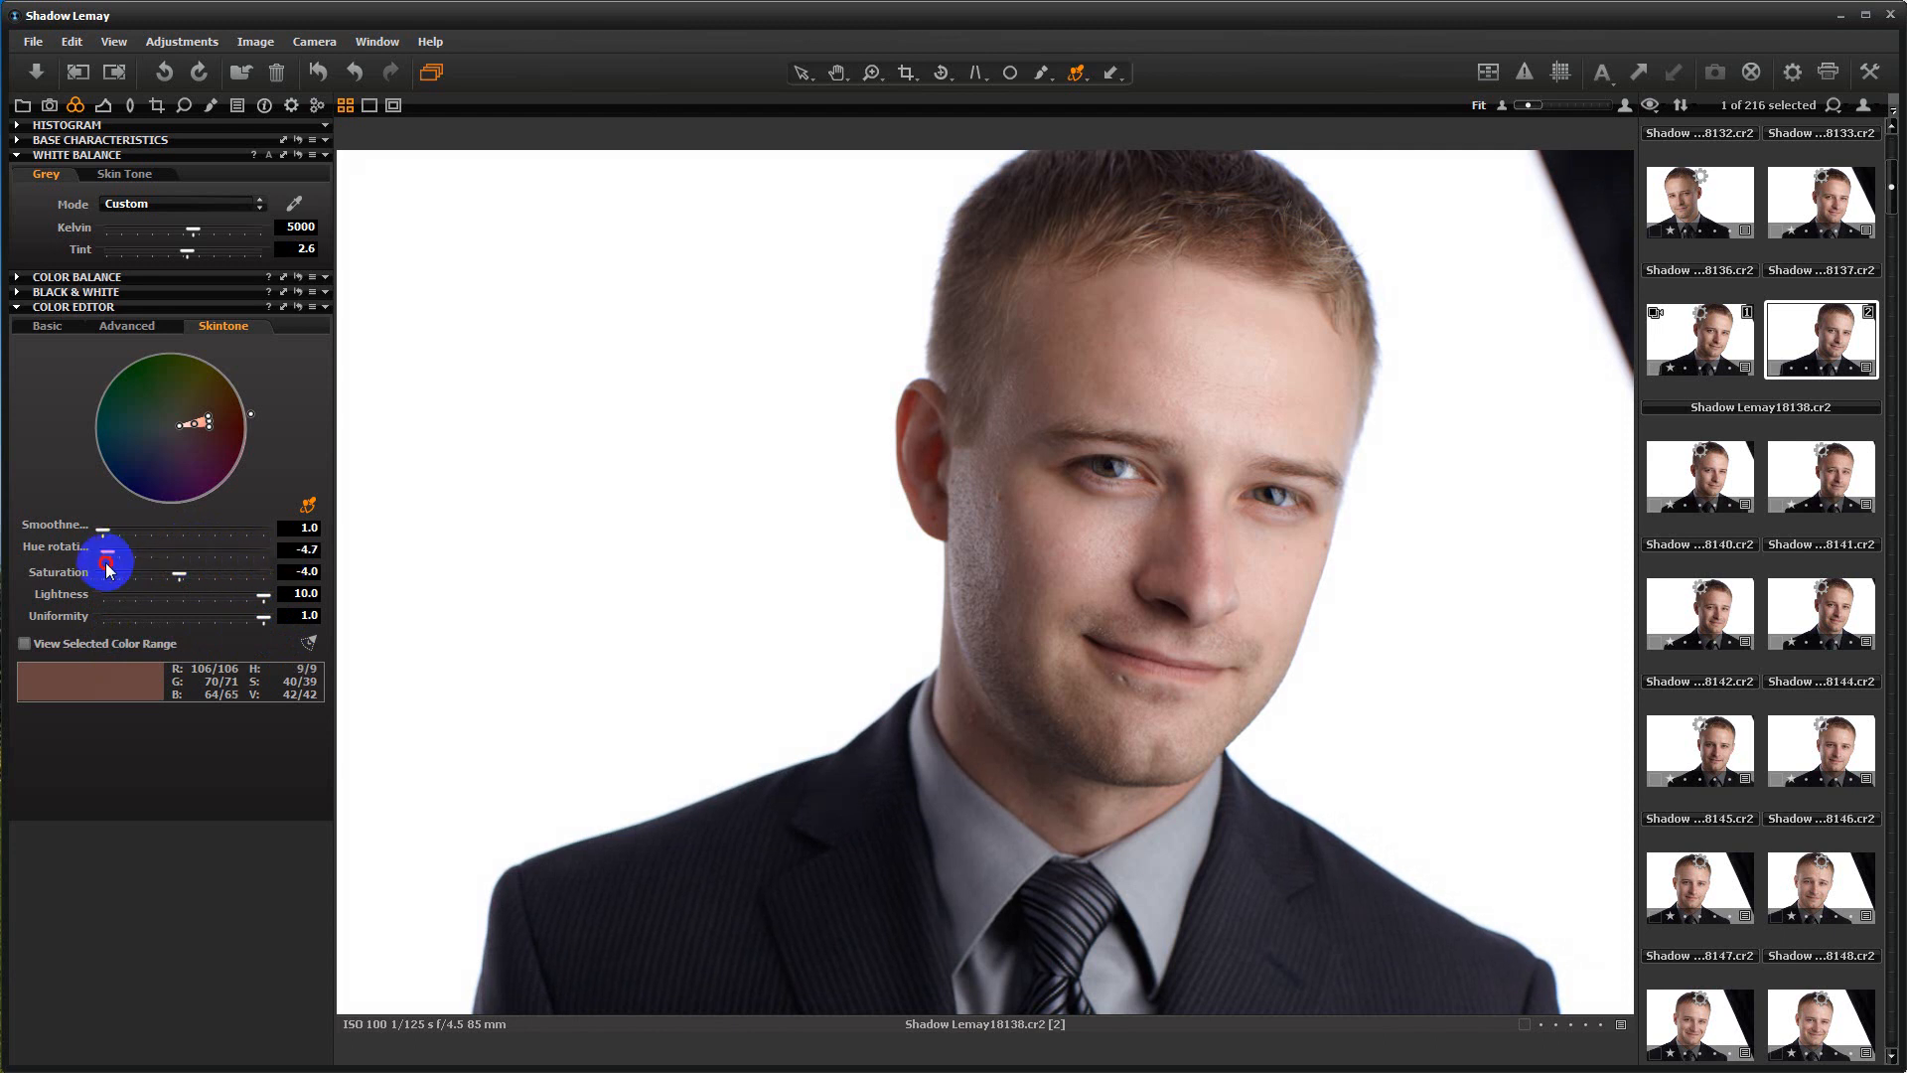
left_click_drag(108, 554, 204, 555)
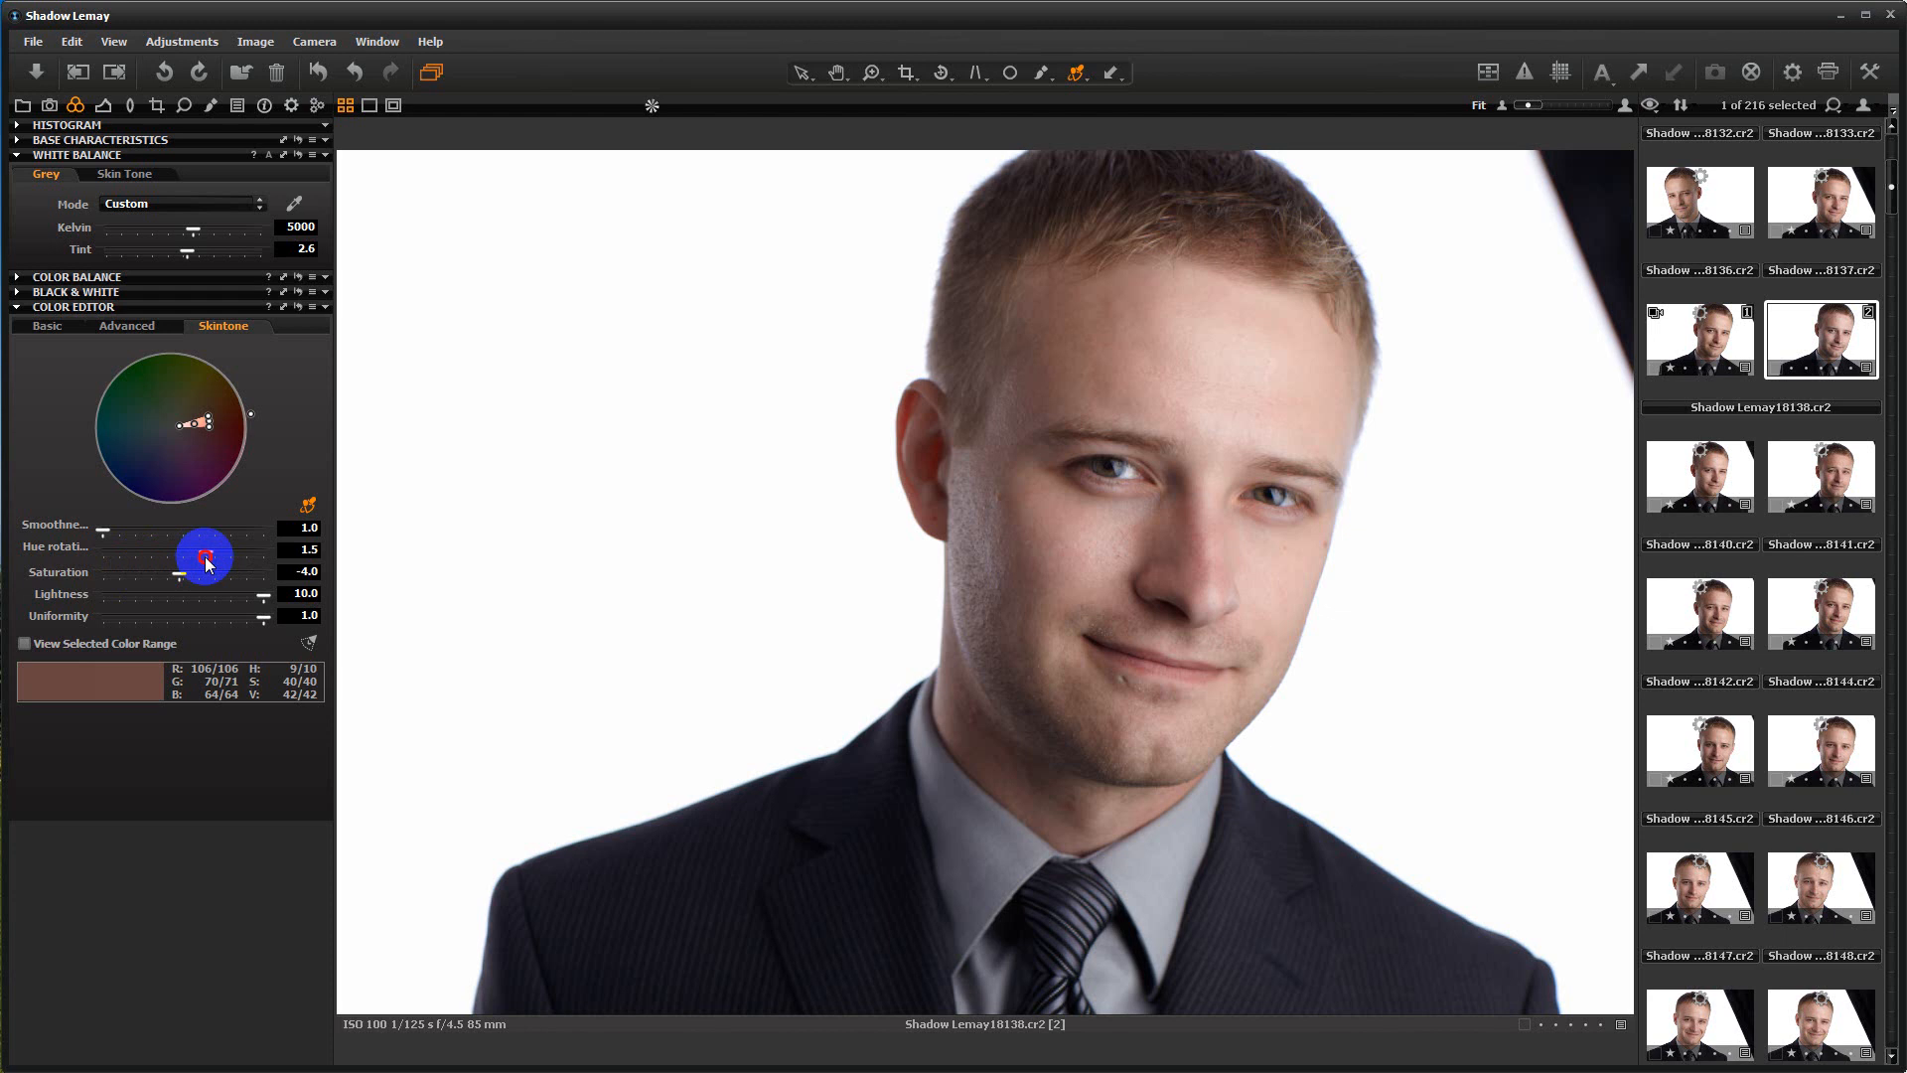
left_click_drag(189, 547, 207, 546)
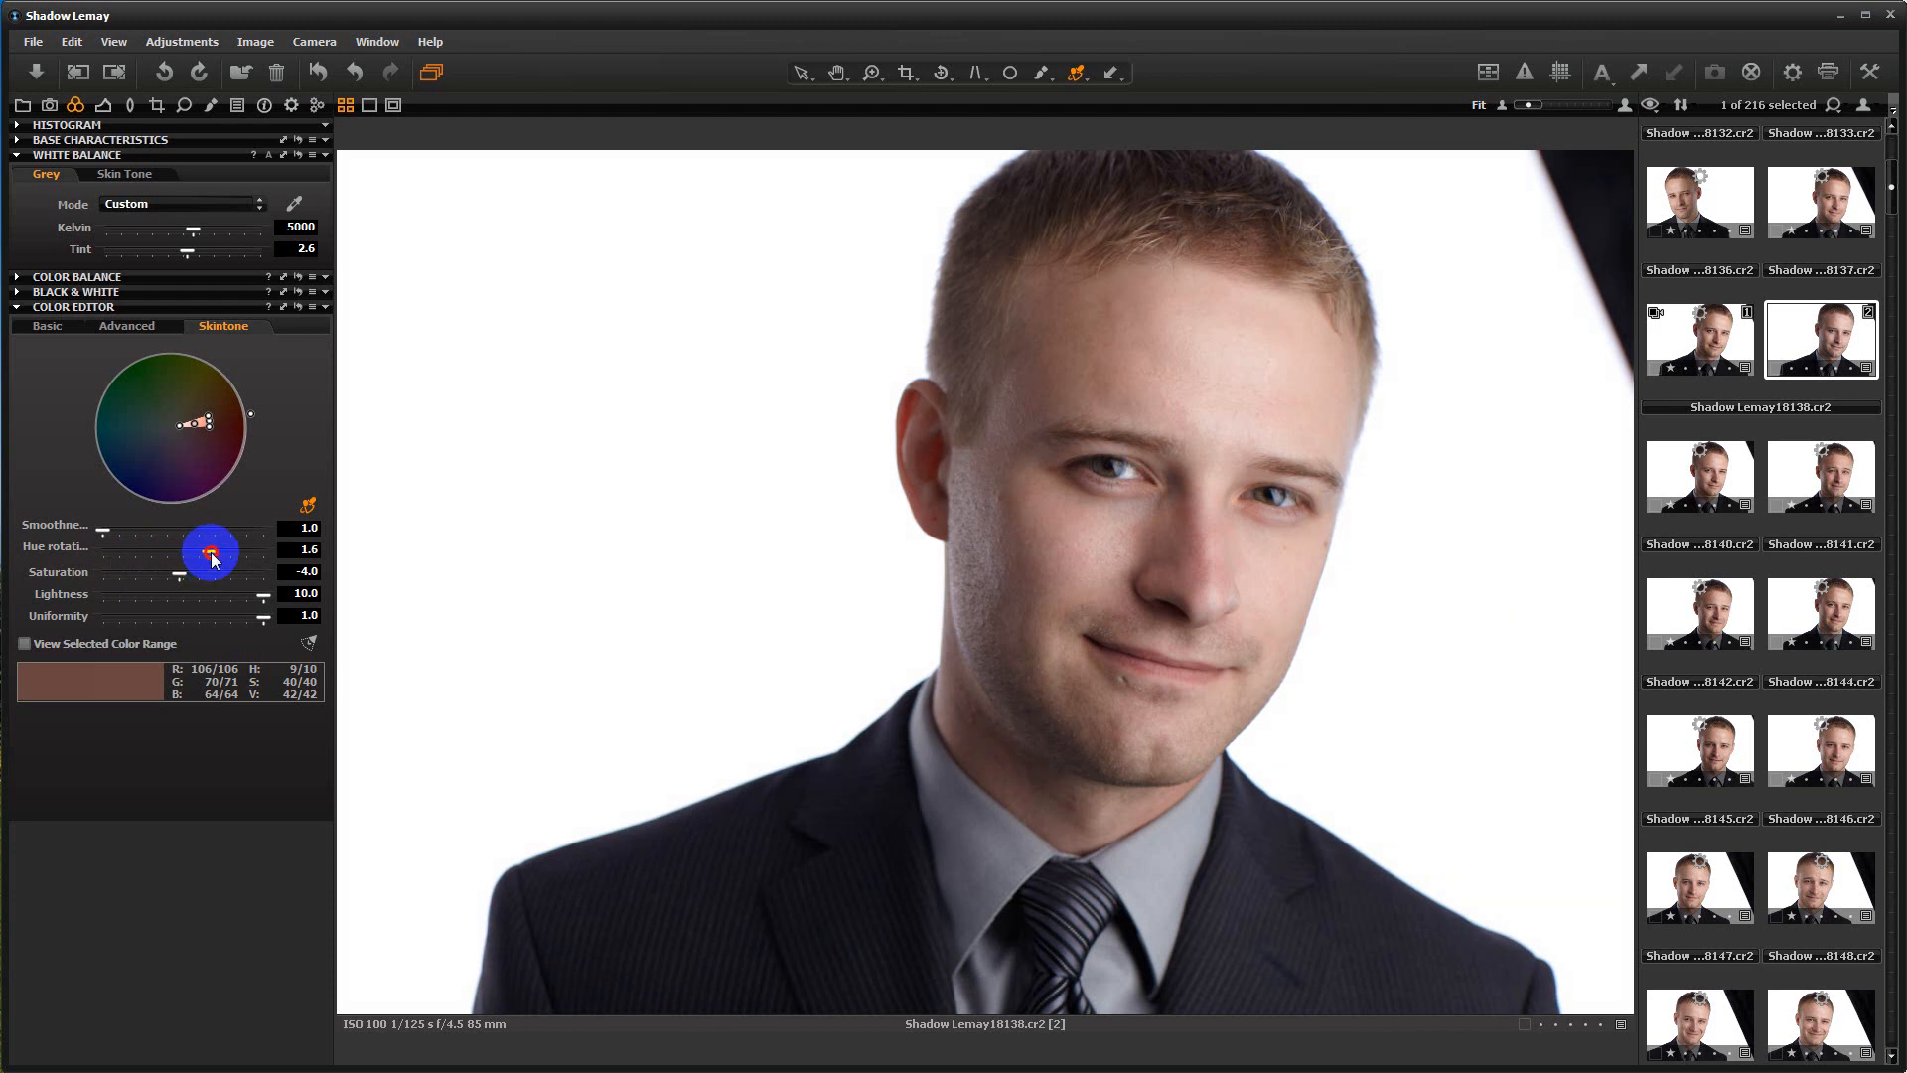
left_click_drag(203, 554, 251, 539)
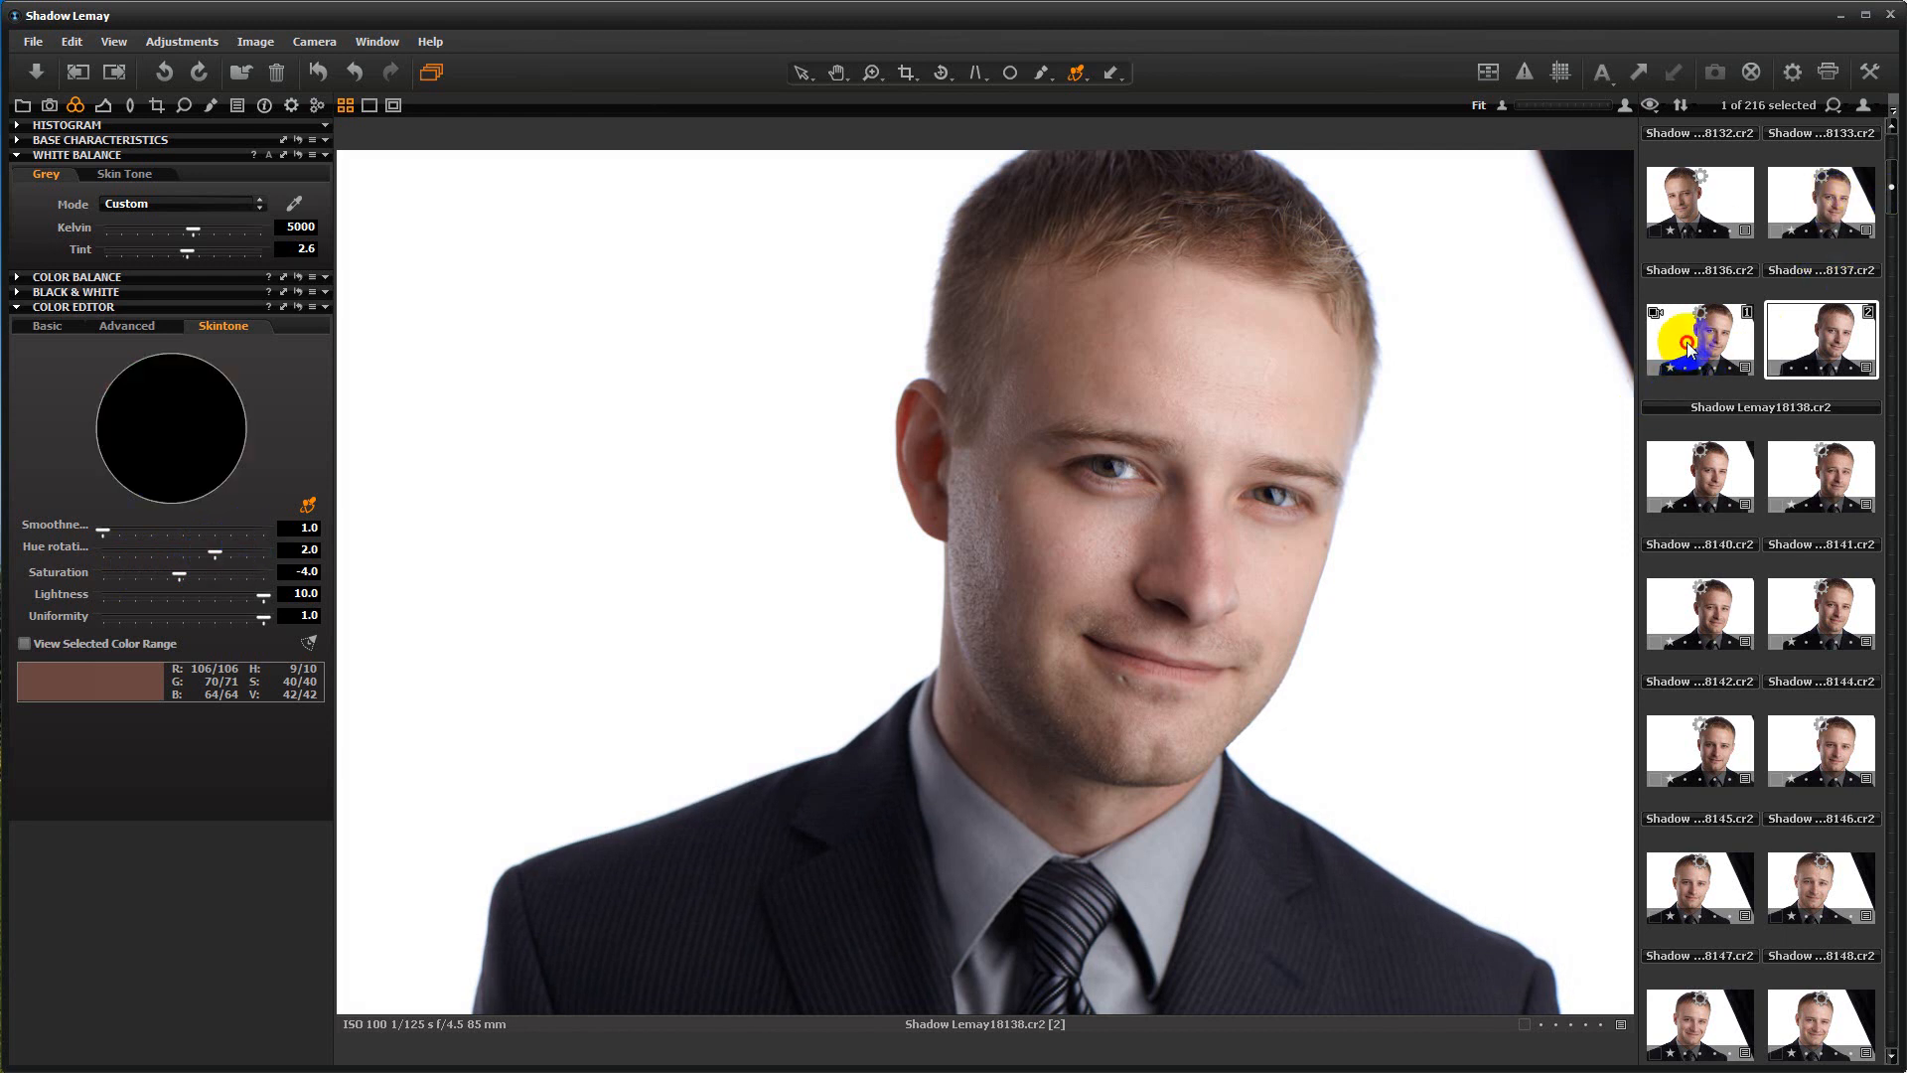
Step: Switch to the original 5235 K variant, then back to the edited variant
left_click(1820, 340)
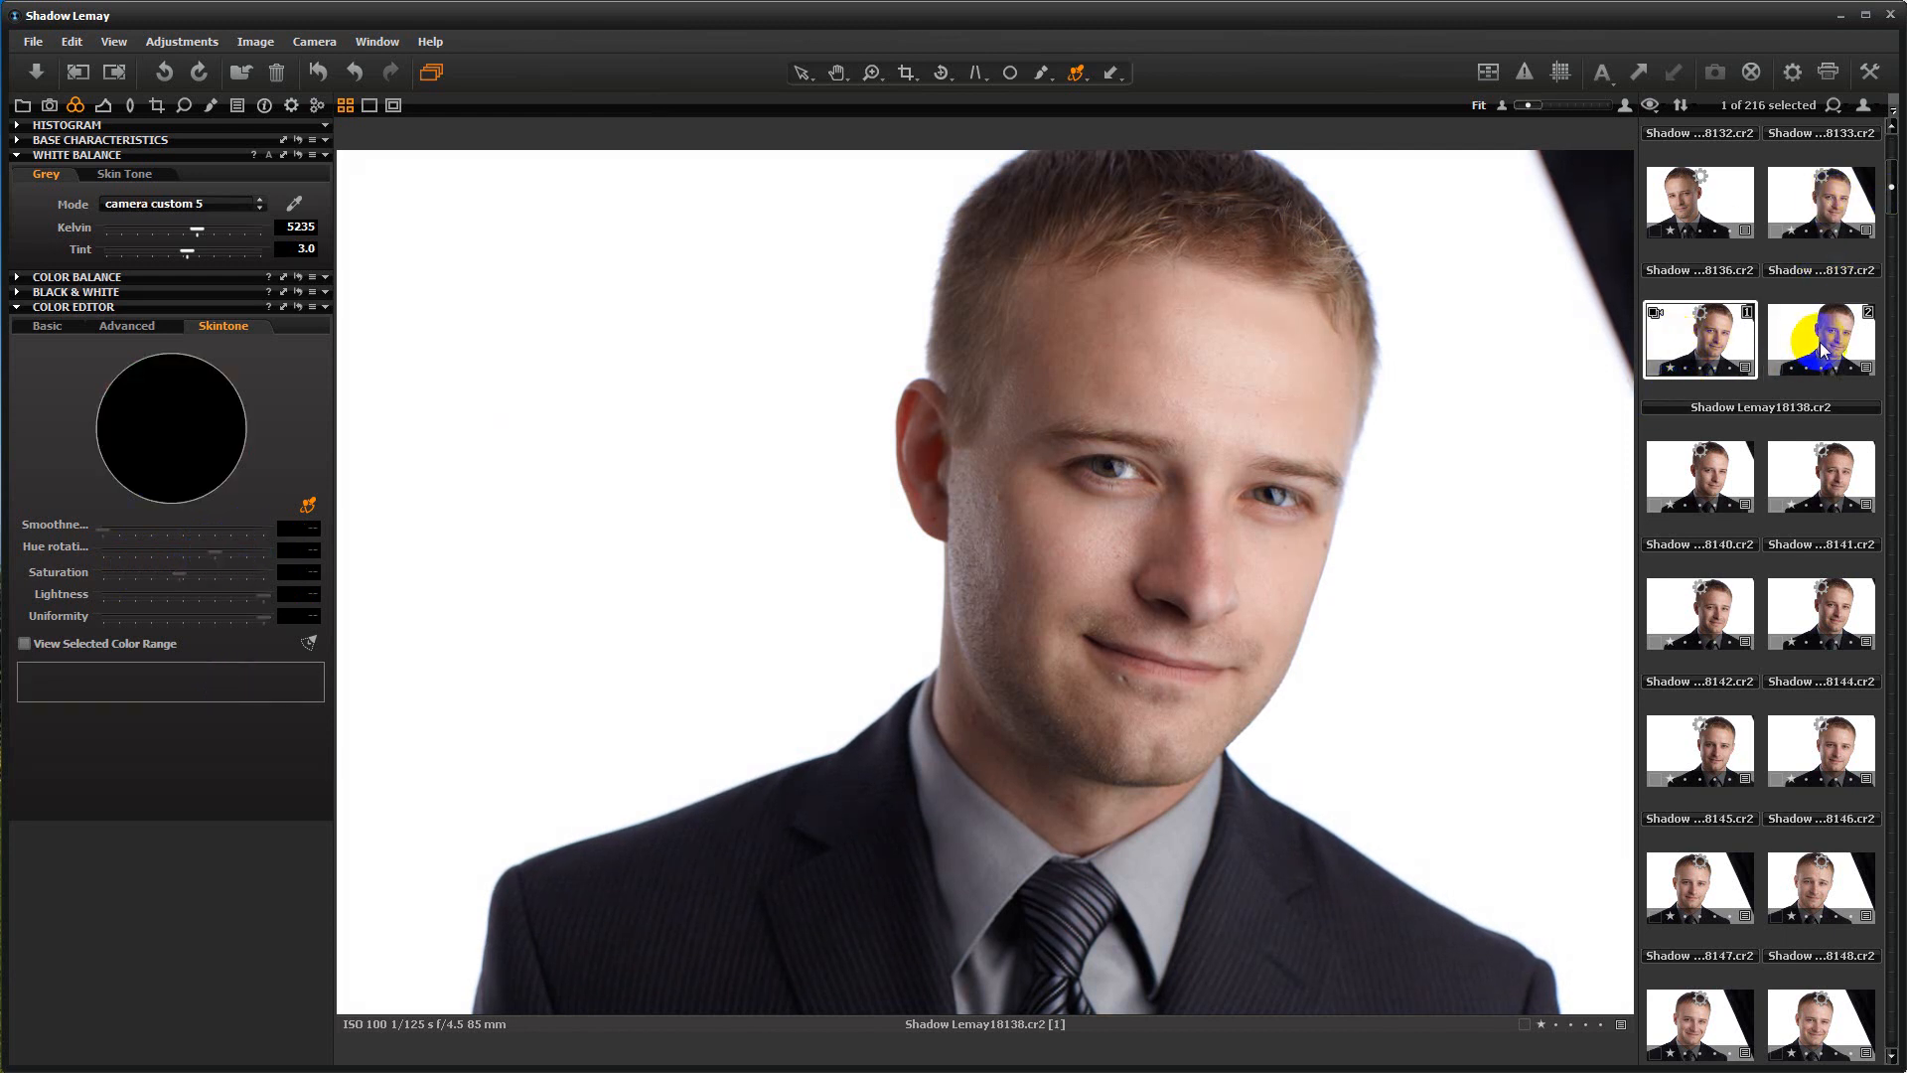
left_click(1822, 341)
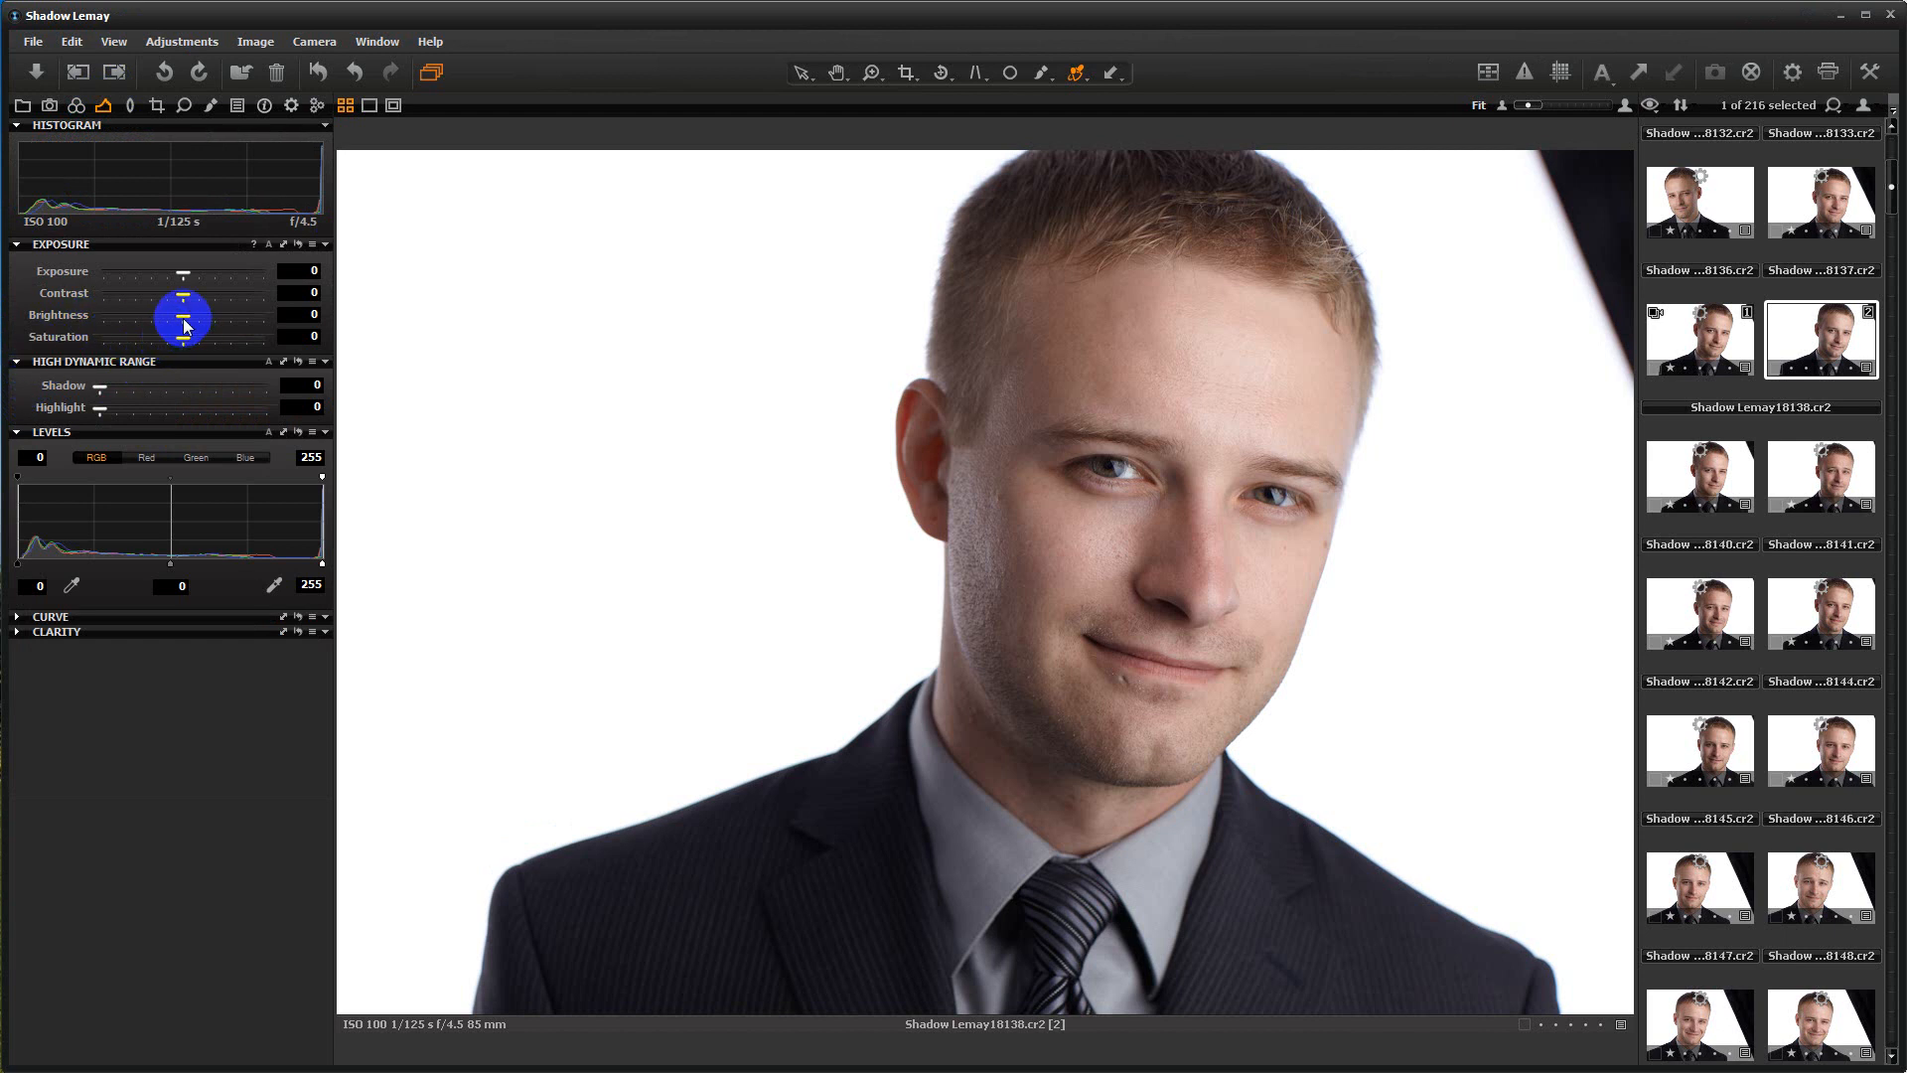
Step: Check the Exposure sliders, leaving them at zero, before going back to the skin tone settings
left_click_drag(183, 314, 191, 320)
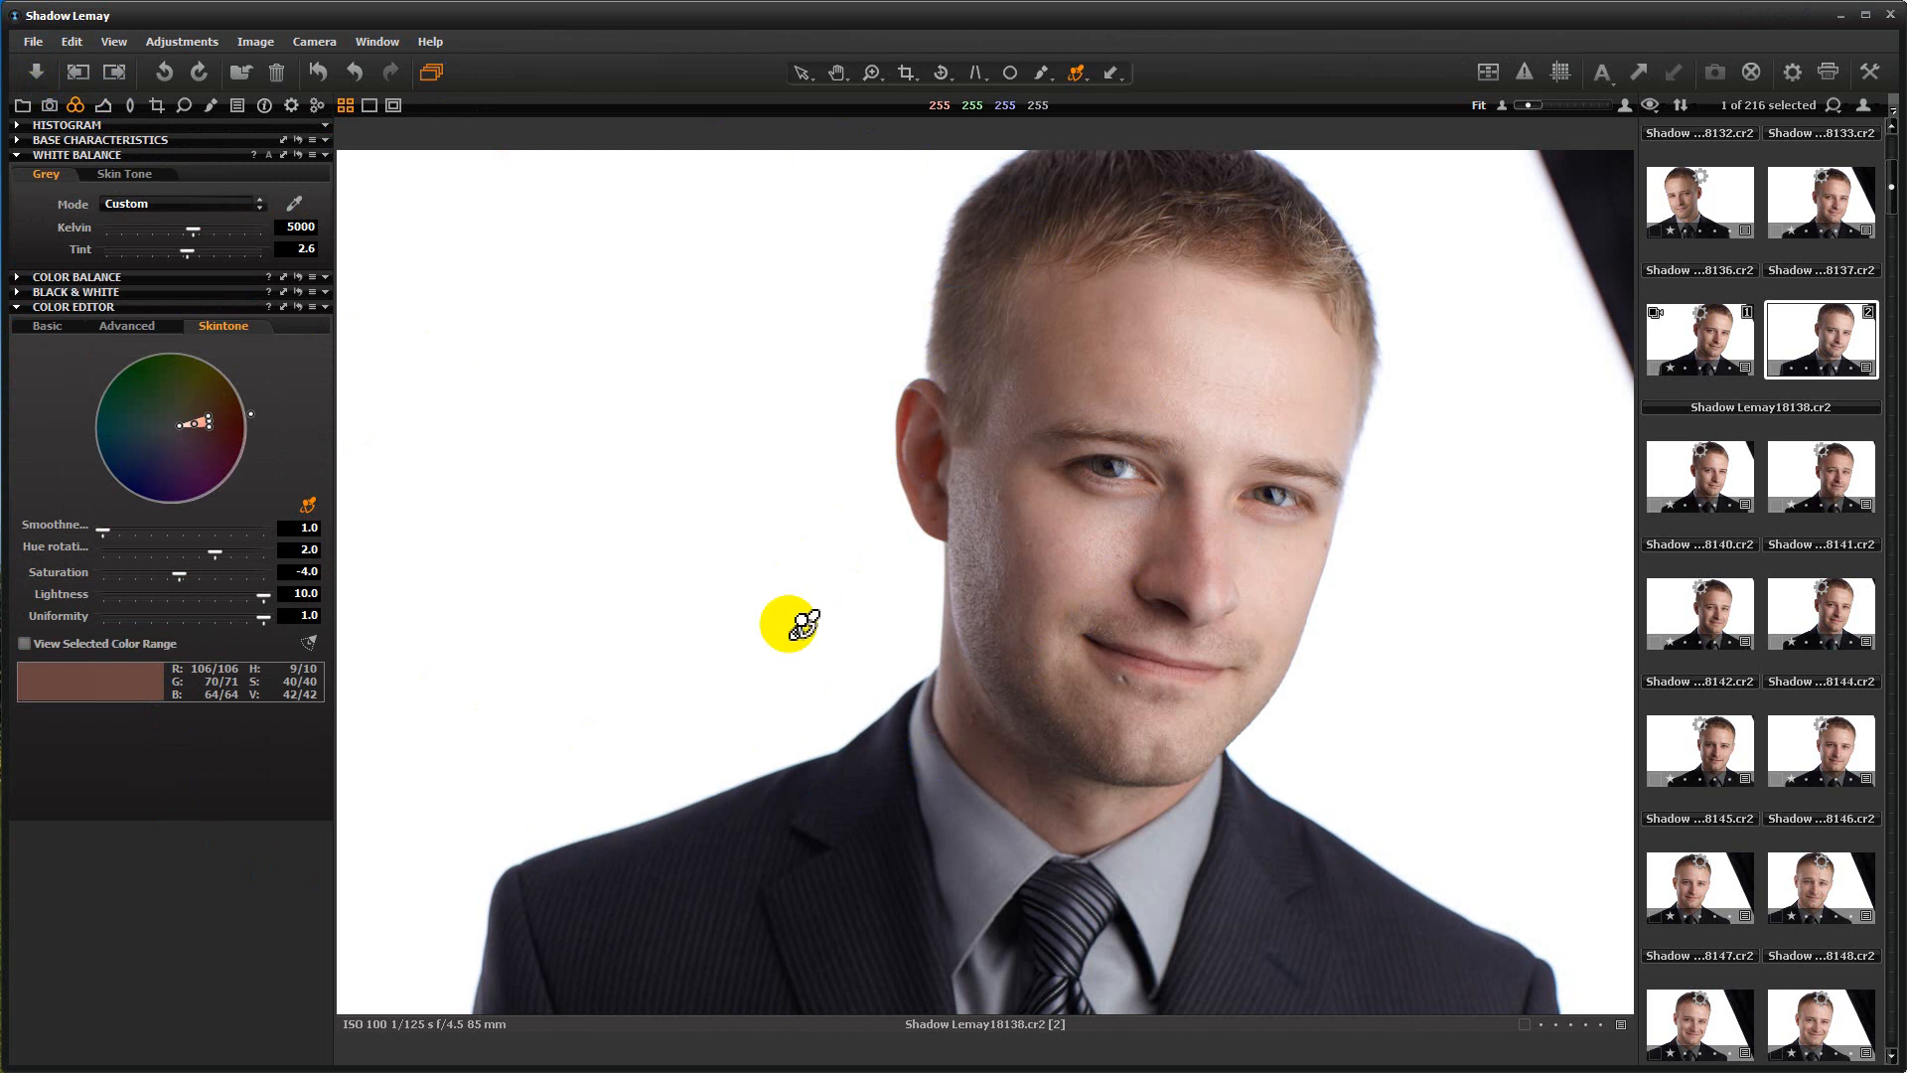
mouse_move(462, 664)
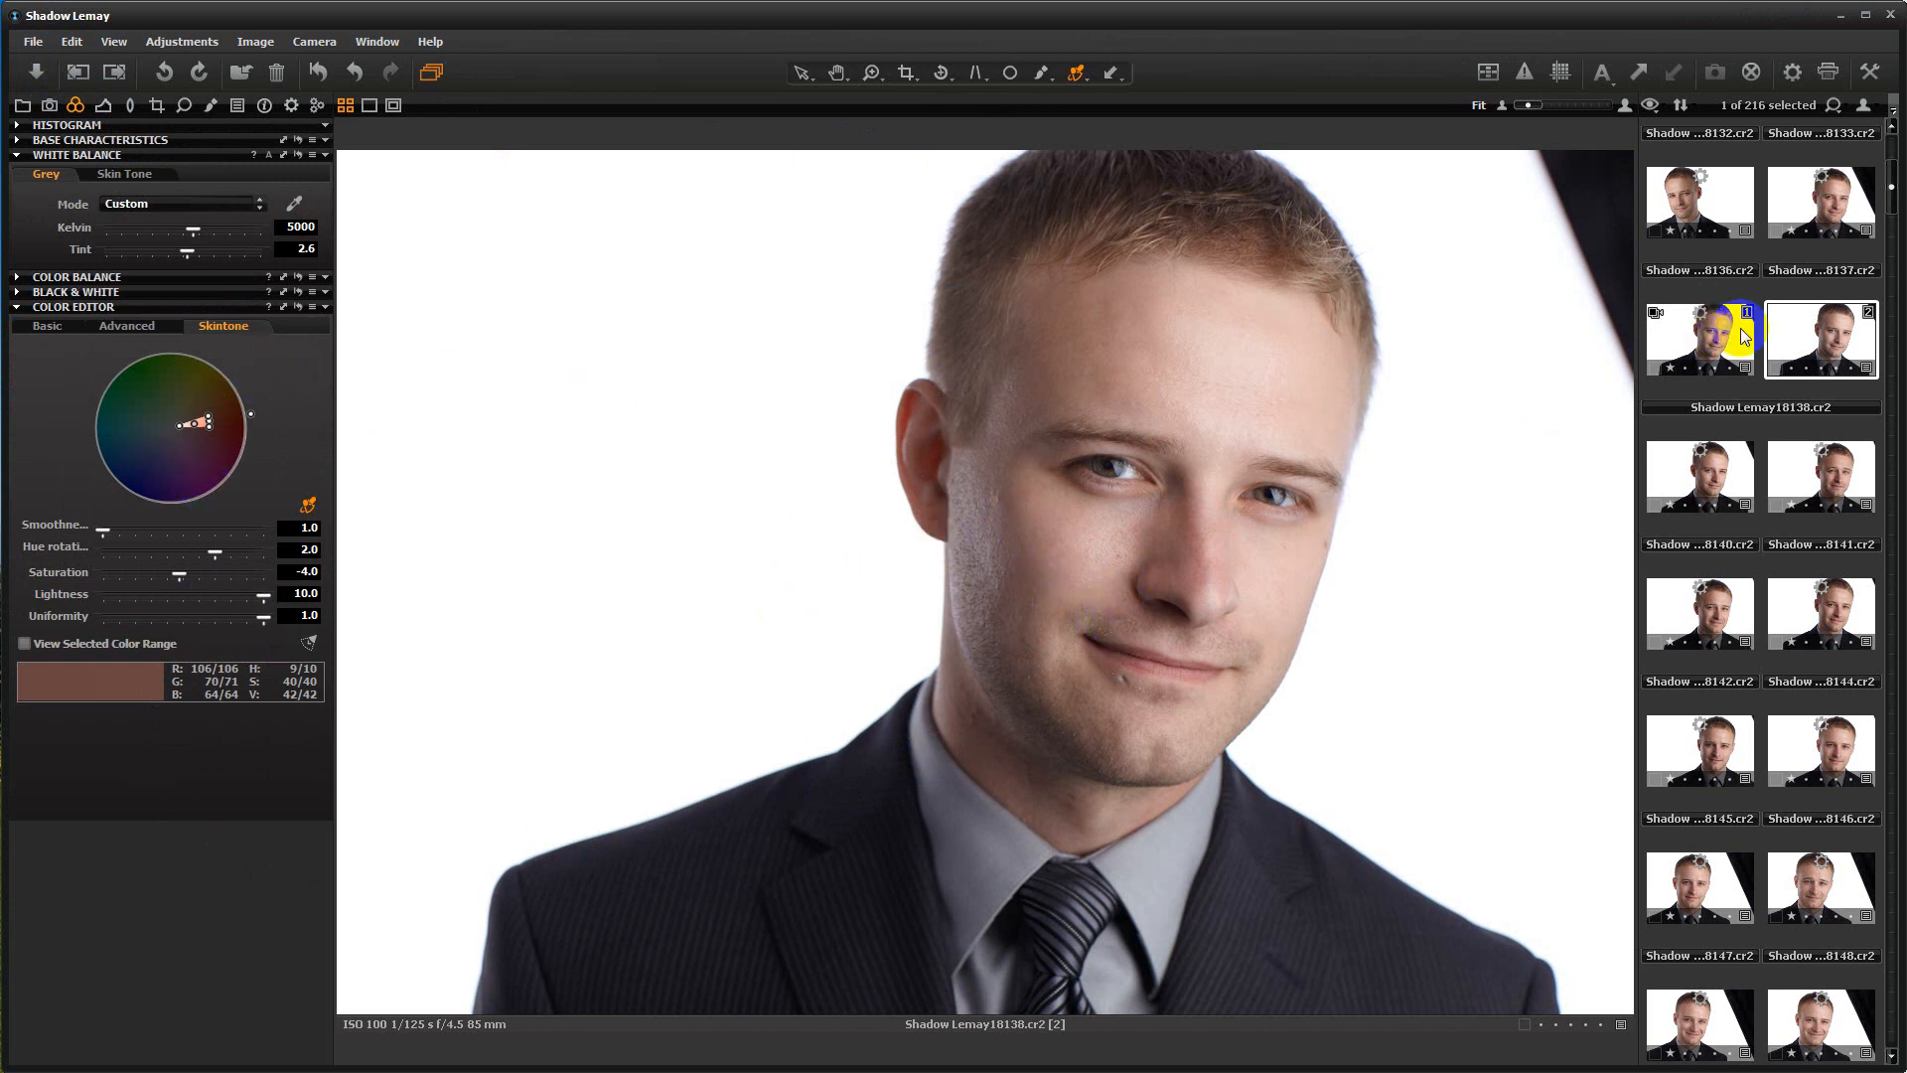
Step: Select the original variant and Cmd/Ctrl-click the edited one to view both
left_click(1701, 340)
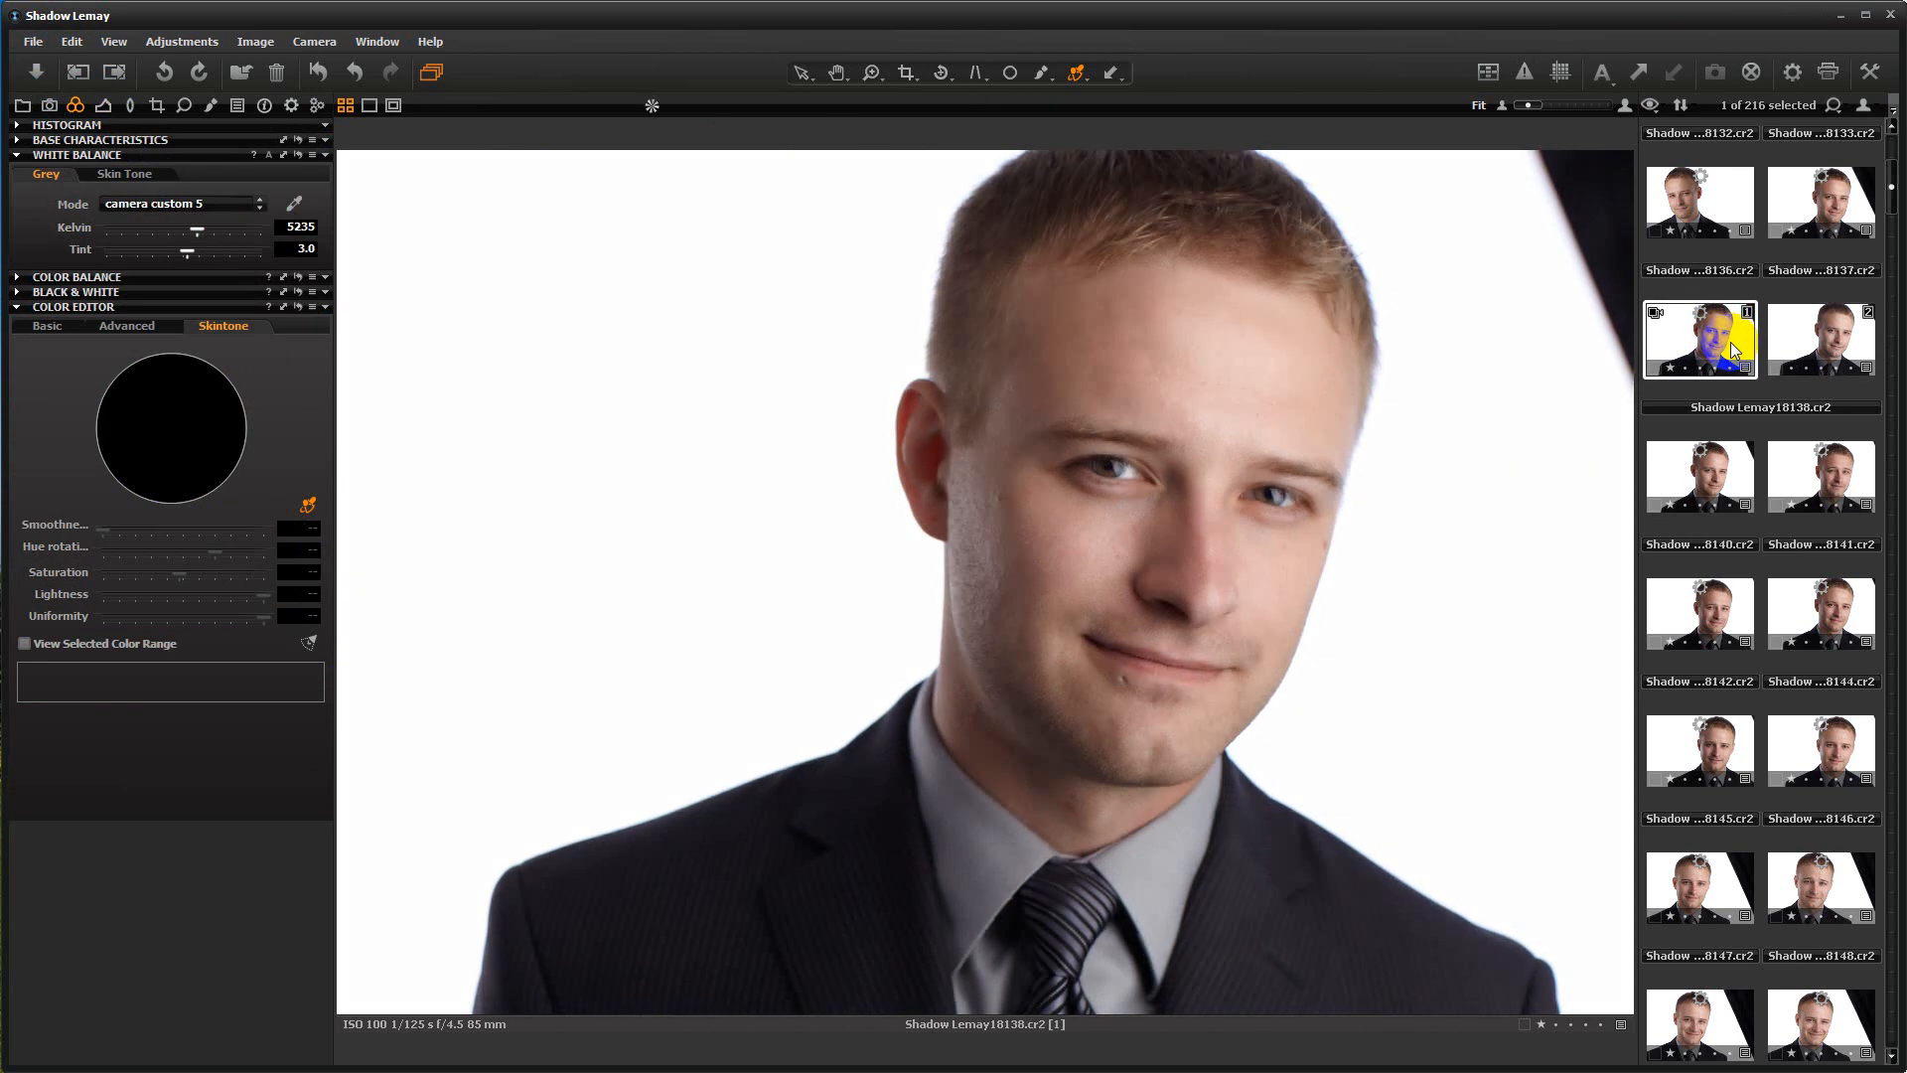
left_click(1821, 340)
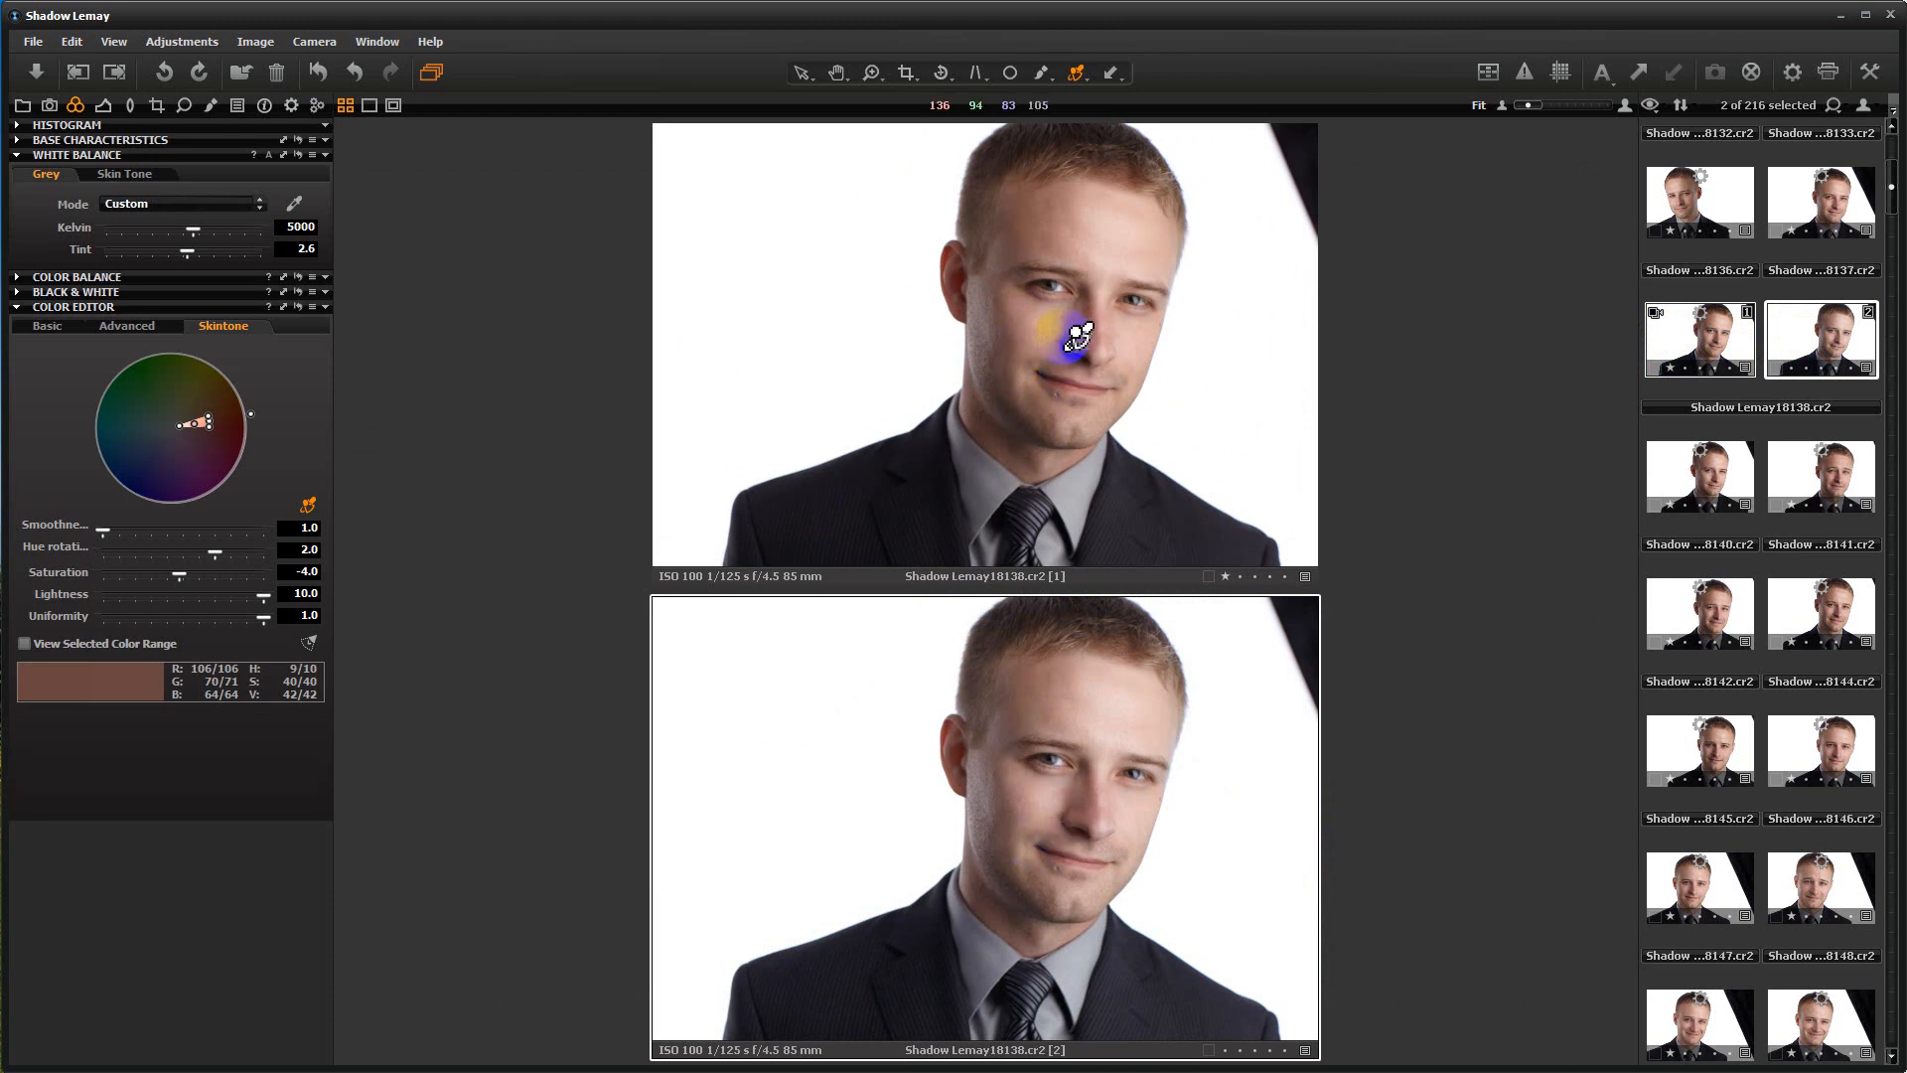
Step: Show only the original 5235 K variant, without skin tone edits, in the viewer
left_click_drag(1077, 331, 1058, 377)
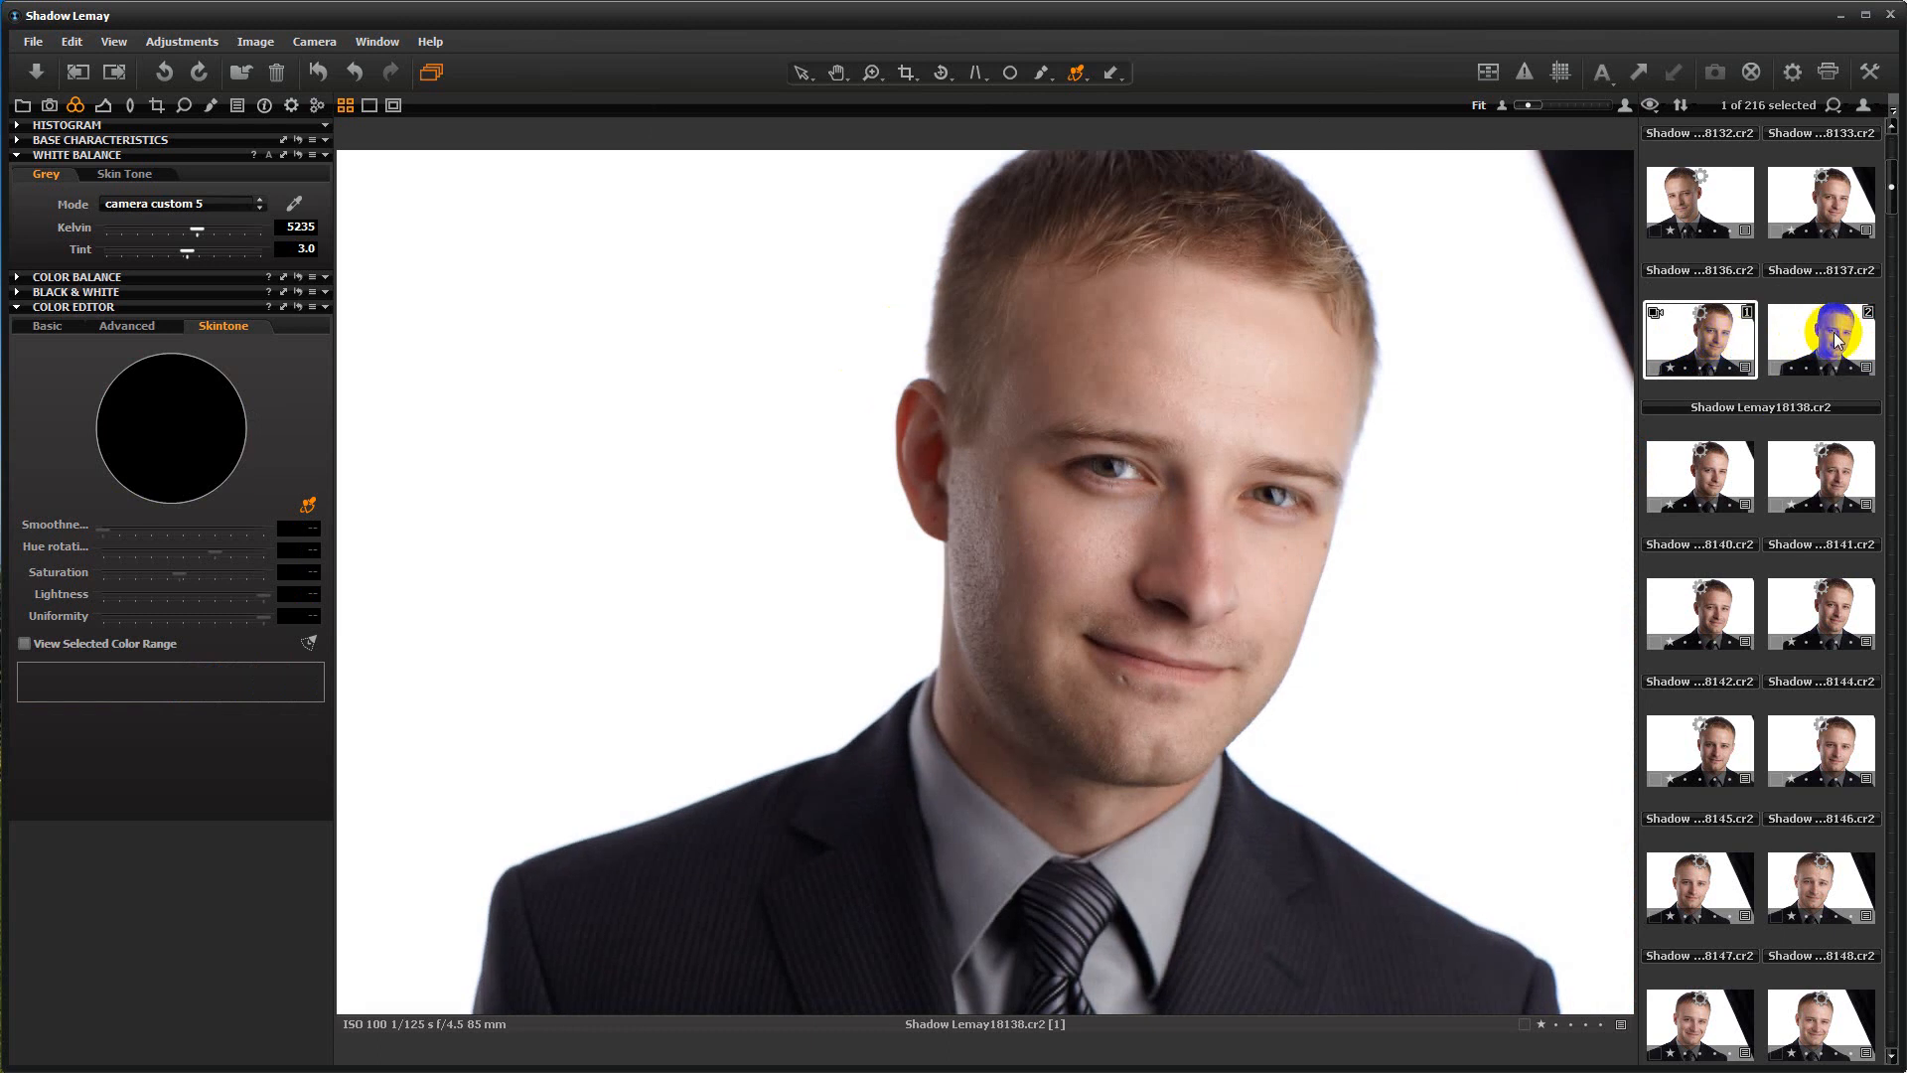
left_click(1820, 340)
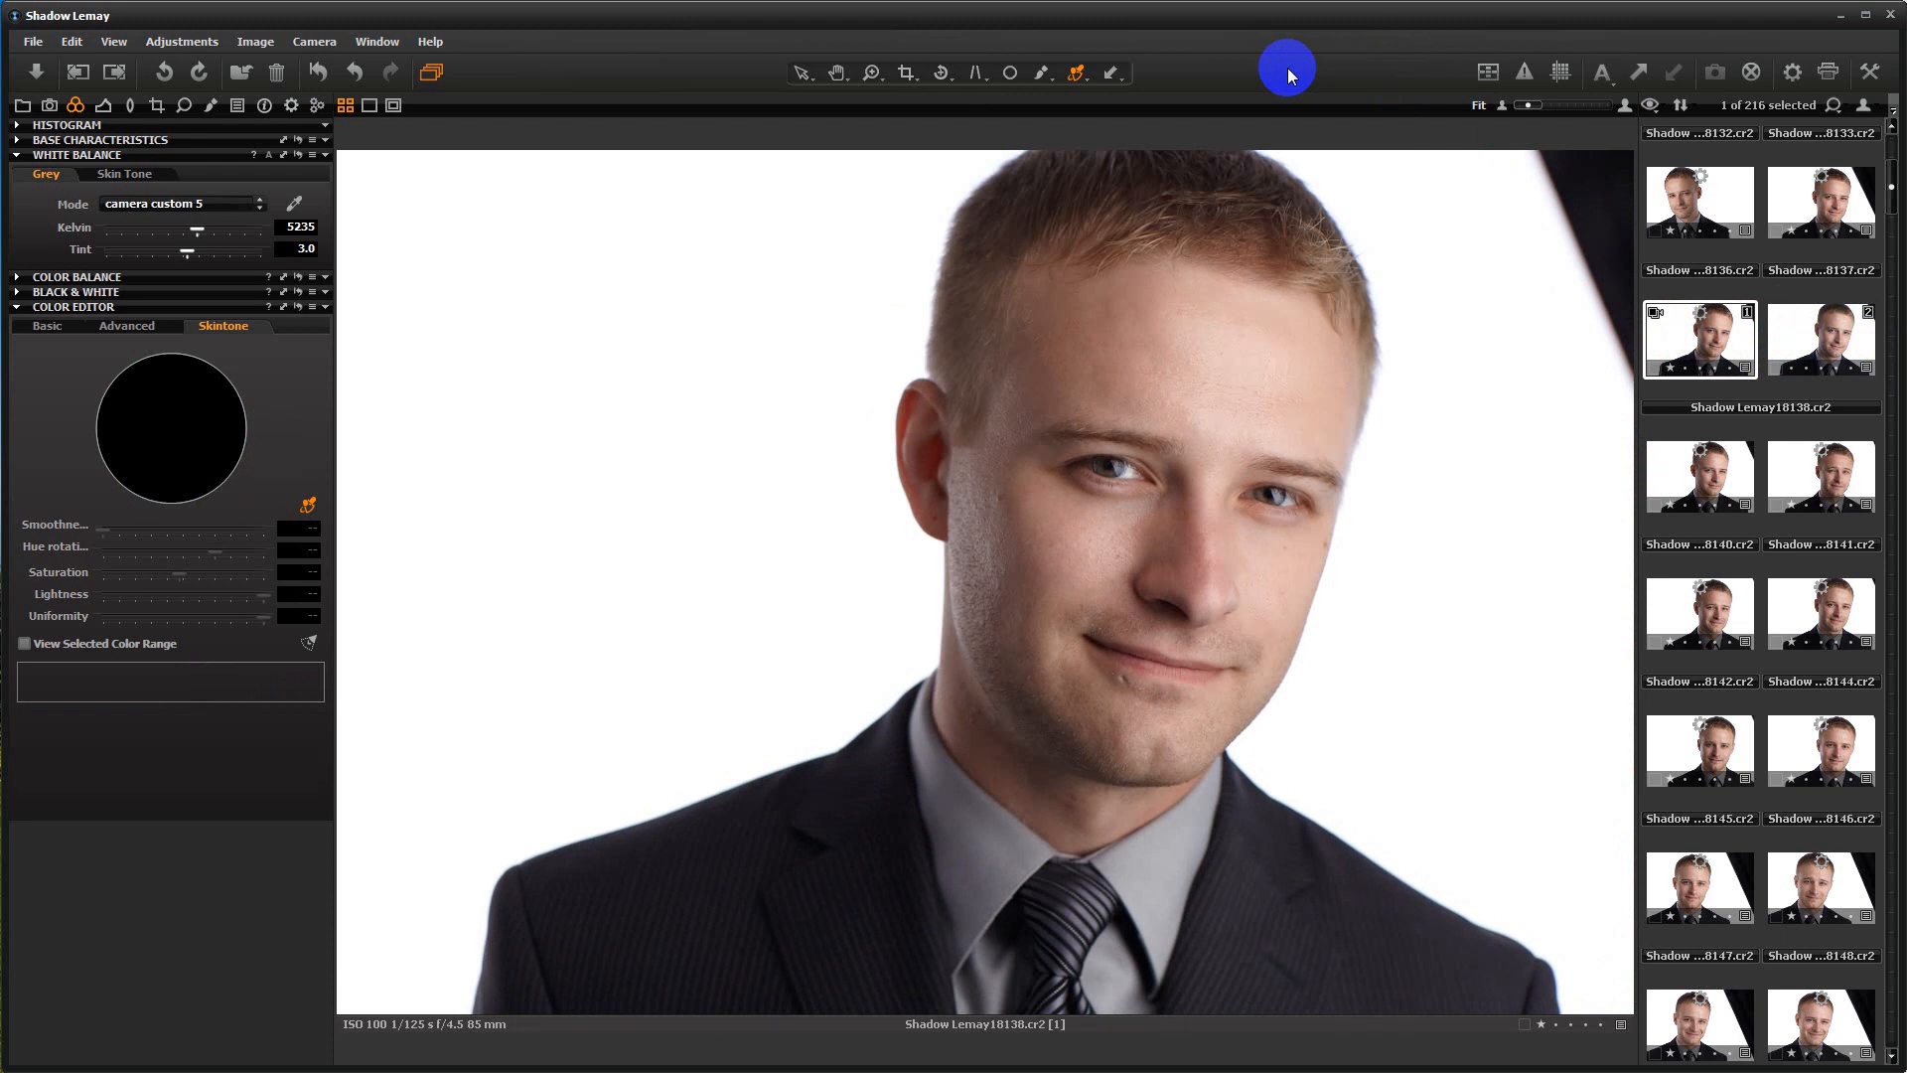
mouse_move(248, 426)
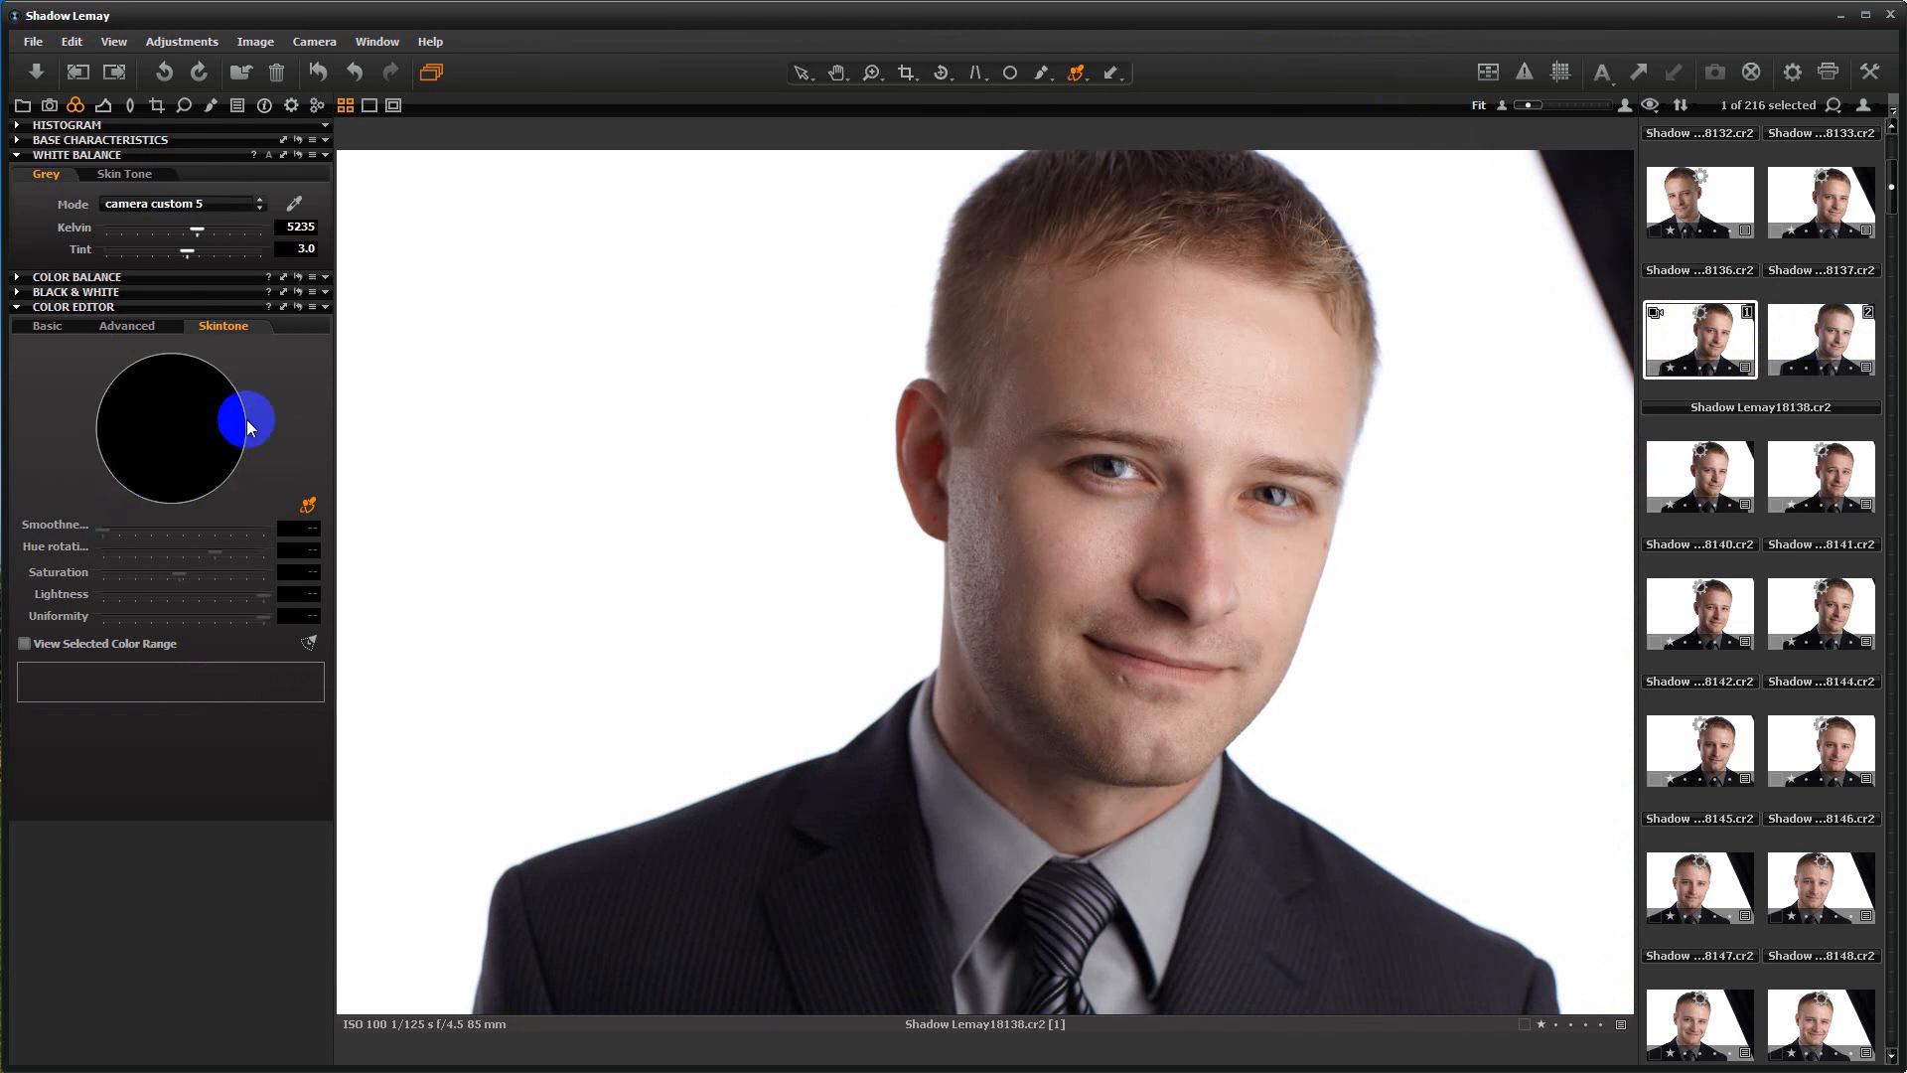